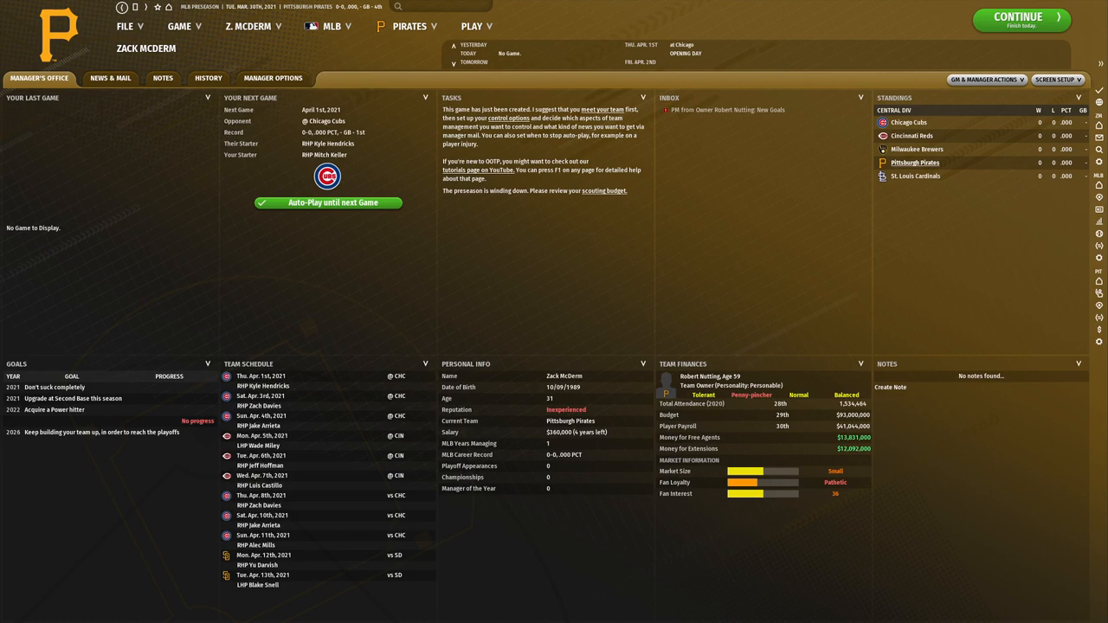
mouse_move(696, 170)
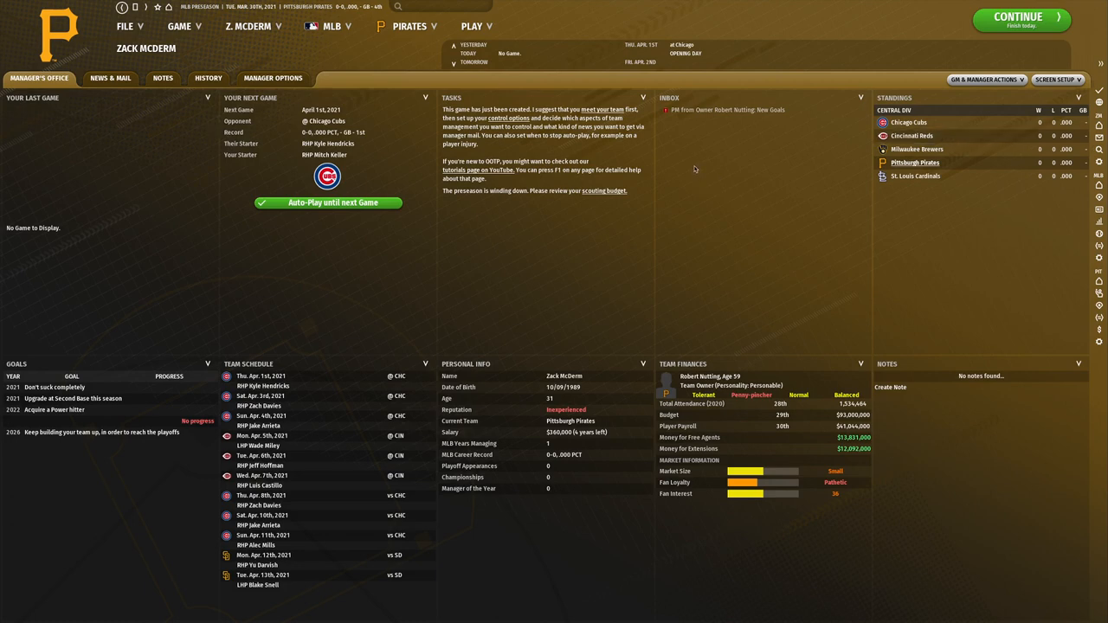
mouse_move(692, 162)
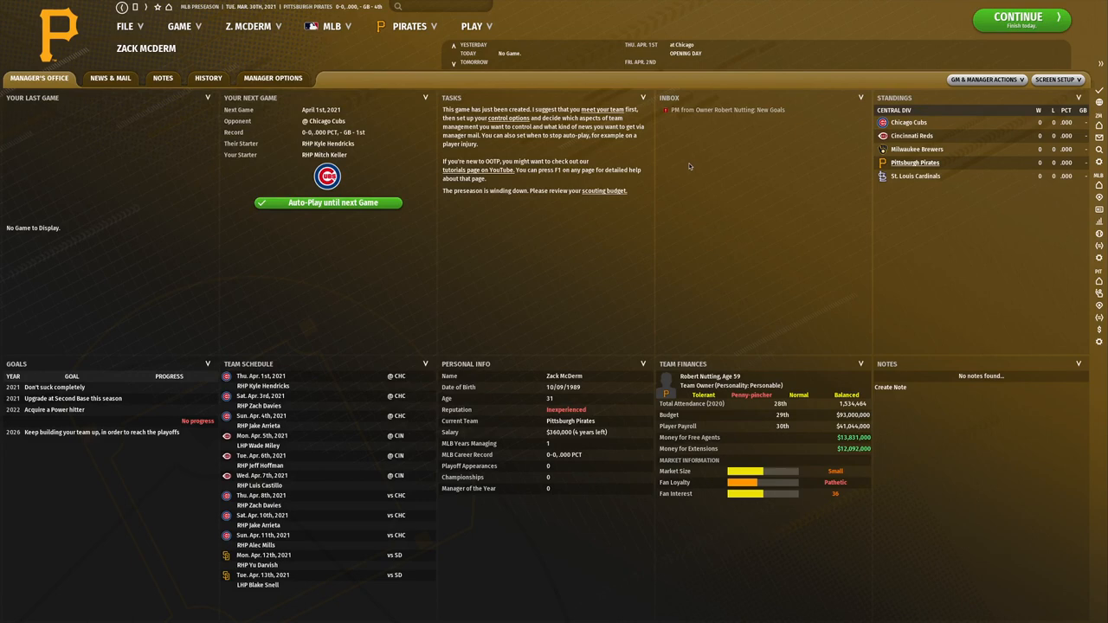
mouse_move(613, 161)
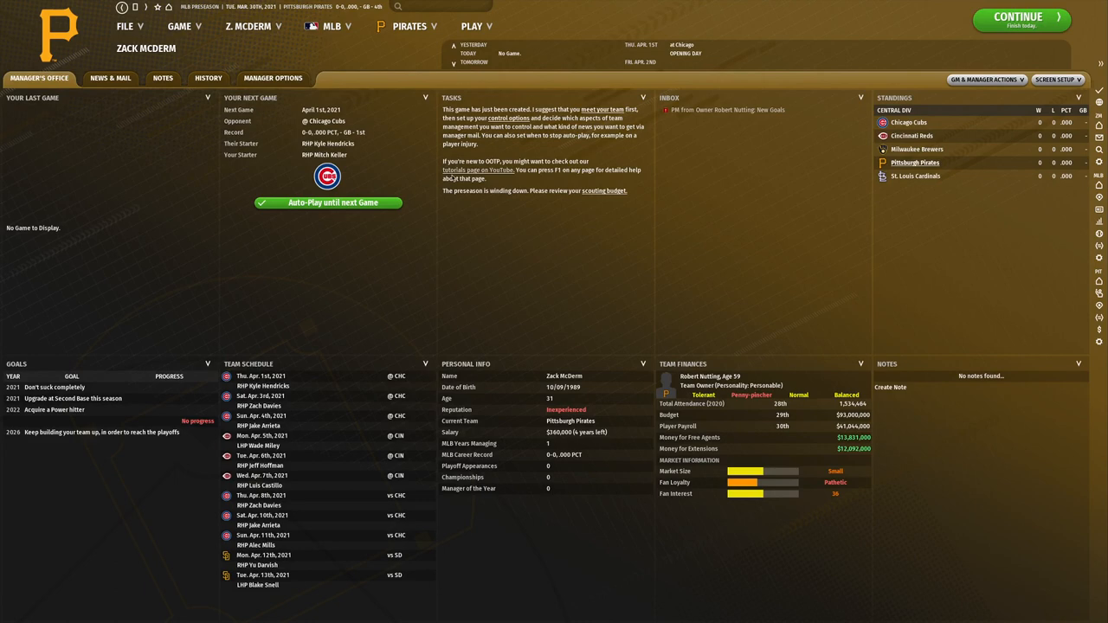
Show the Pirates front office Personnel list of coaches and staff across all affiliates.
left_click(56, 388)
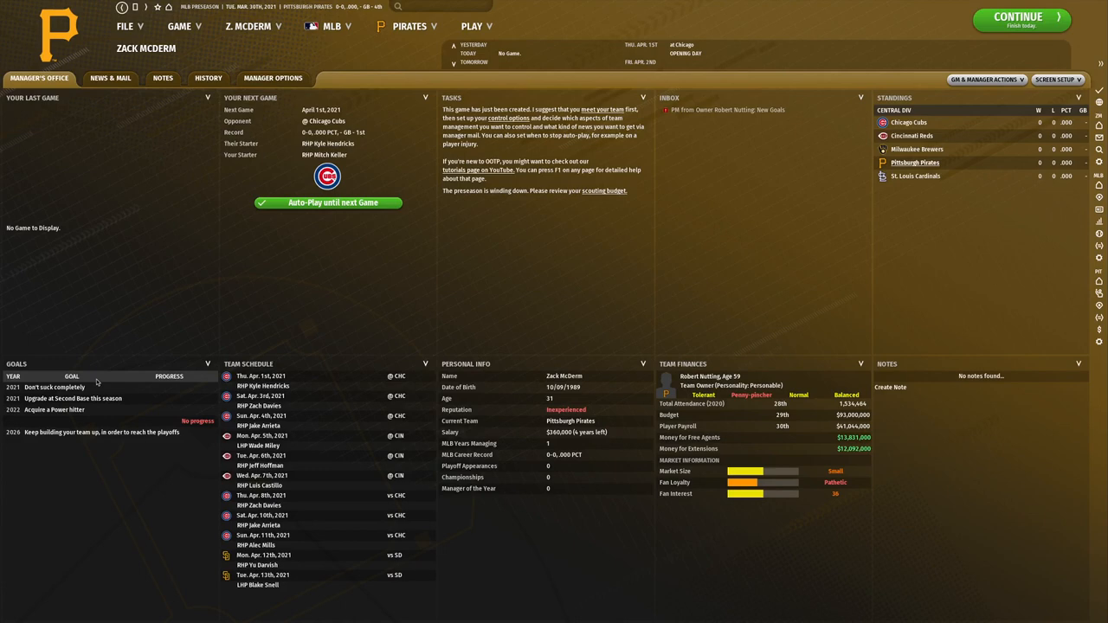
mouse_move(142, 336)
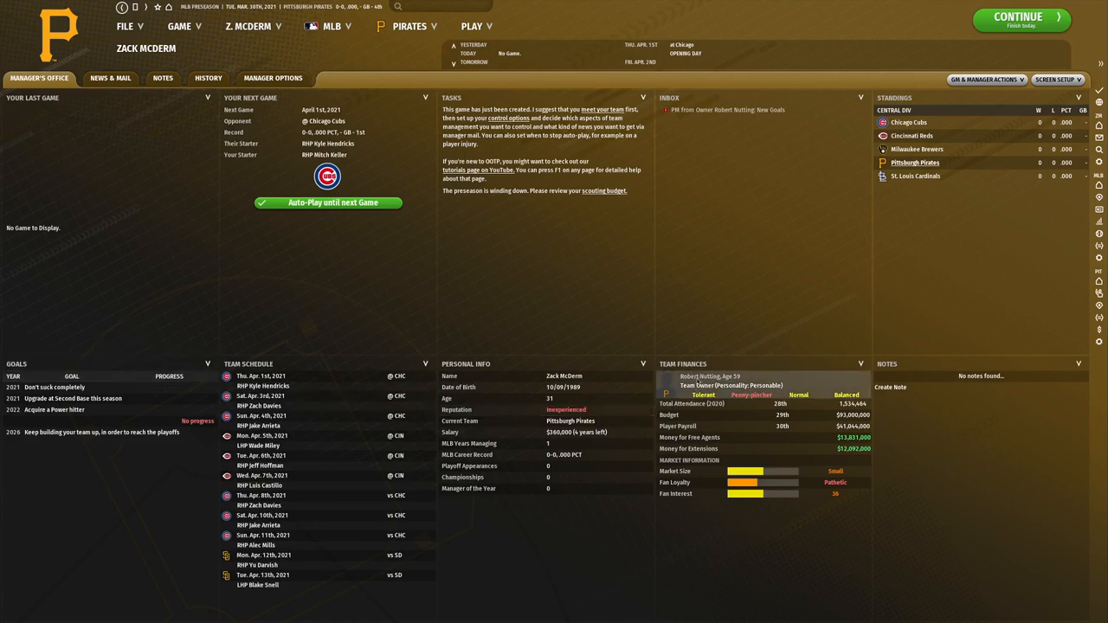
mouse_move(753, 336)
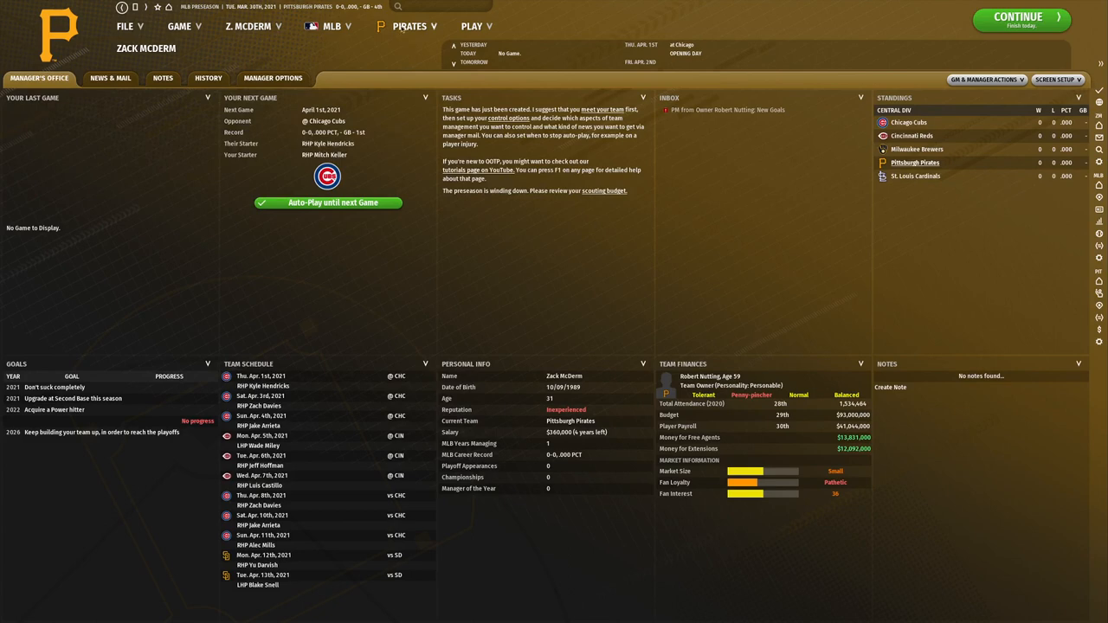
left_click(408, 26)
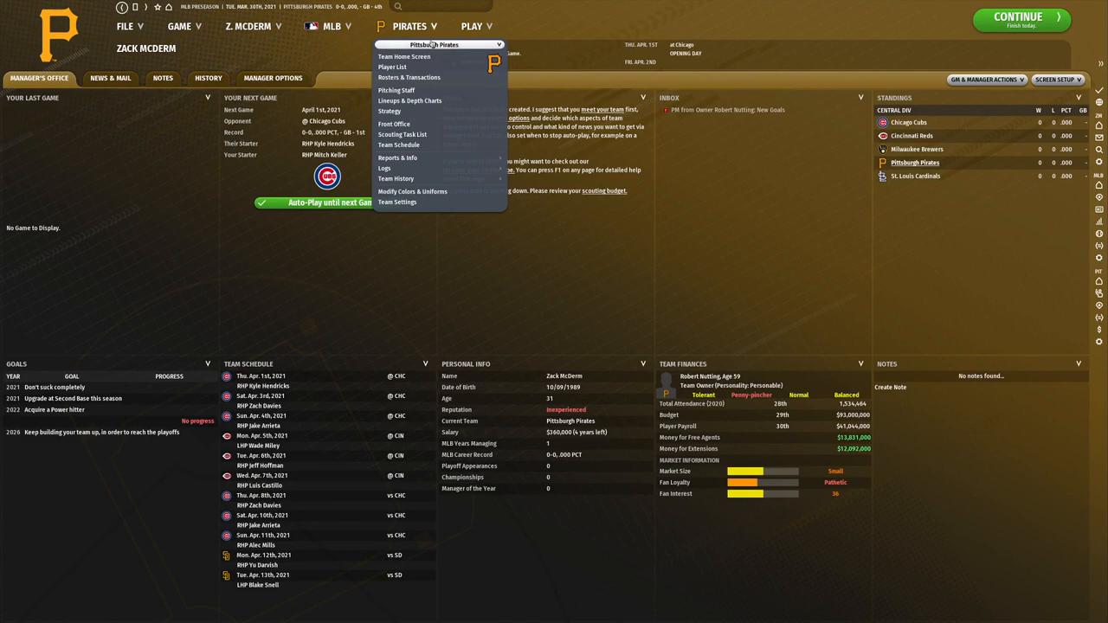
mouse_move(395, 124)
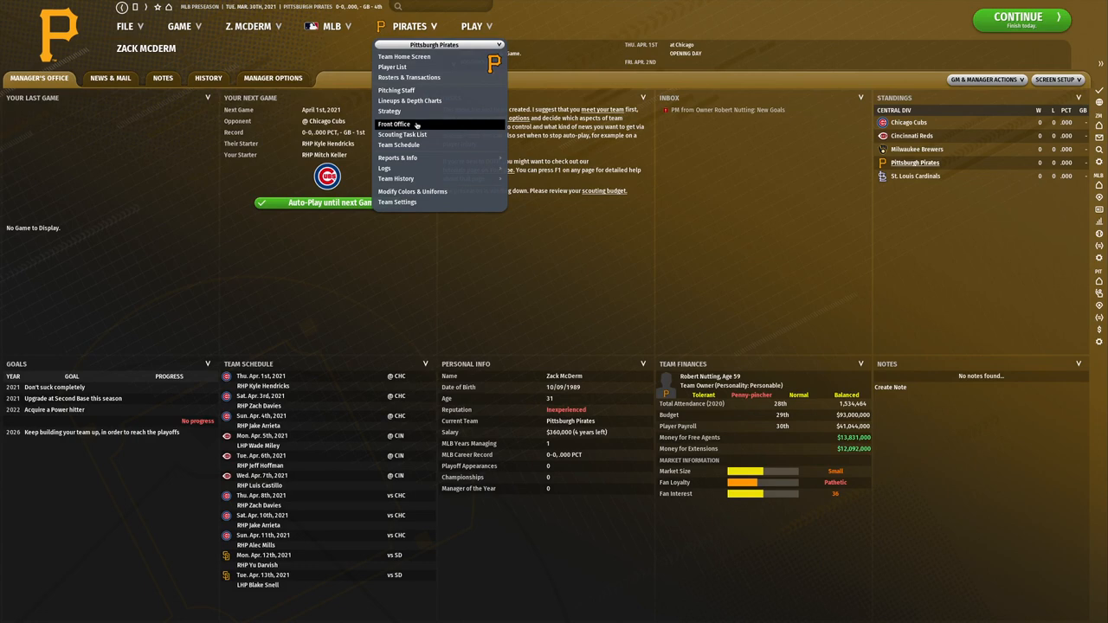
left_click(395, 124)
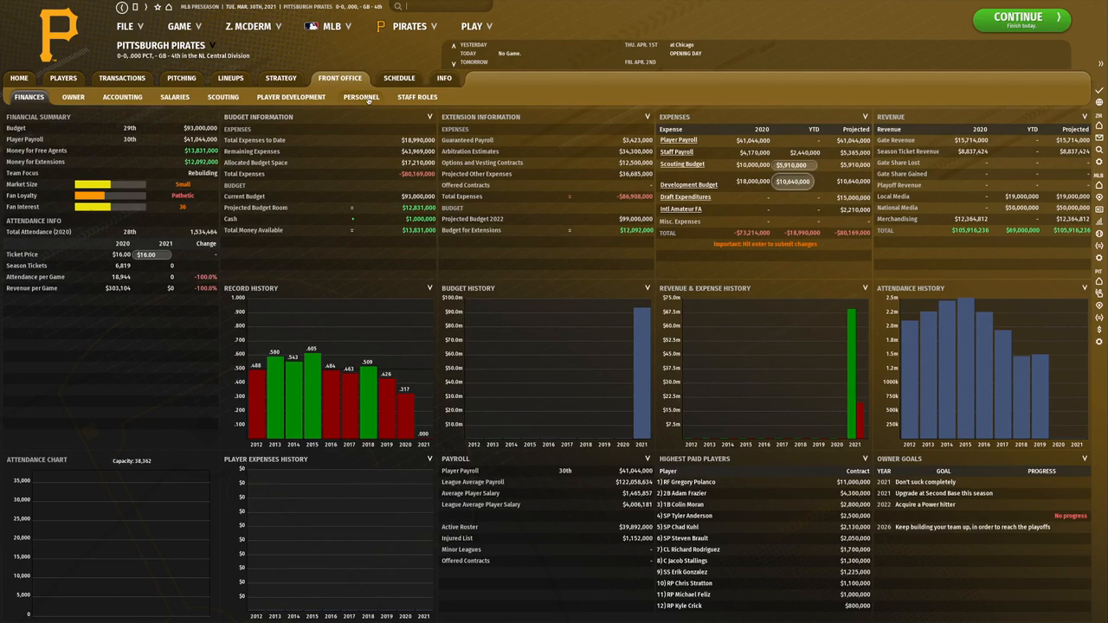
left_click(361, 96)
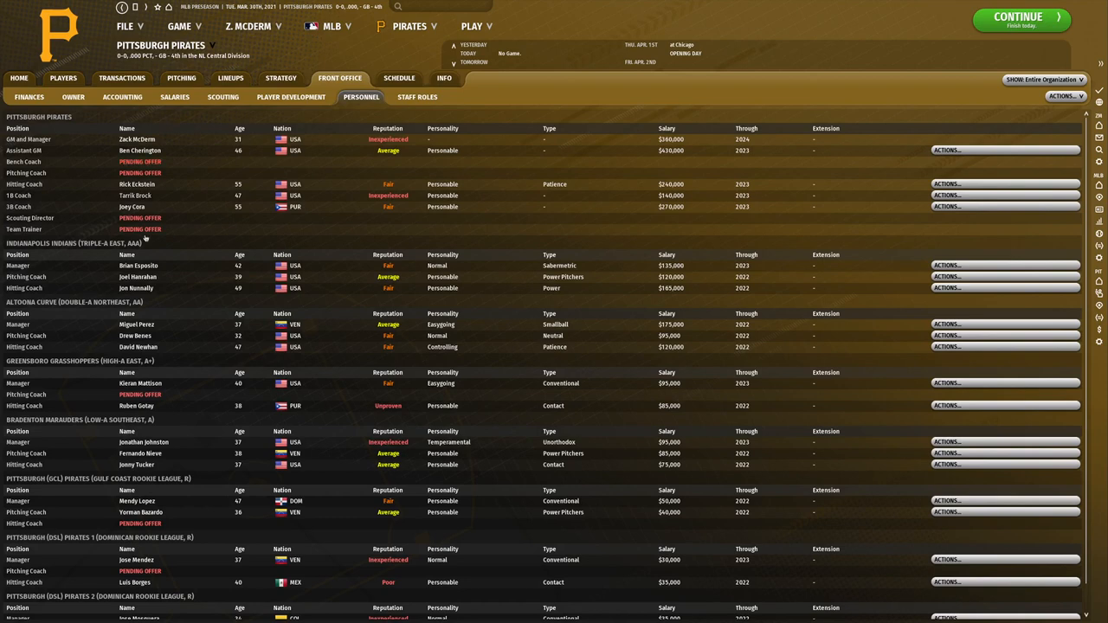
scroll("down", 3)
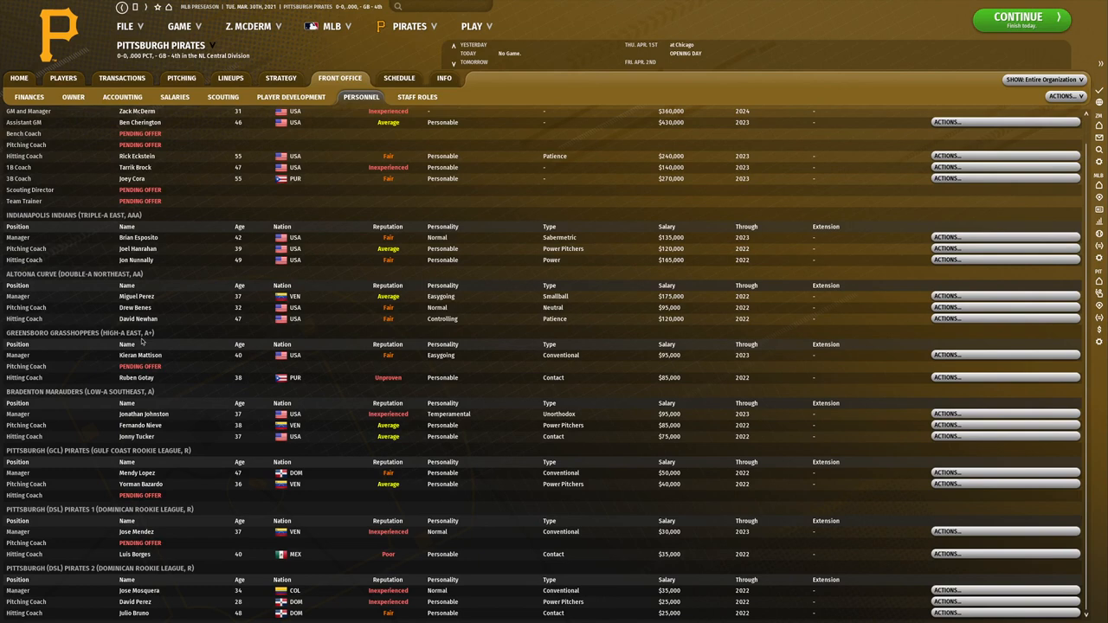
mouse_move(125, 308)
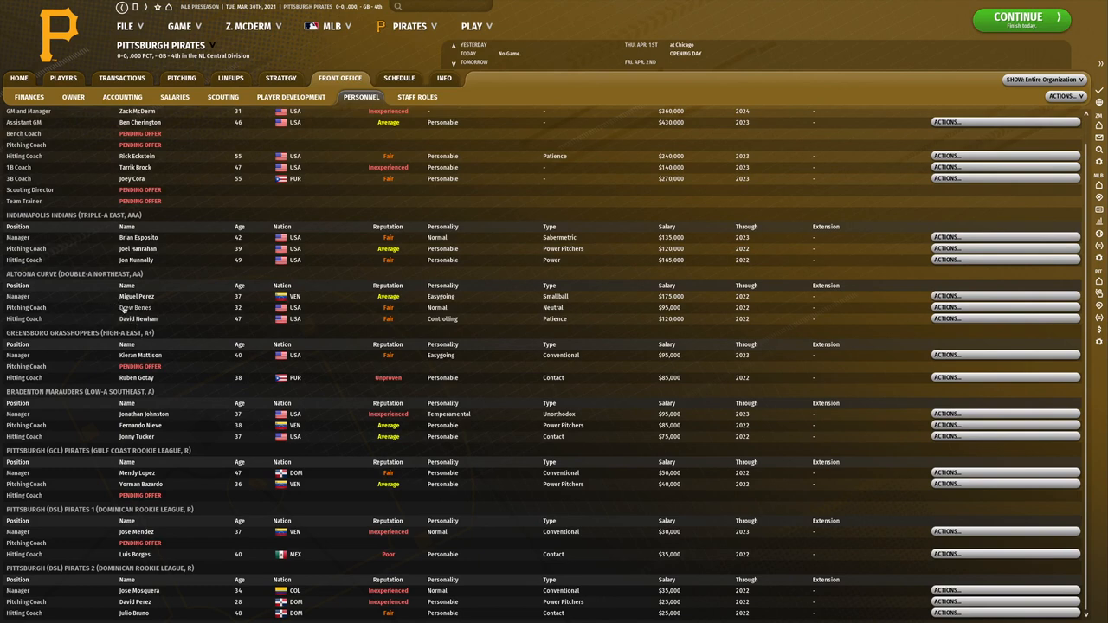
left_click(135, 308)
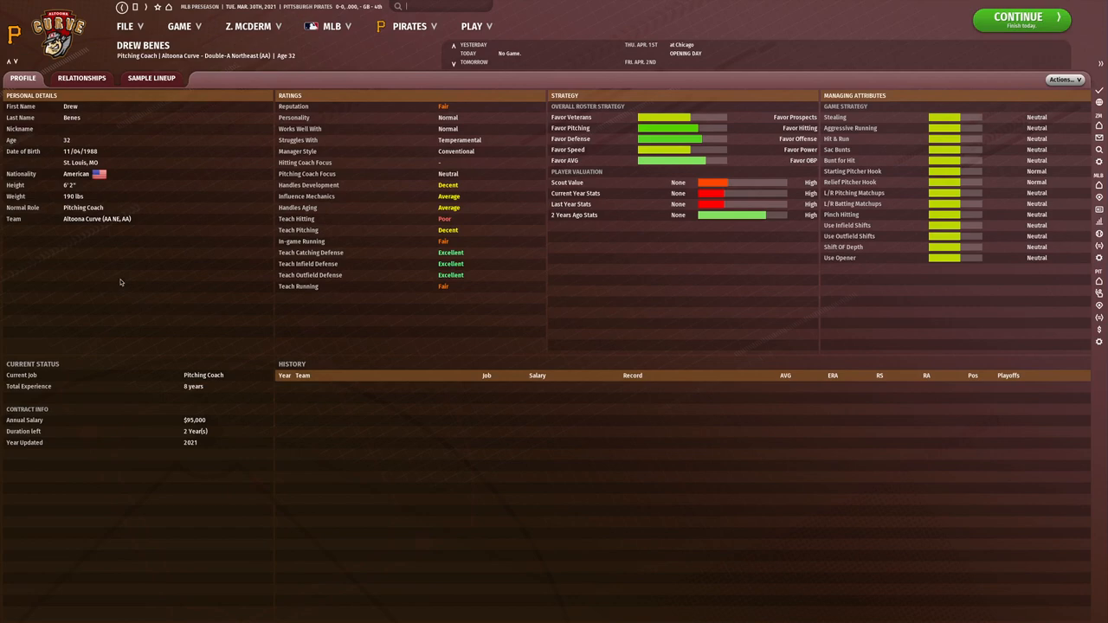
mouse_move(433, 189)
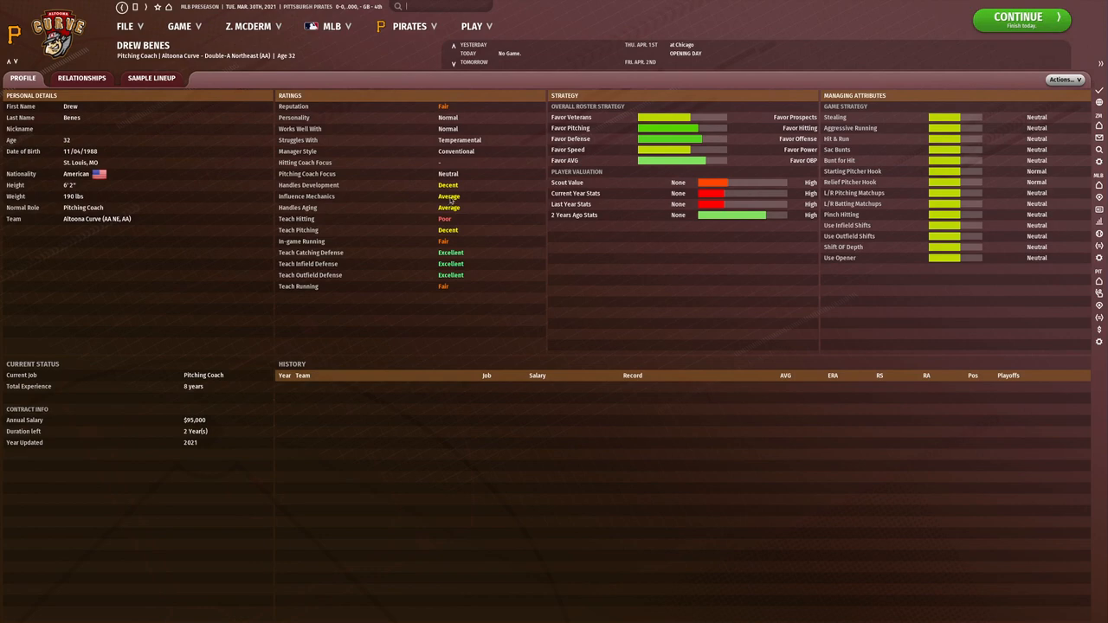
mouse_move(405, 222)
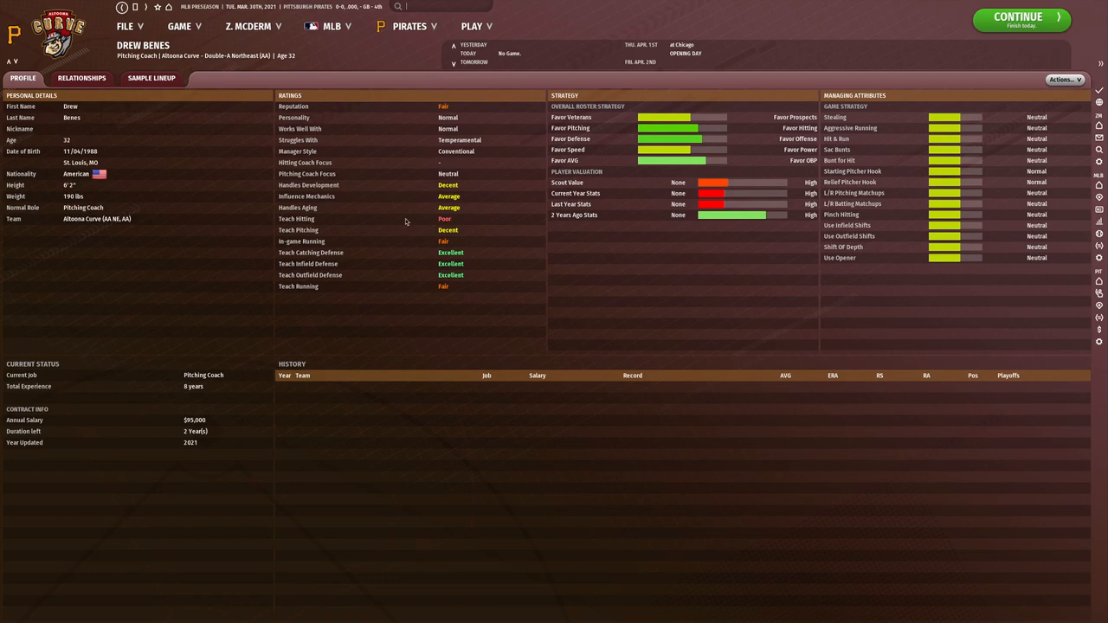
mouse_move(793, 119)
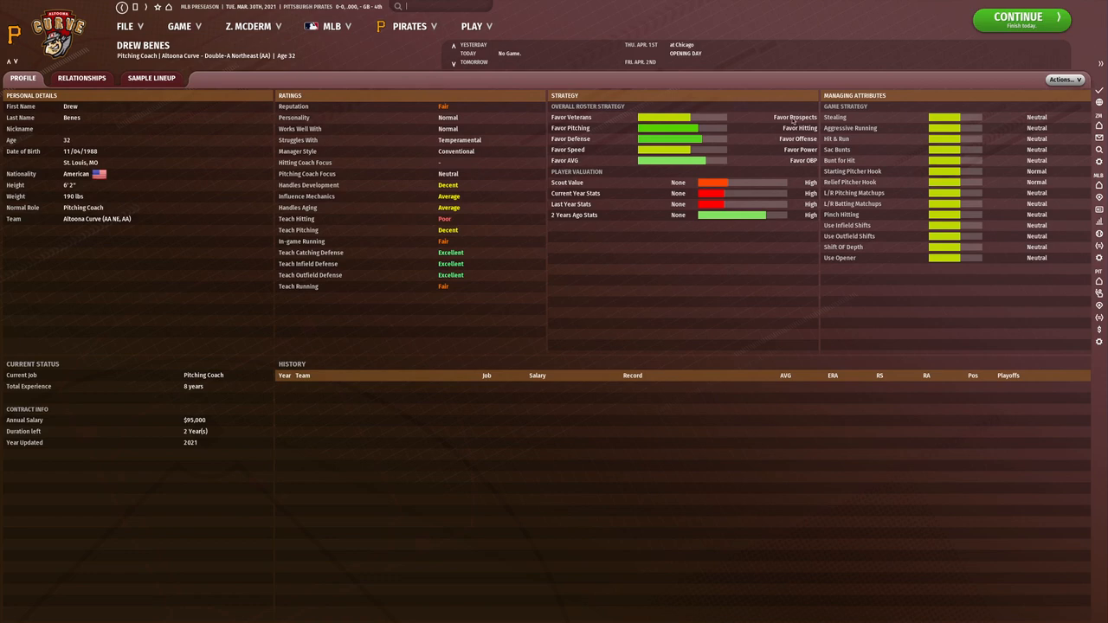
mouse_move(301, 173)
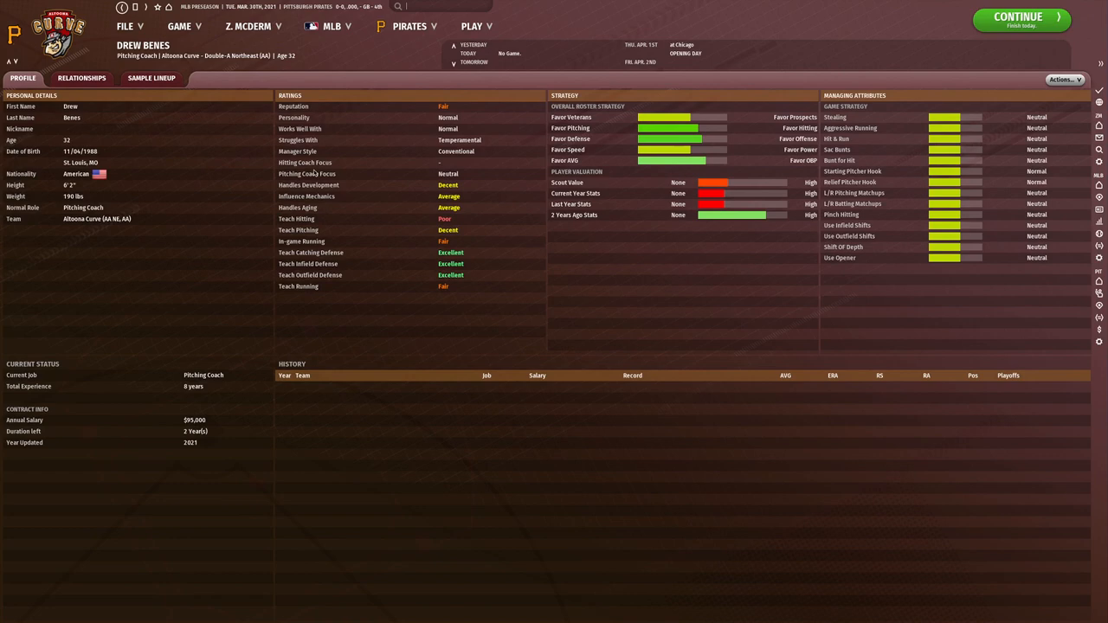
mouse_move(45, 263)
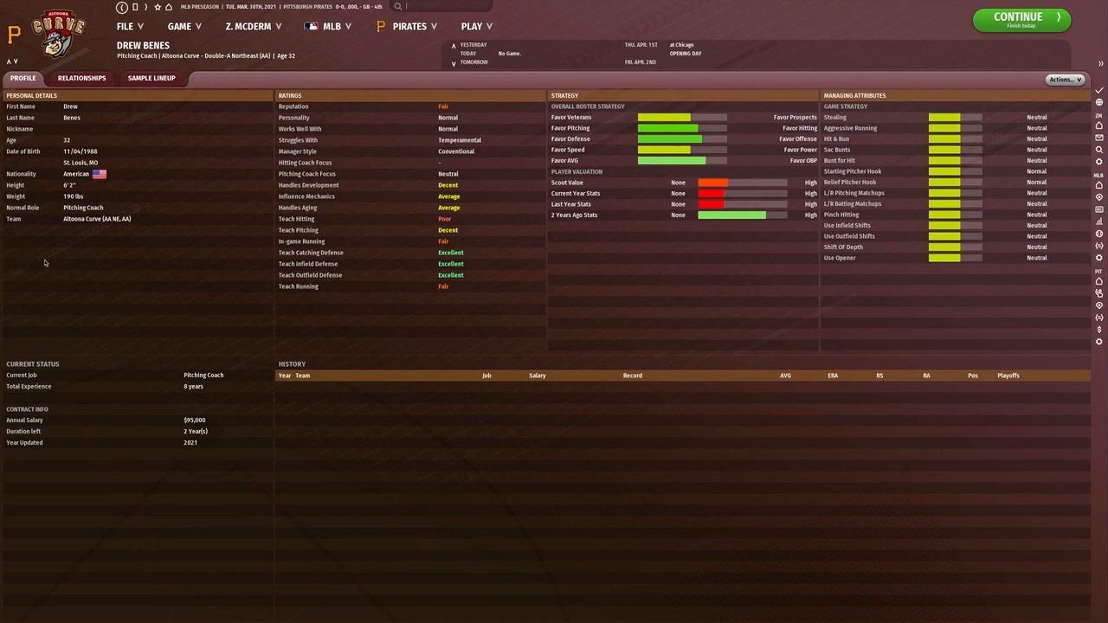
mouse_move(72, 236)
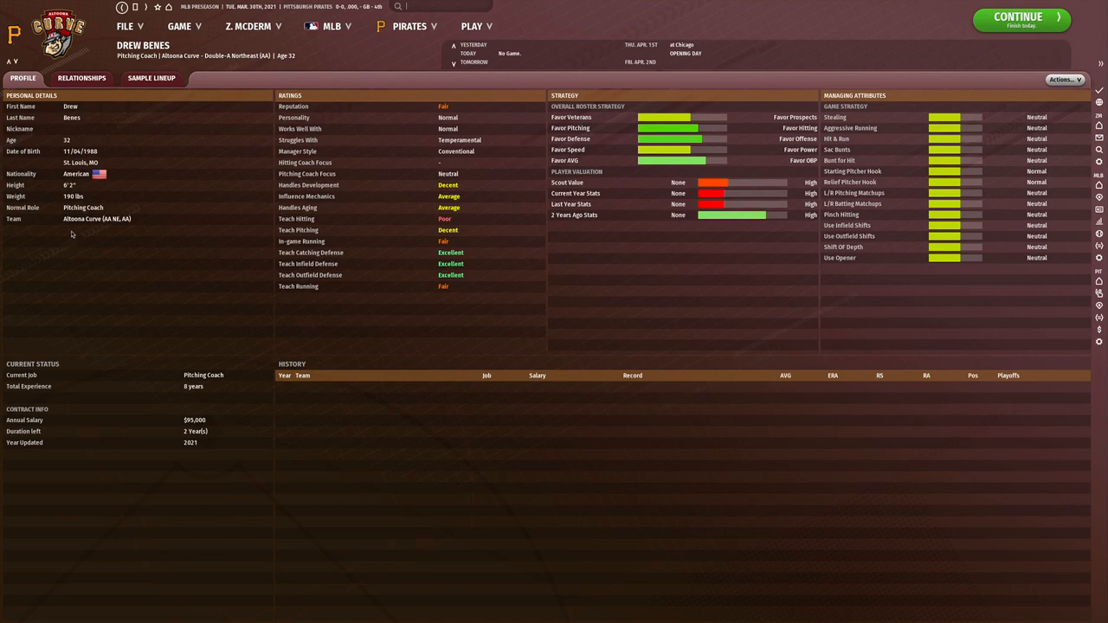
mouse_move(464, 187)
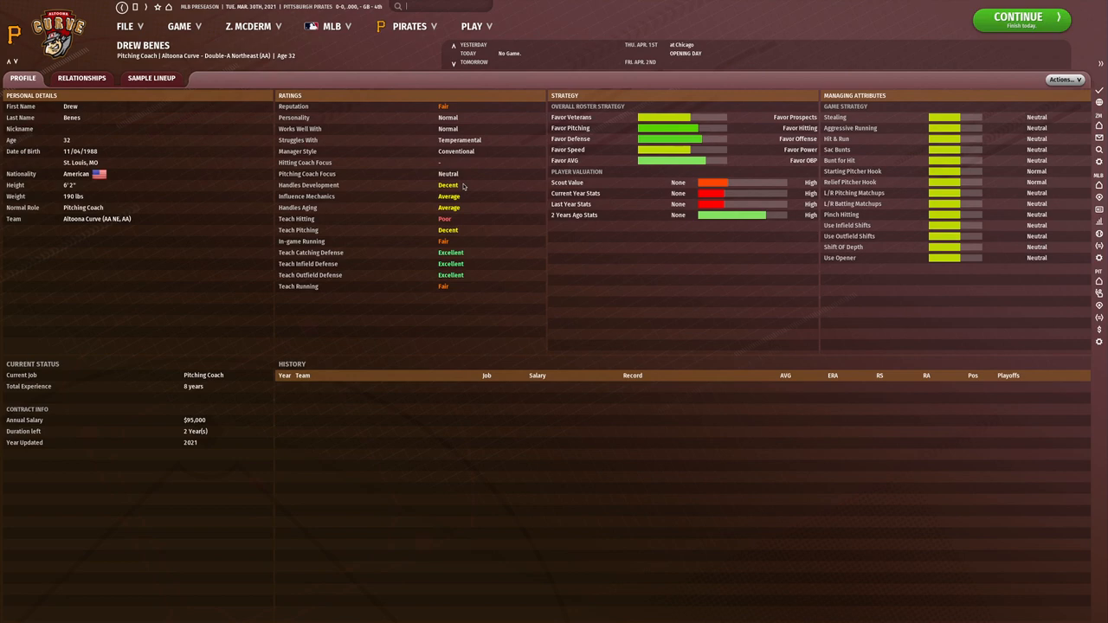
mouse_move(291, 184)
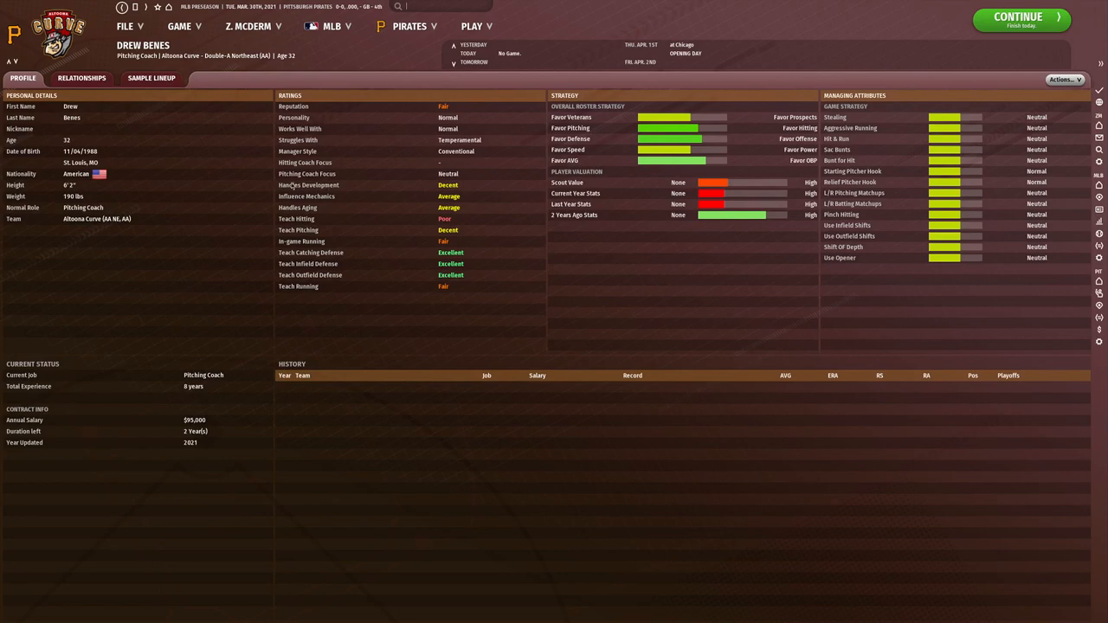
mouse_move(327, 201)
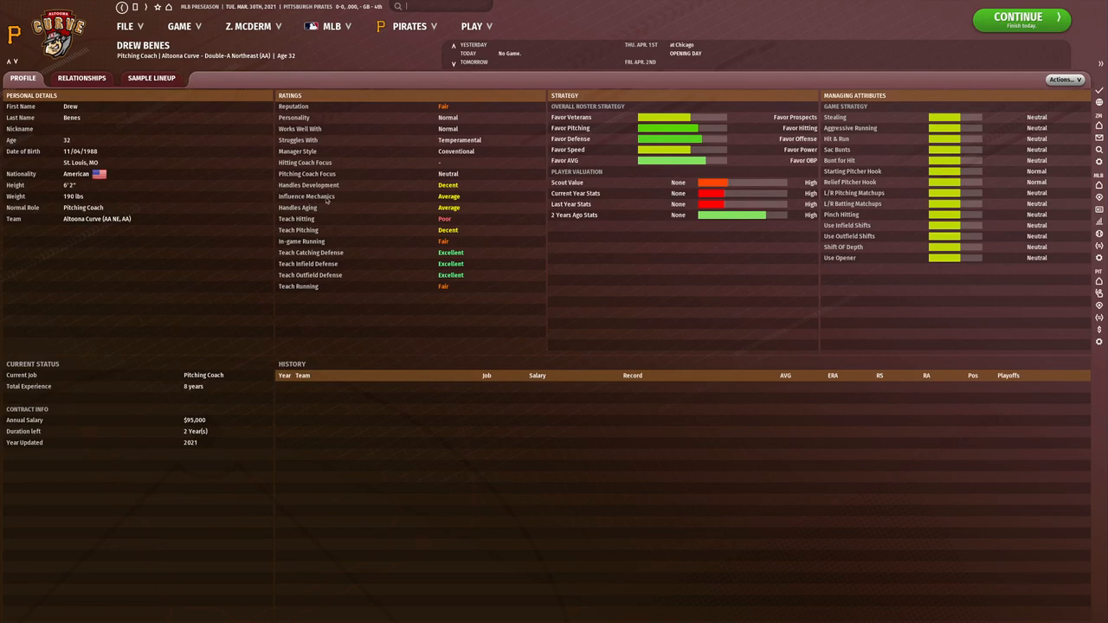
mouse_move(303, 234)
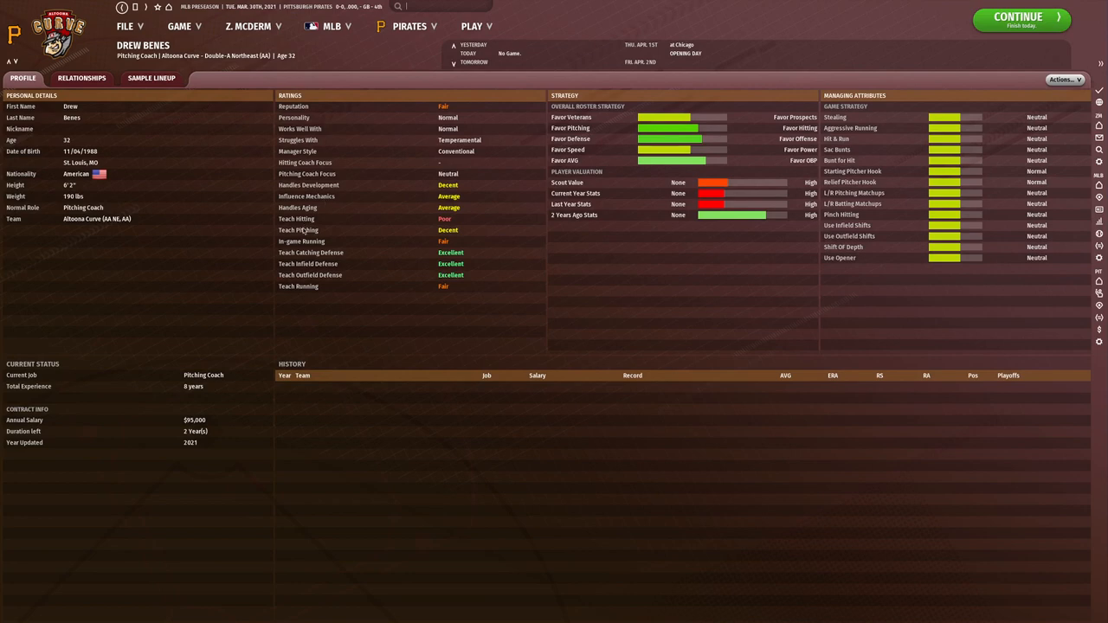
mouse_move(280, 258)
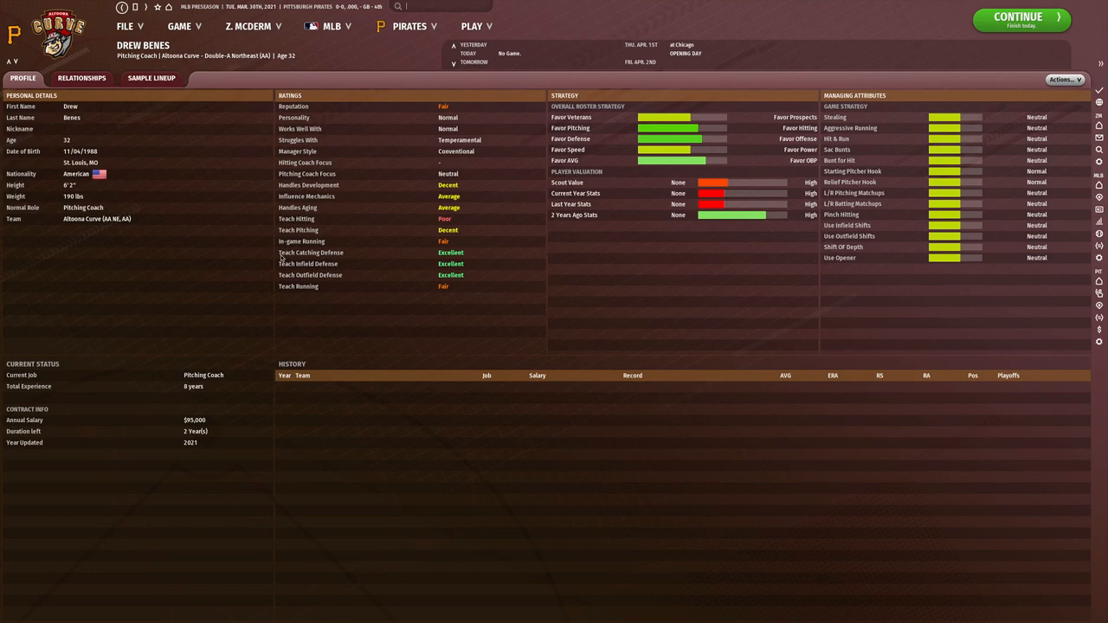
mouse_move(121, 7)
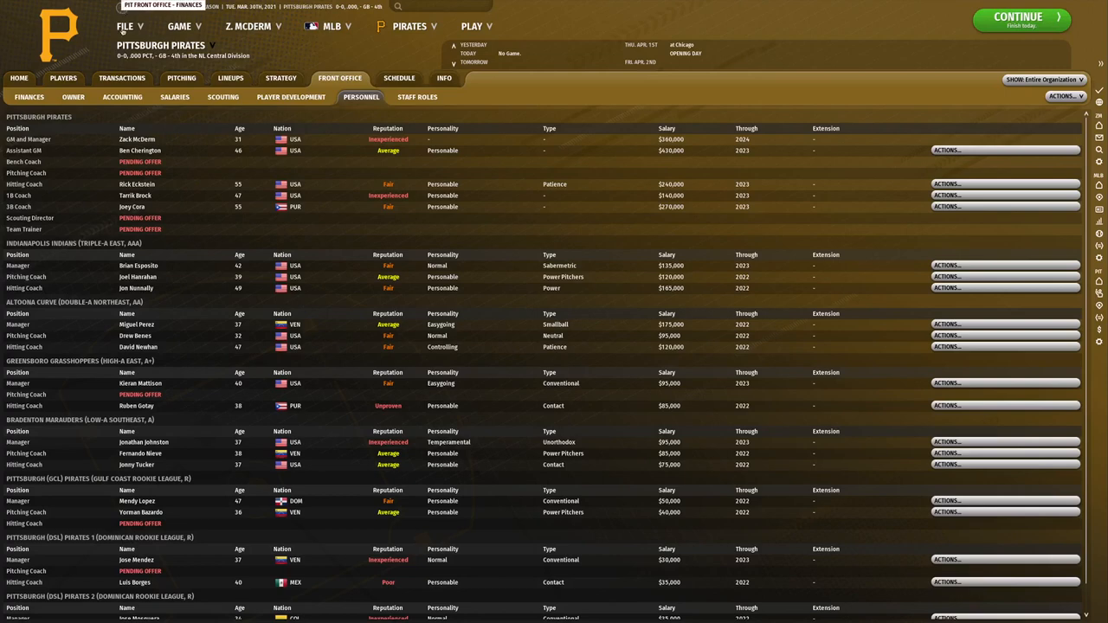
View the profile of the pending pitching coach candidate, John Farrell, from Pending Offers.
scroll("down", 3)
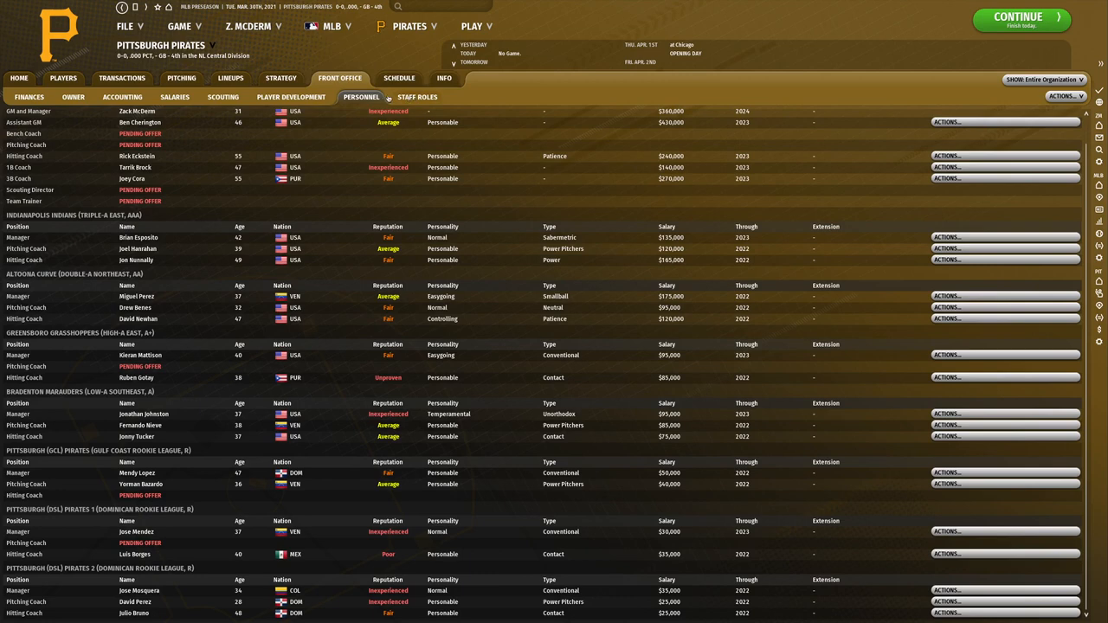
left_click(417, 97)
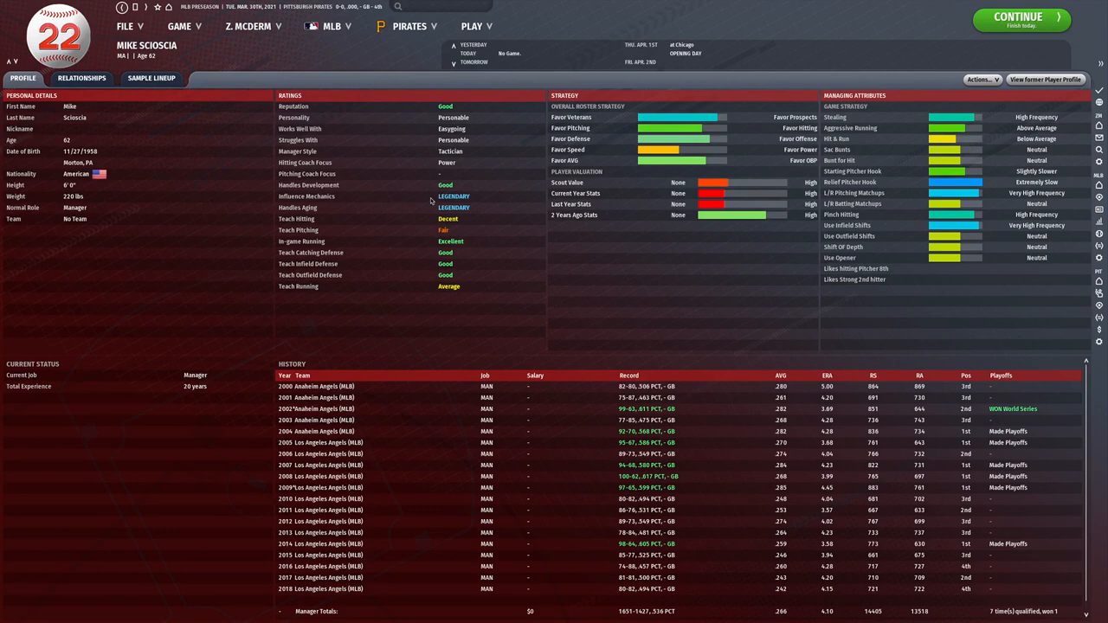
mouse_move(468, 229)
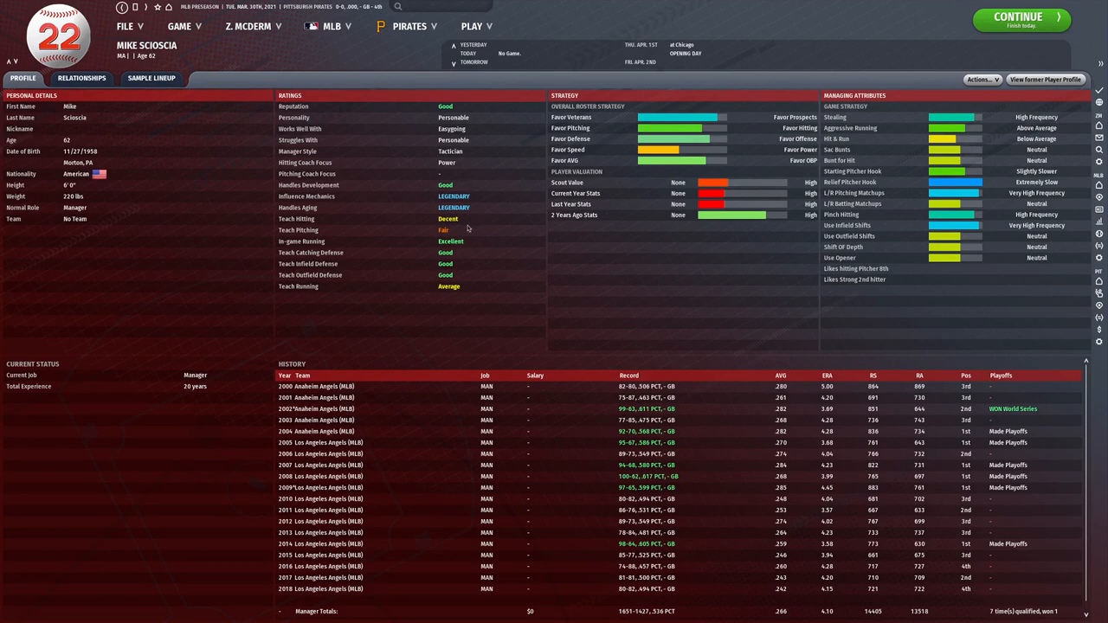
mouse_move(145, 166)
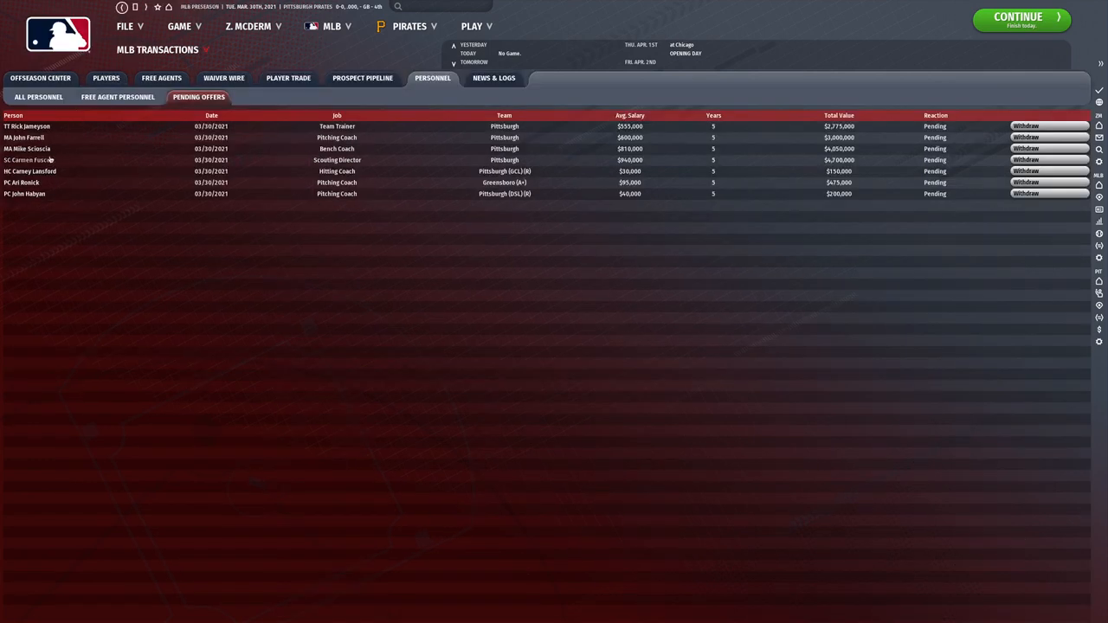
left_click(24, 137)
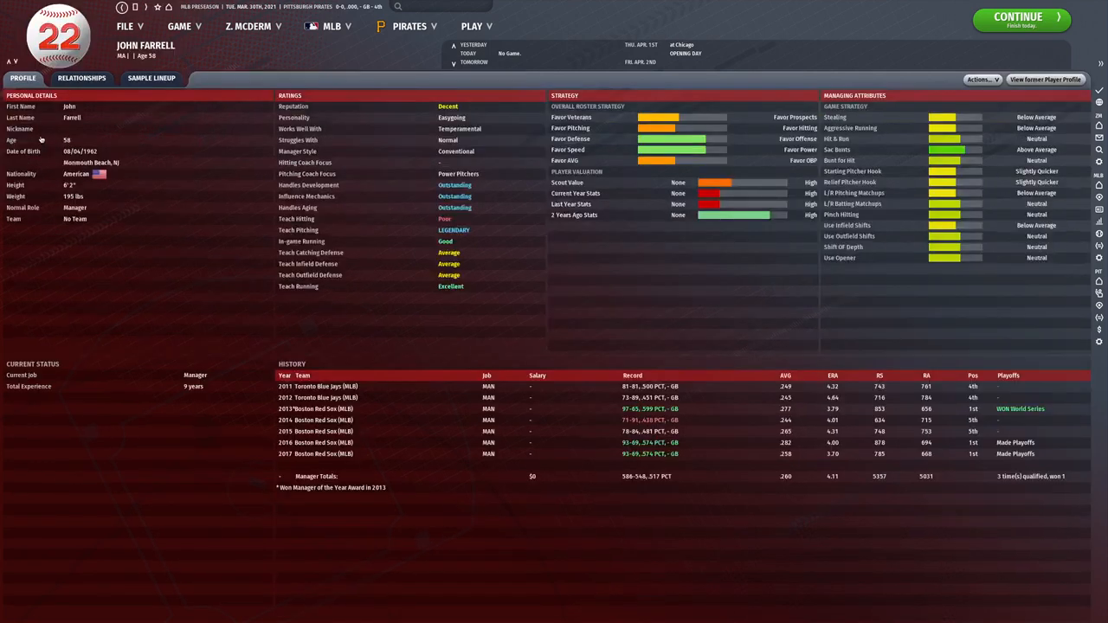
mouse_move(246, 115)
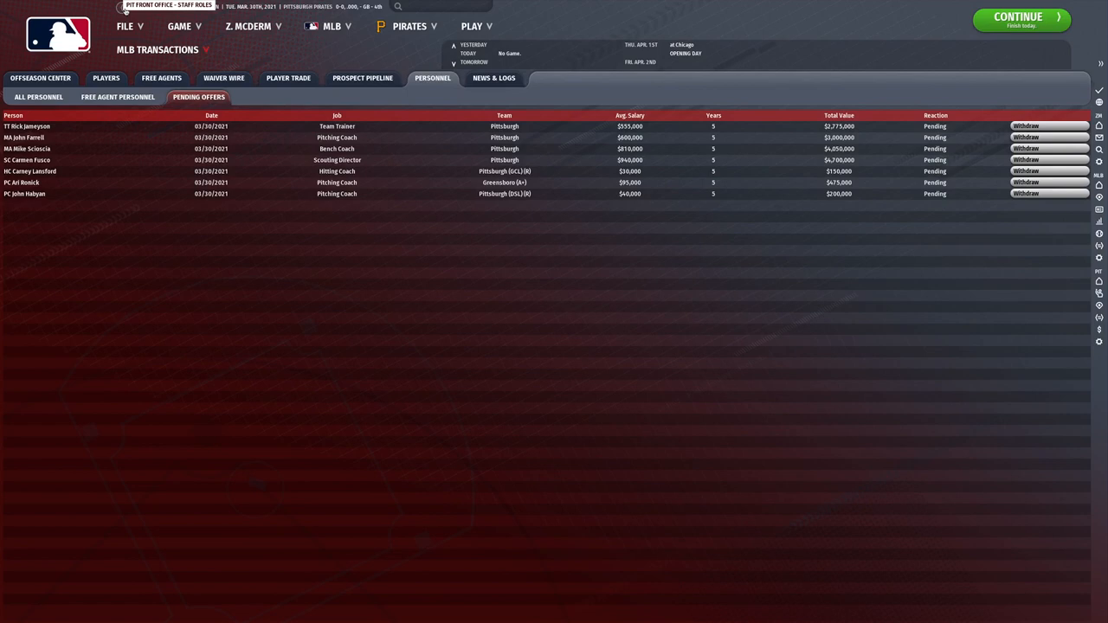
left_click(25, 137)
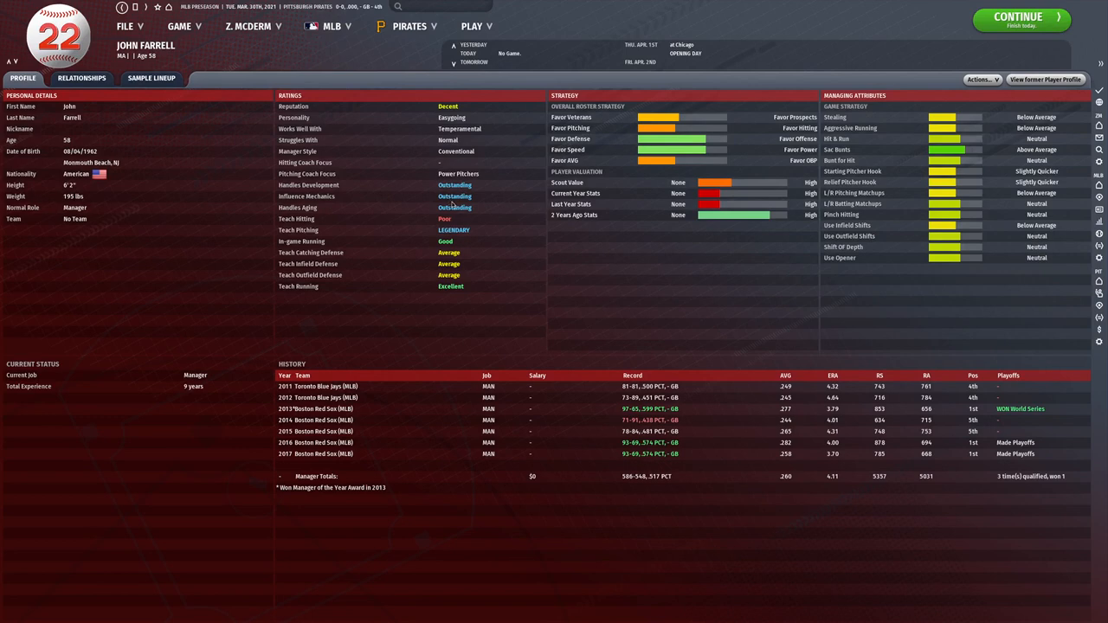
mouse_move(381, 229)
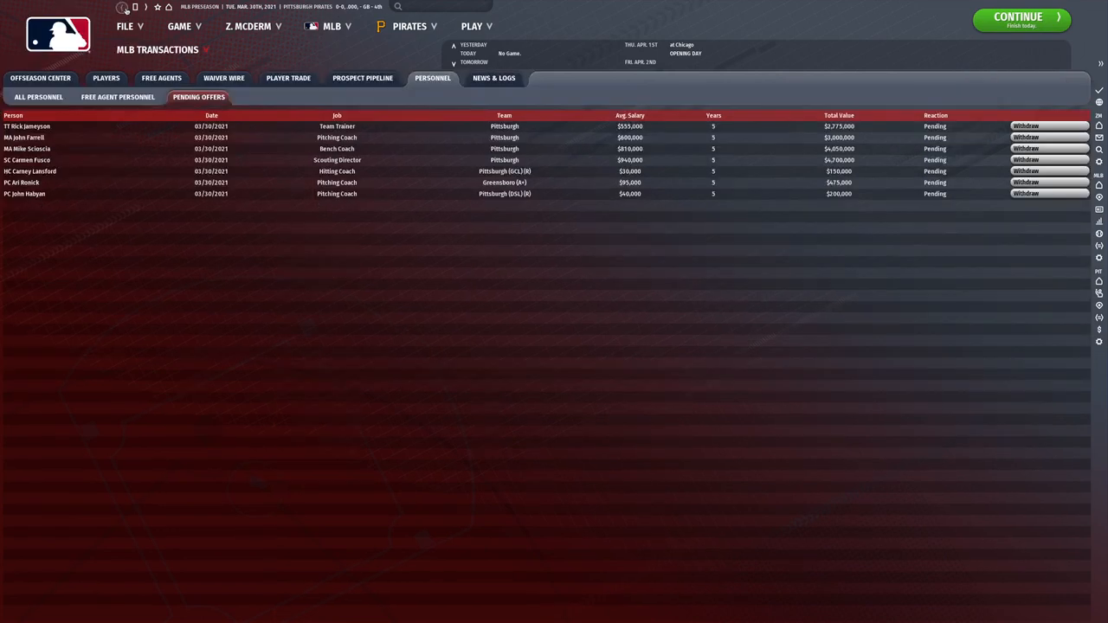
mouse_move(71, 152)
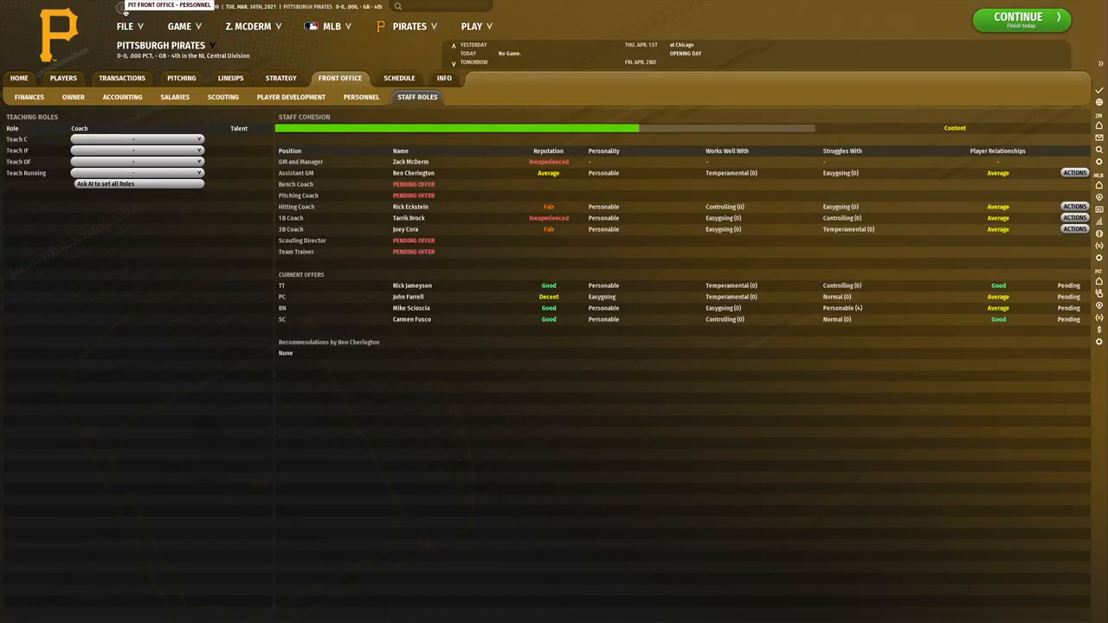
left_click(360, 97)
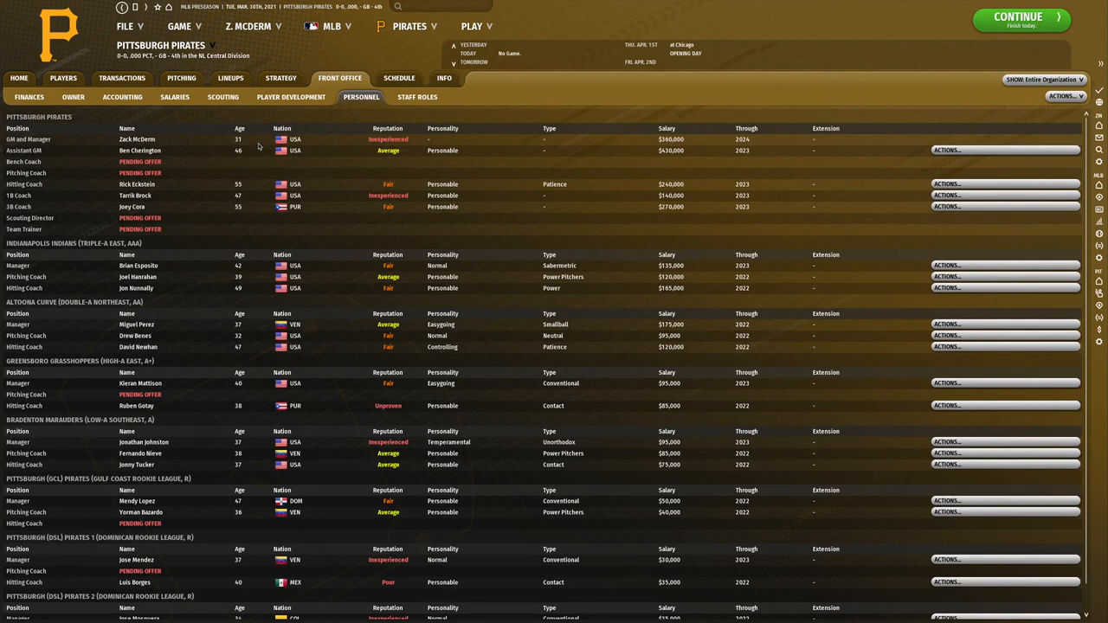
left_click(137, 183)
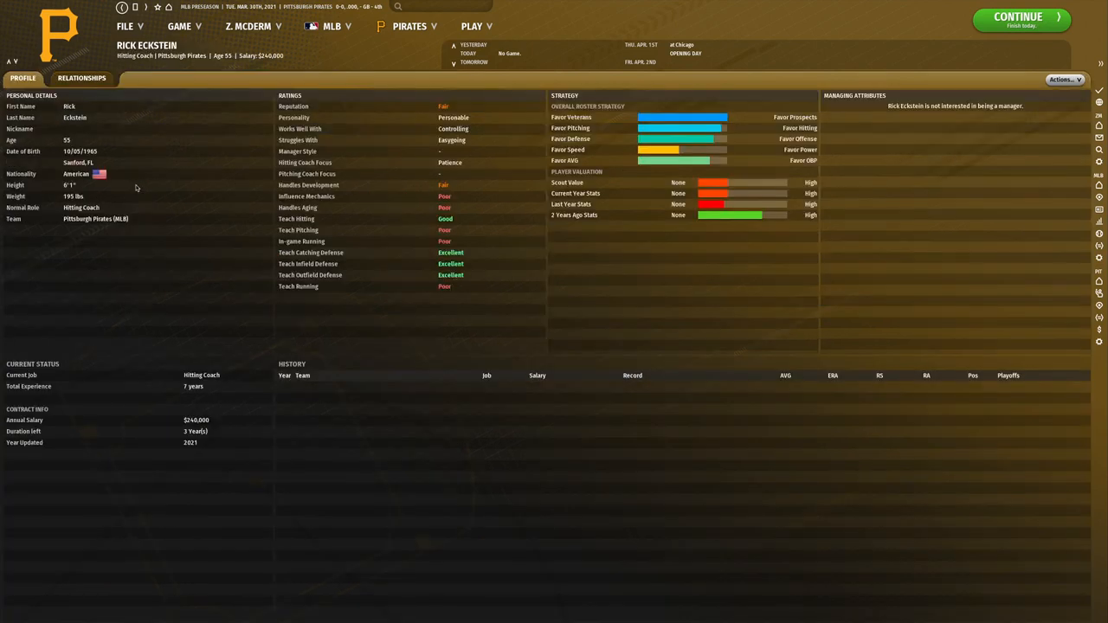
mouse_move(329, 215)
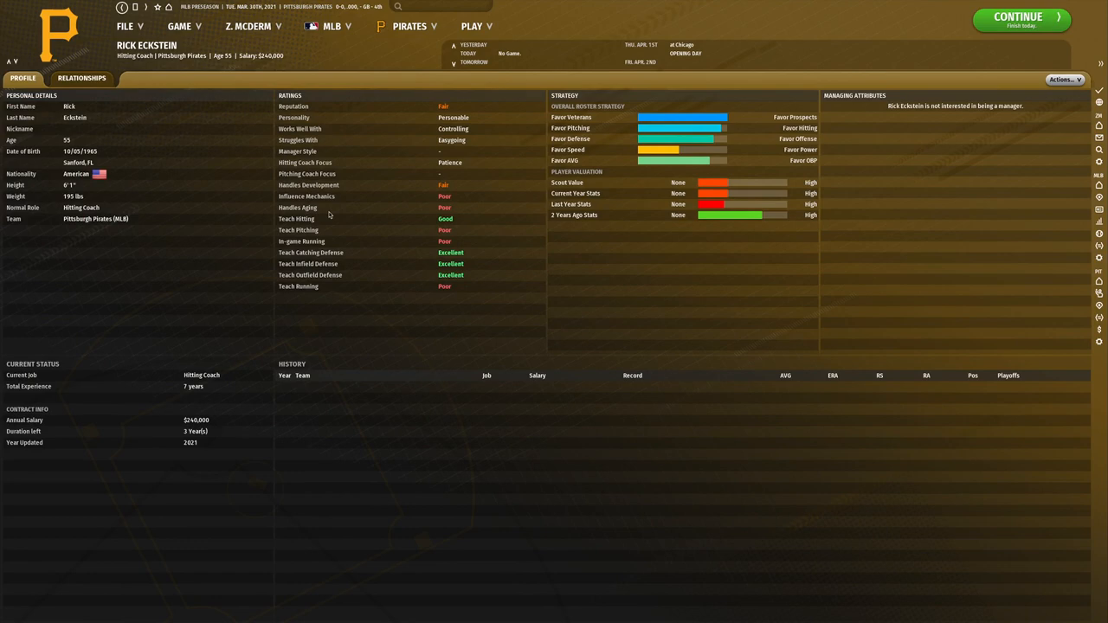
mouse_move(377, 184)
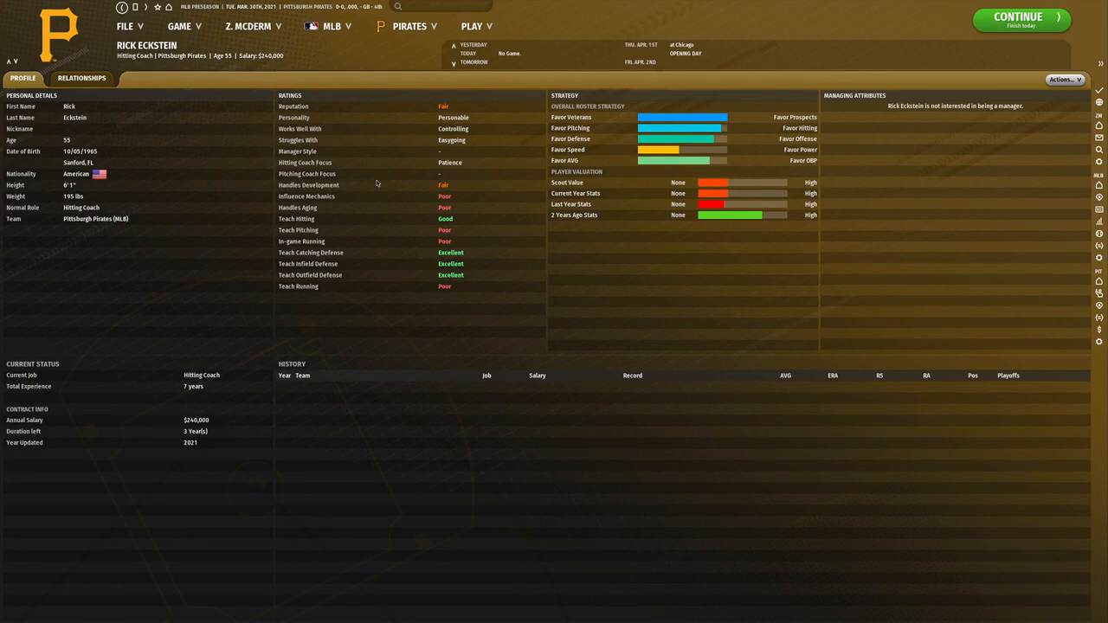
mouse_move(658, 114)
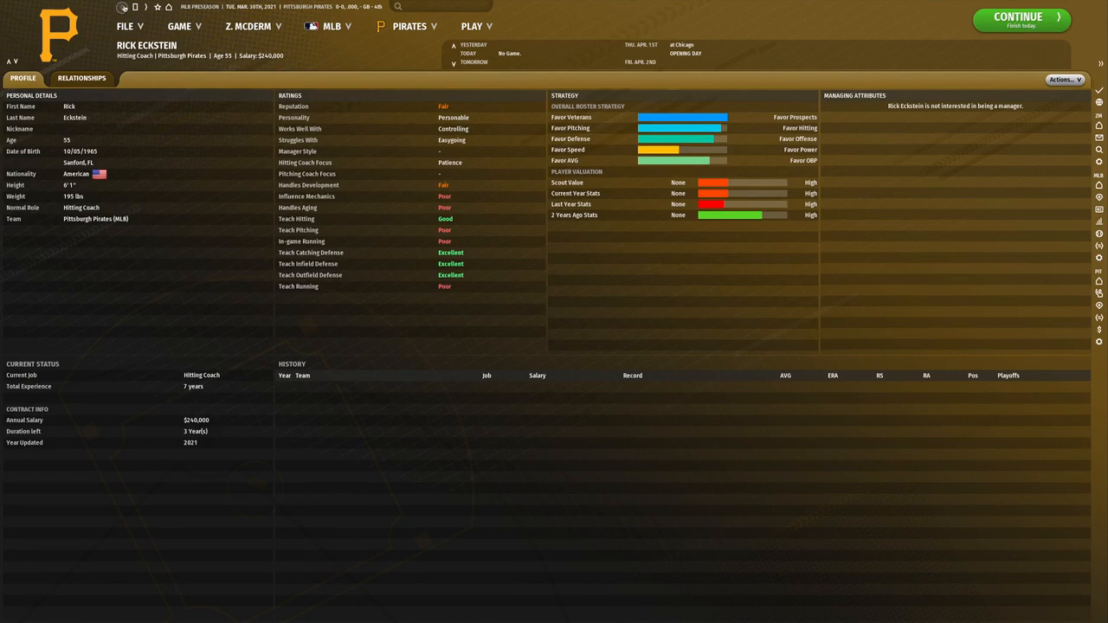
left_click(339, 78)
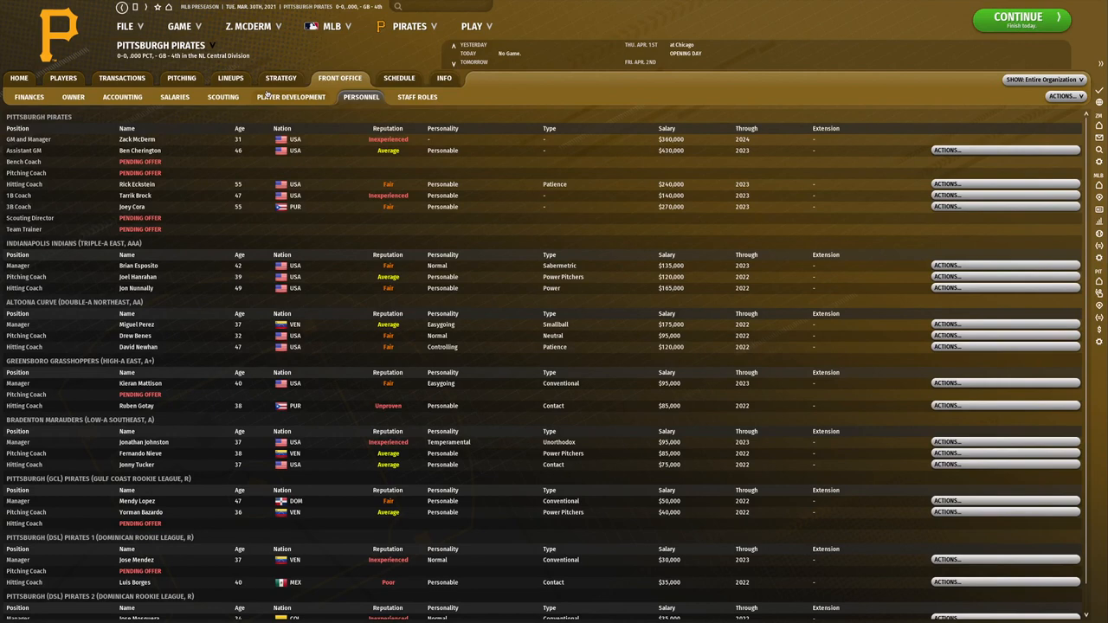
Advance the season to Opening Day, declining the game-flow preferences question with 'No, thanks'.
left_click(291, 97)
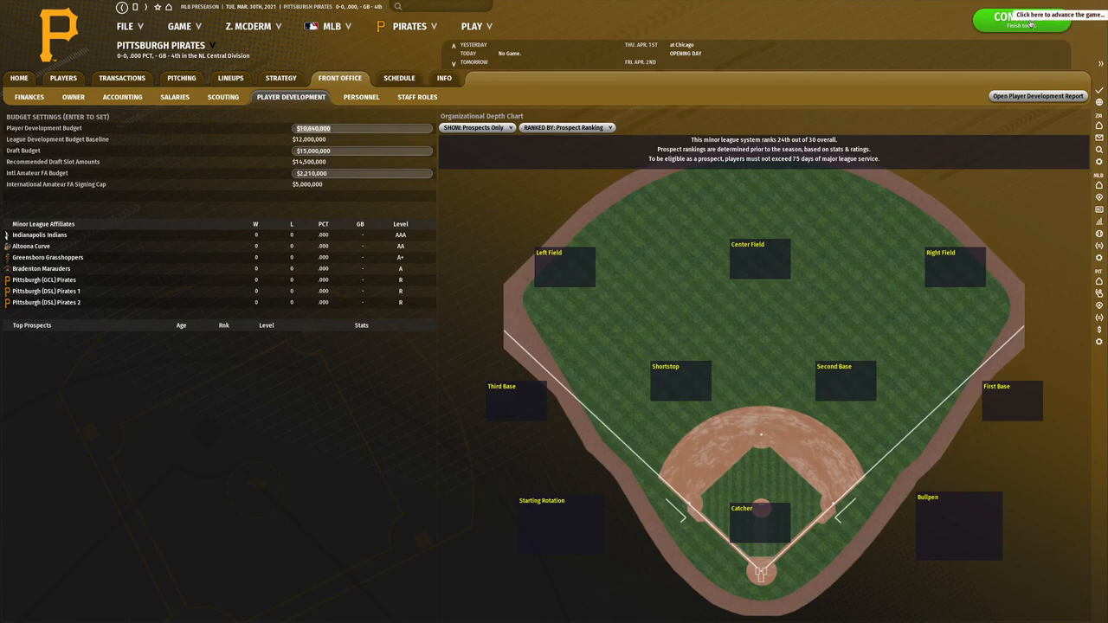
left_click(1021, 19)
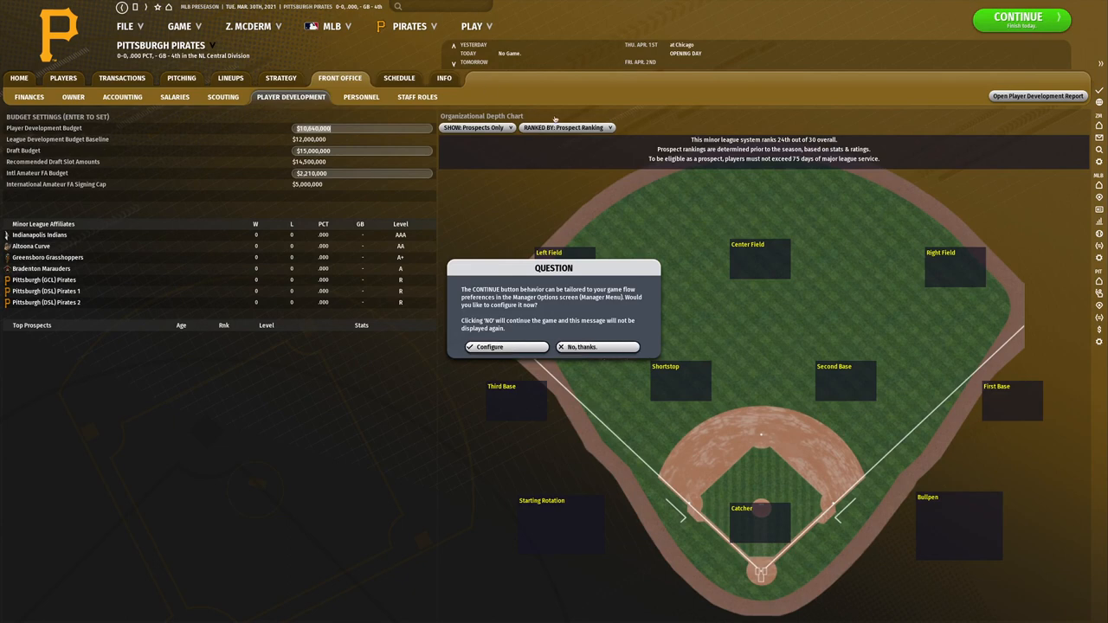
left_click(596, 346)
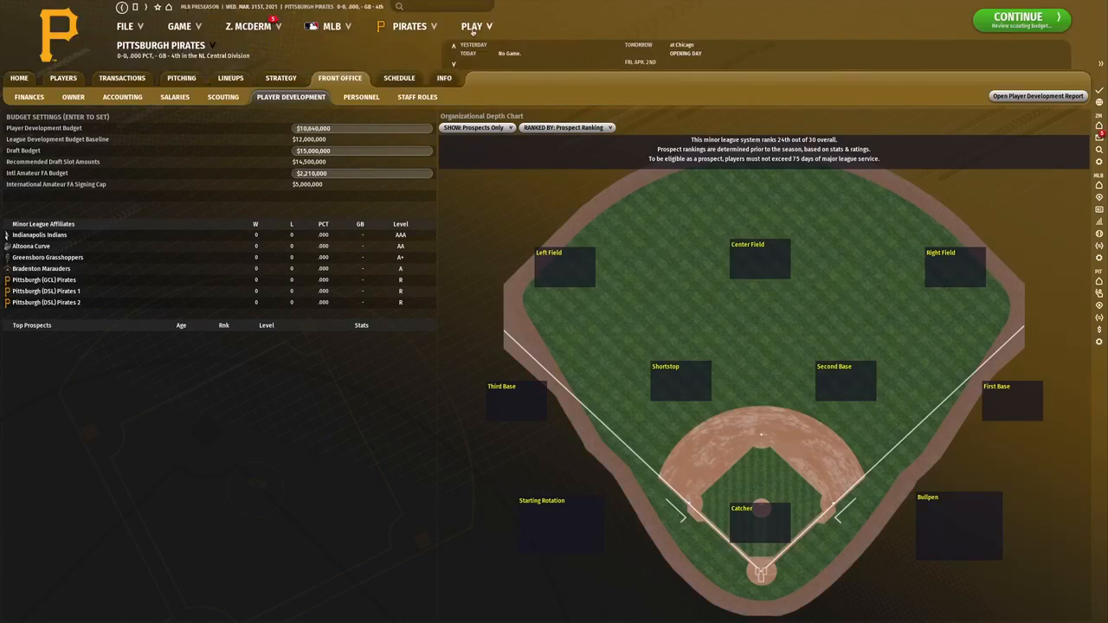
left_click(473, 26)
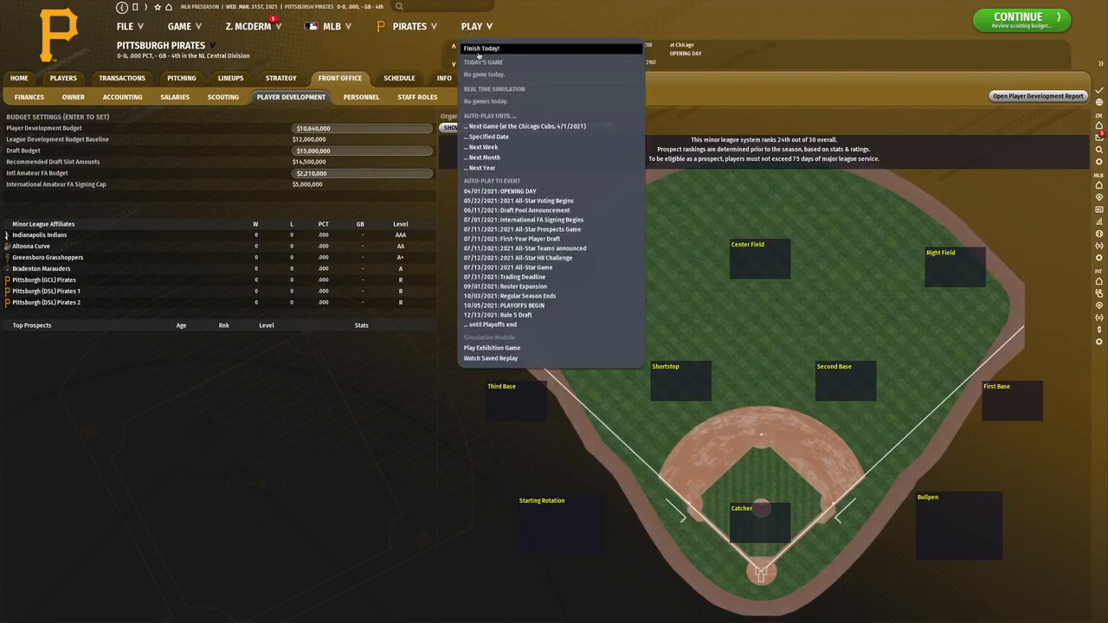
left_click(482, 48)
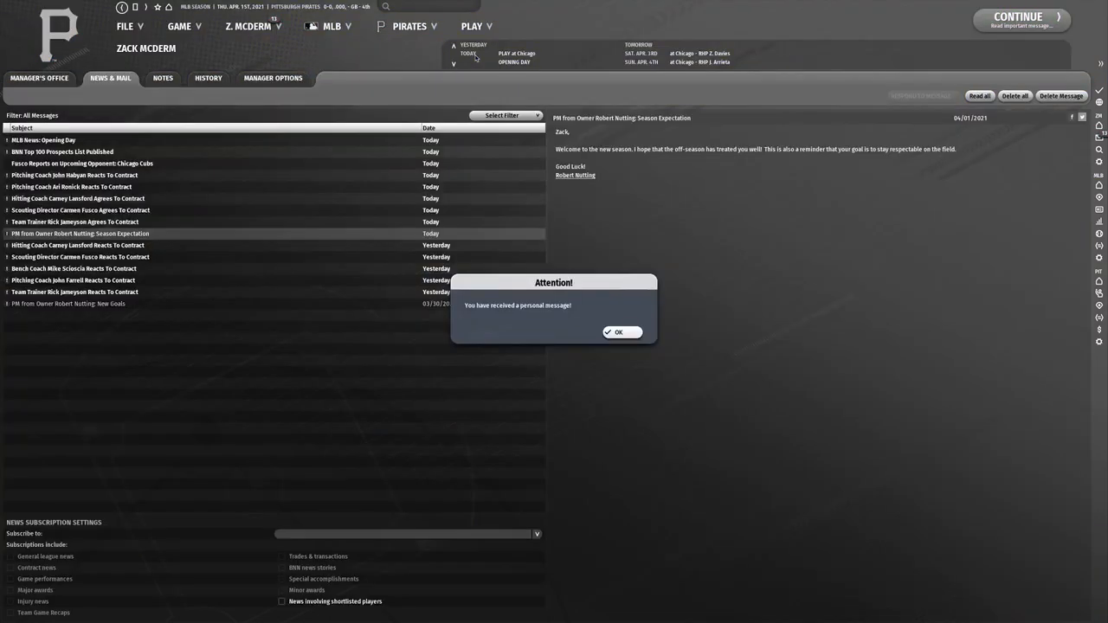
mouse_move(448, 324)
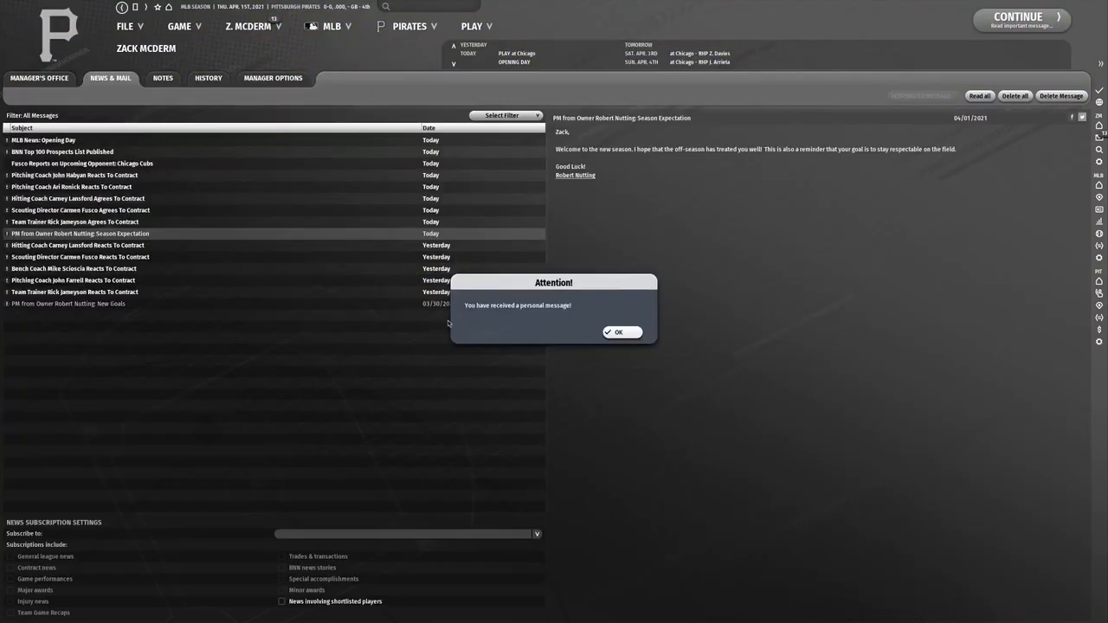
Dismiss the personal-message alert and read both pitching coaches' contract reaction messages.
left_click(616, 332)
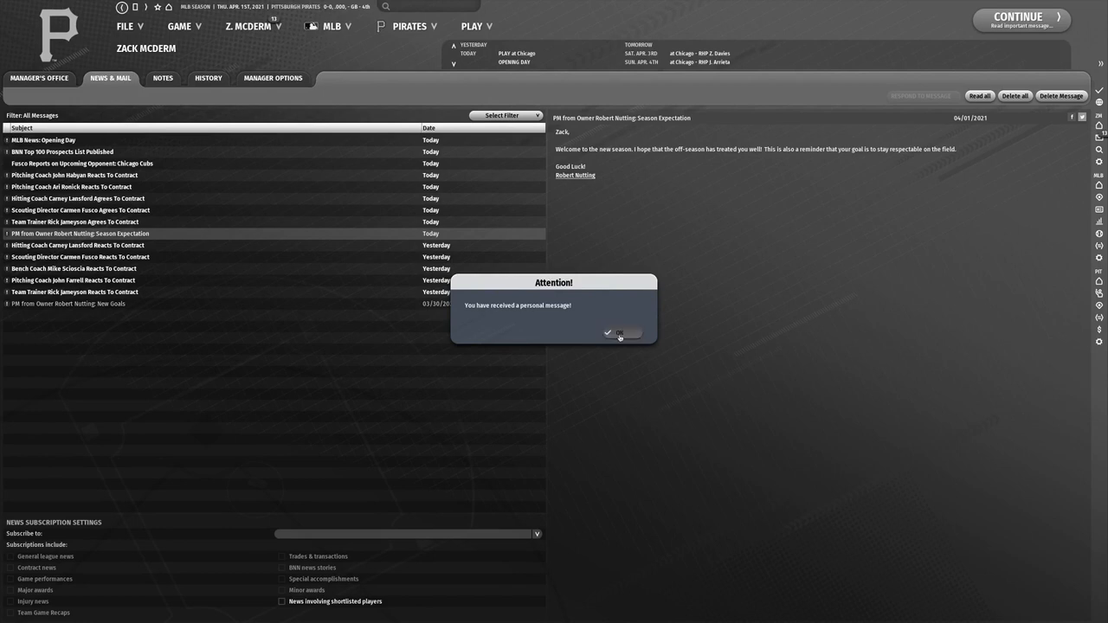
left_click(623, 334)
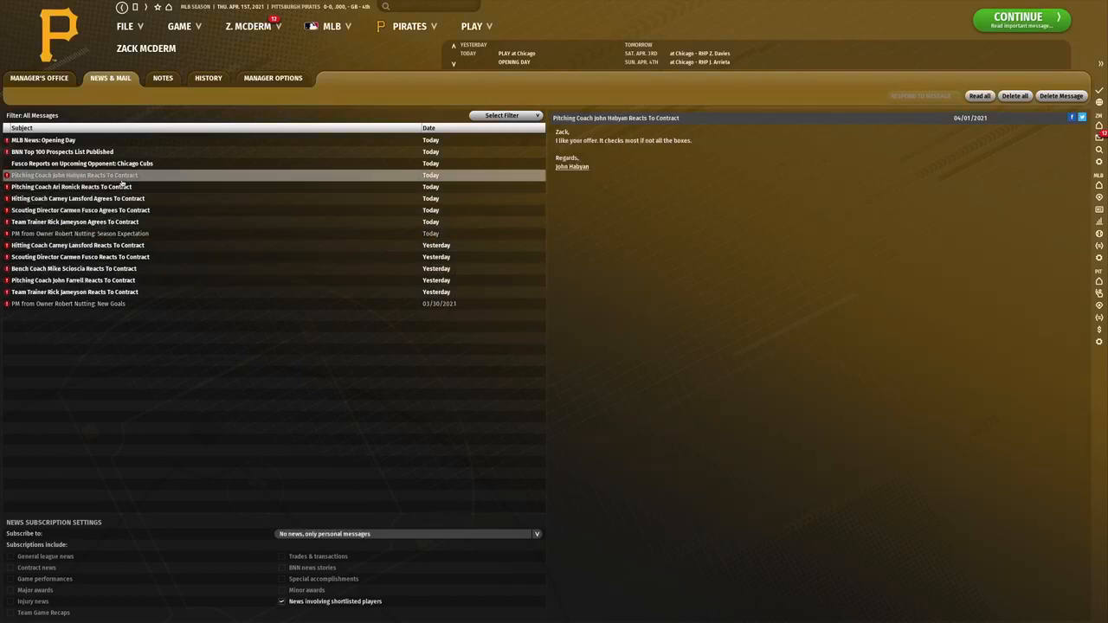
left_click(71, 187)
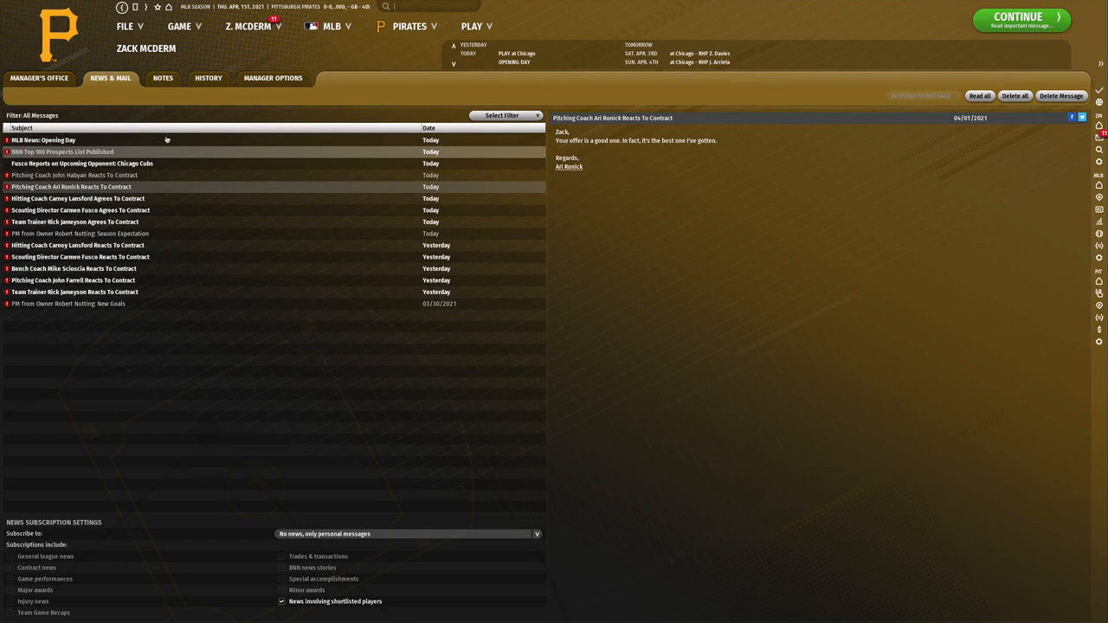
Show the Pirates front office Finances overview with budget, revenue and owner goals.
left_click(409, 26)
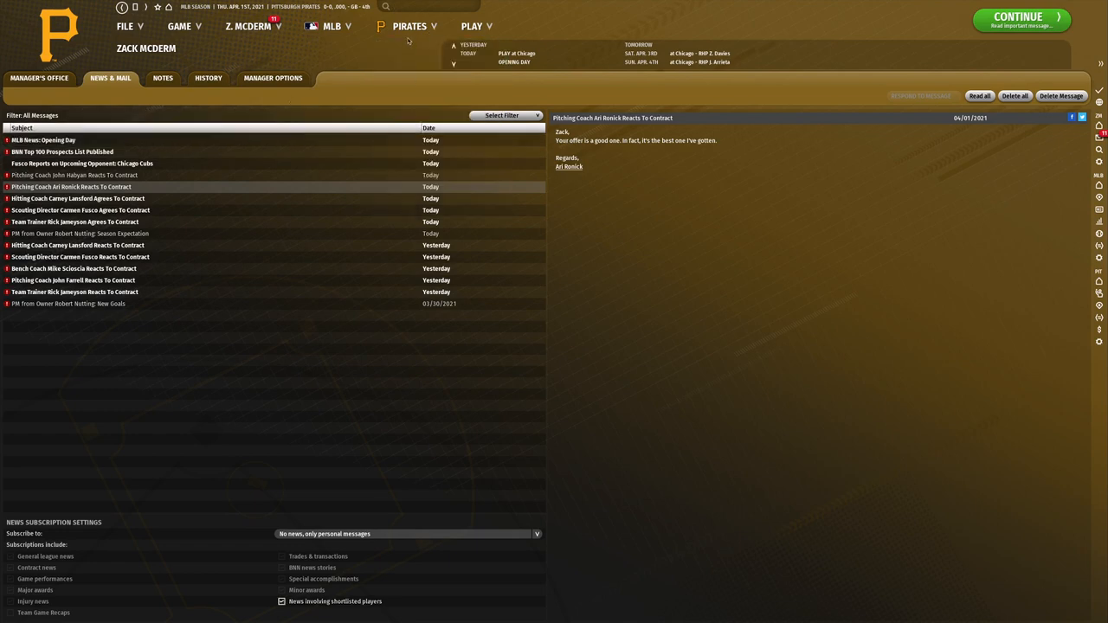
left_click(339, 78)
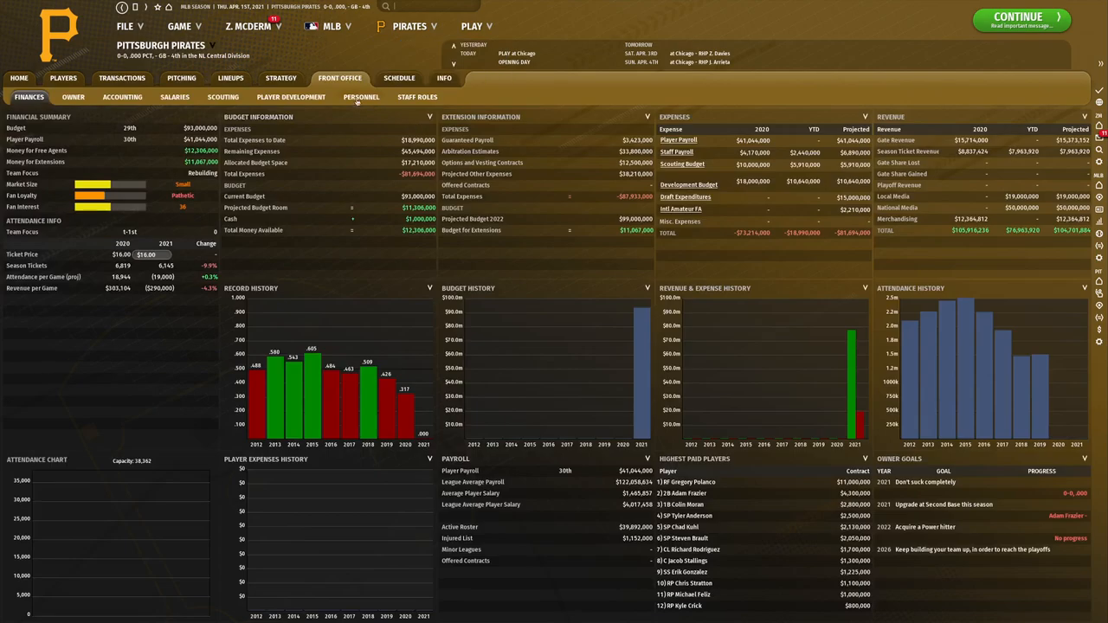
Review the Personnel list, then show Player Development with prospect rankings and depth chart.
left_click(360, 97)
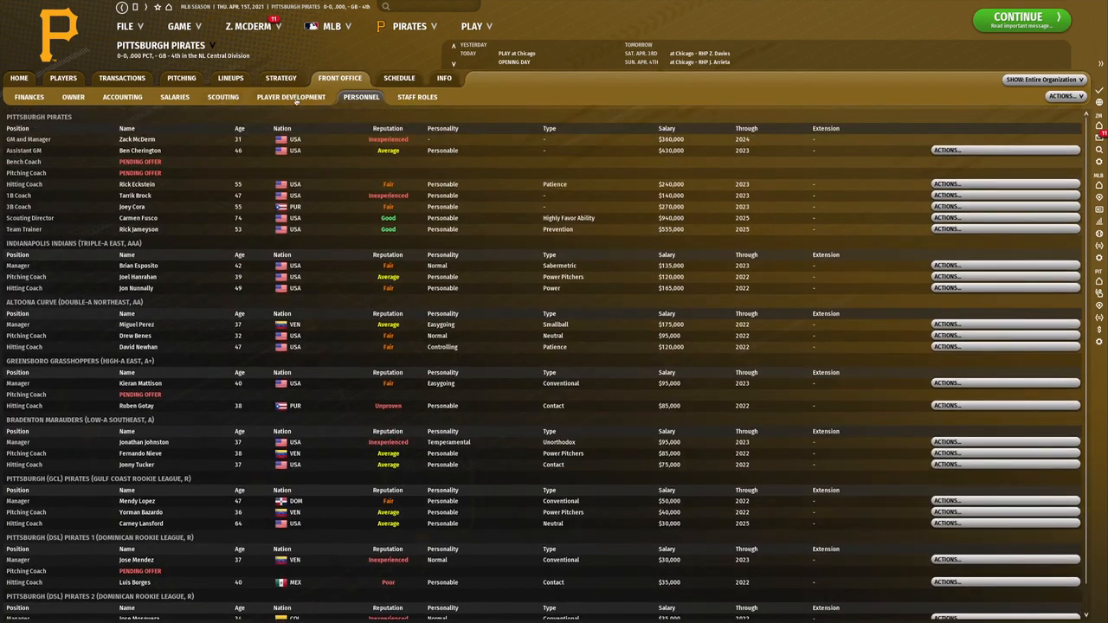
left_click(291, 97)
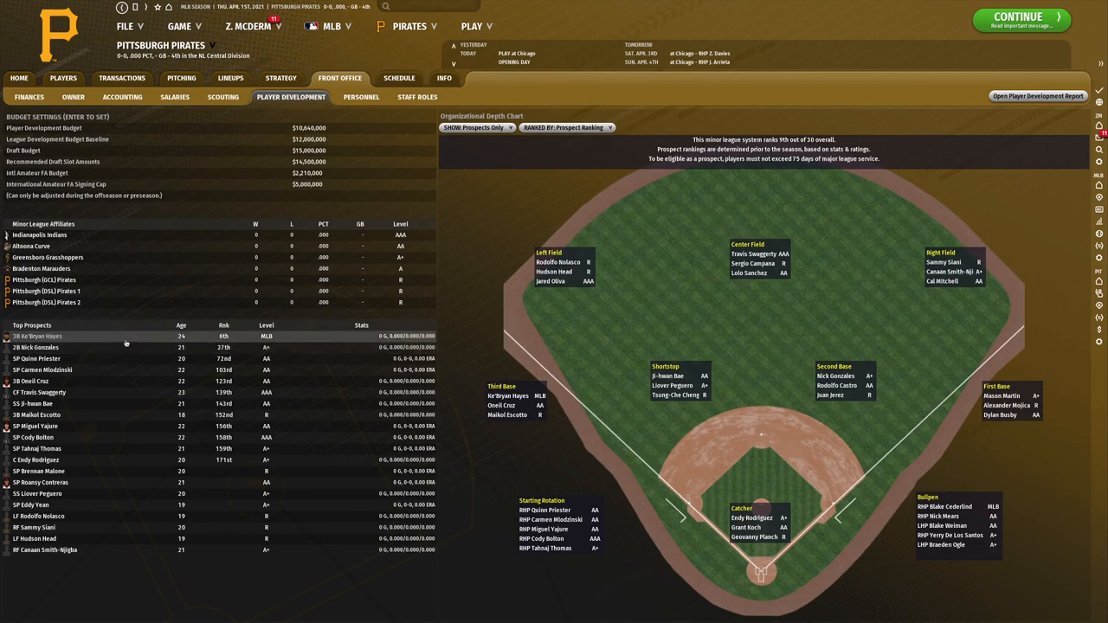
mouse_move(124, 343)
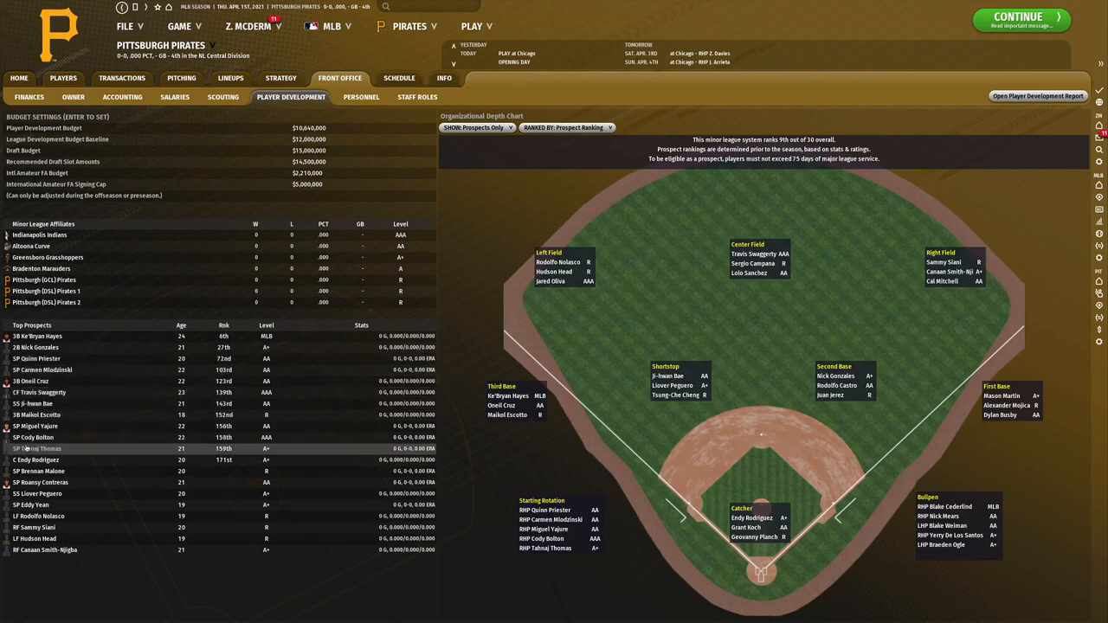
mouse_move(664, 184)
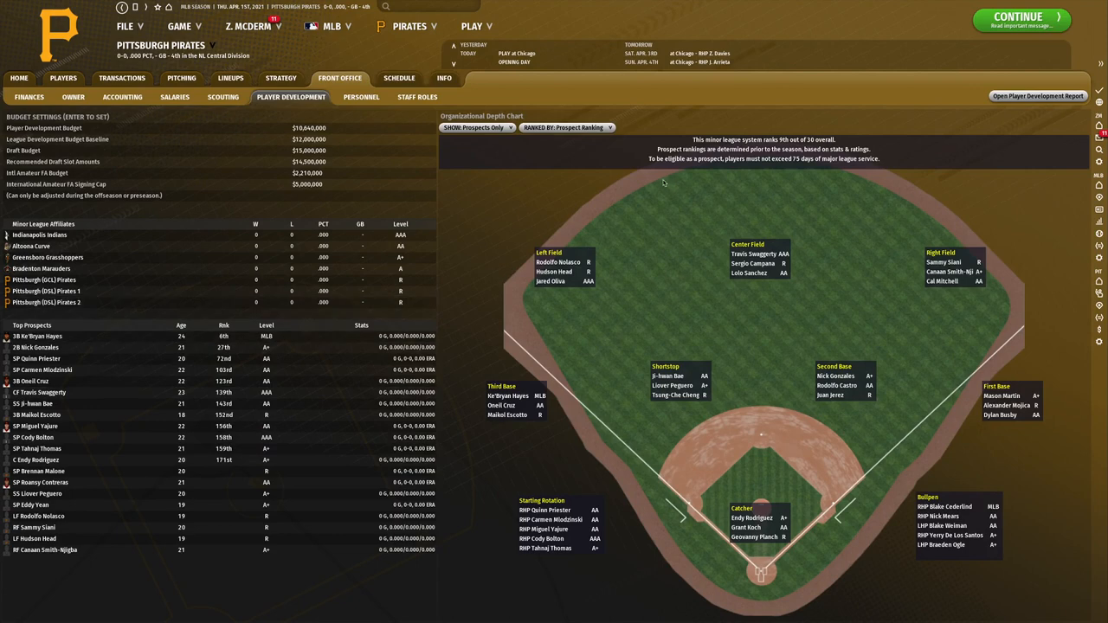
mouse_move(578, 177)
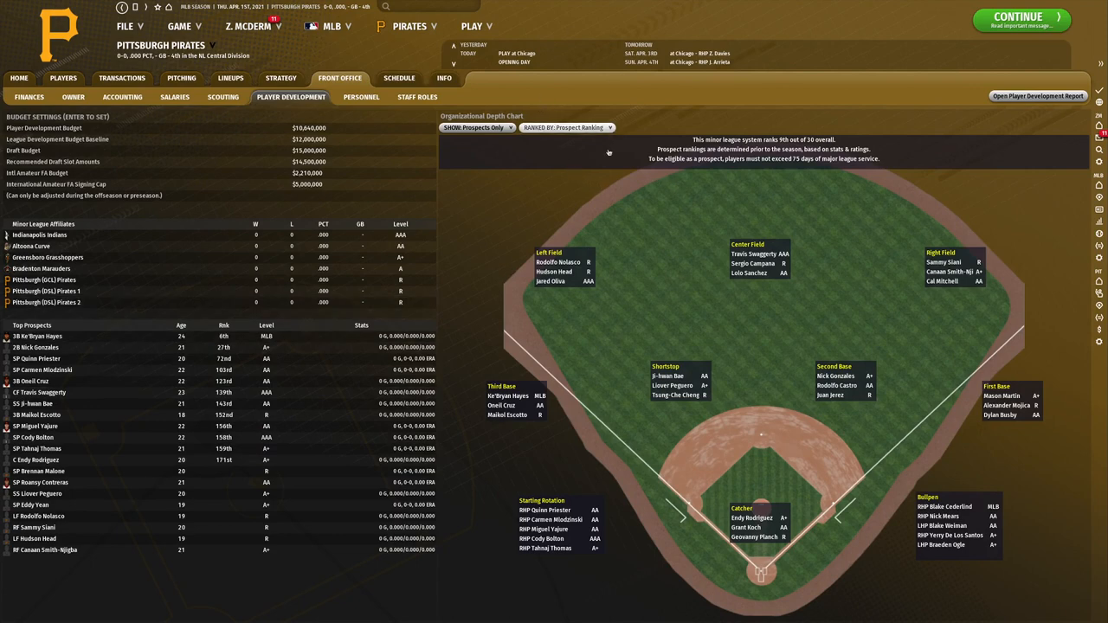
mouse_move(270, 114)
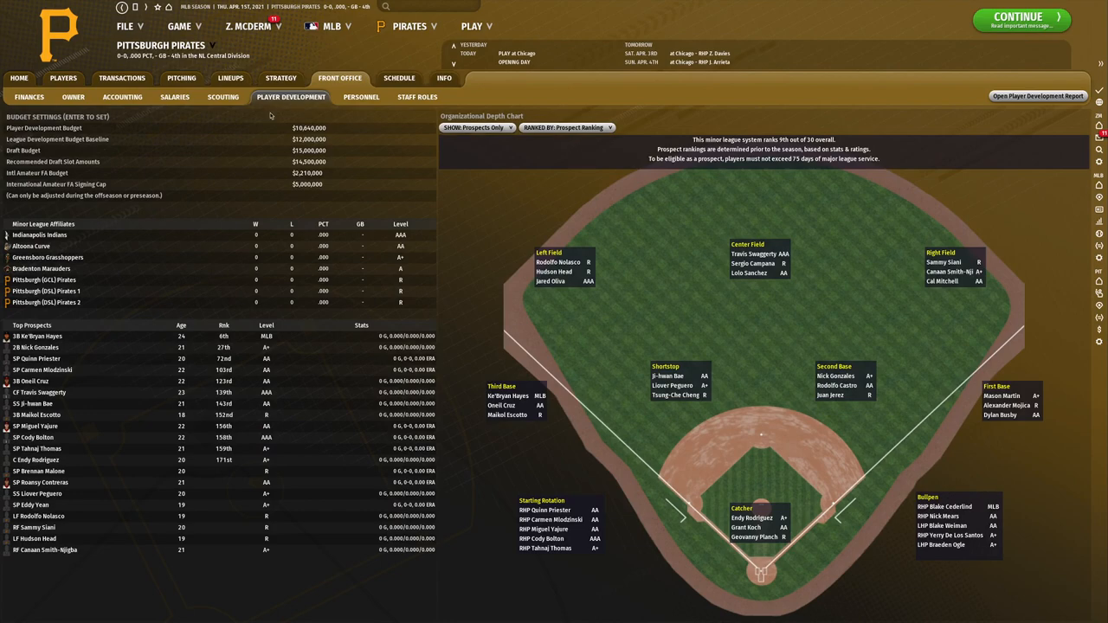
left_click(174, 96)
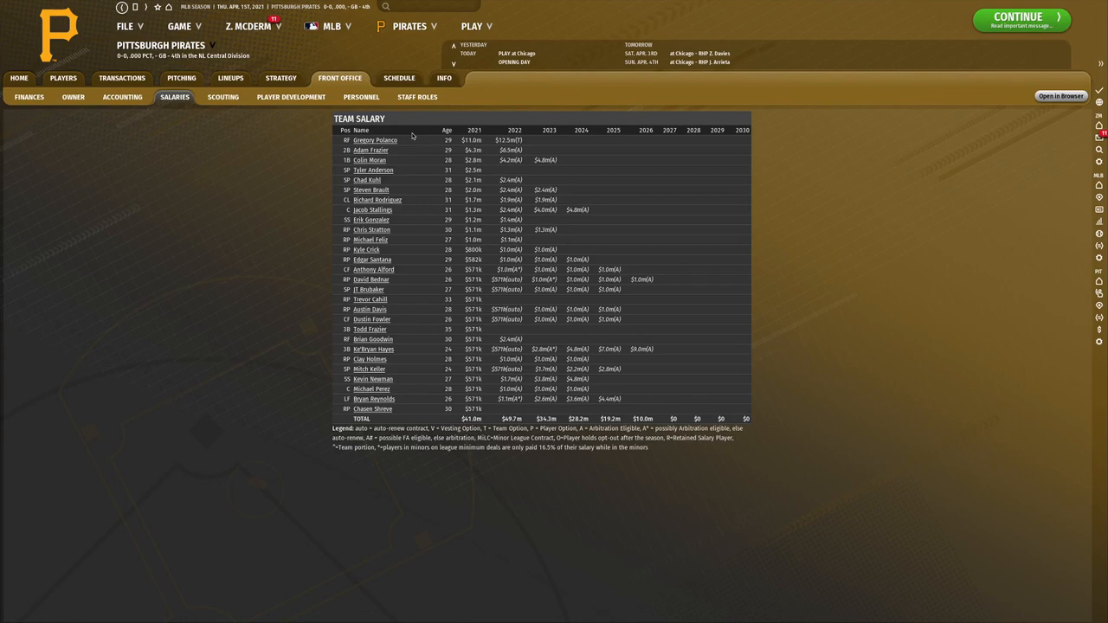
mouse_move(400, 132)
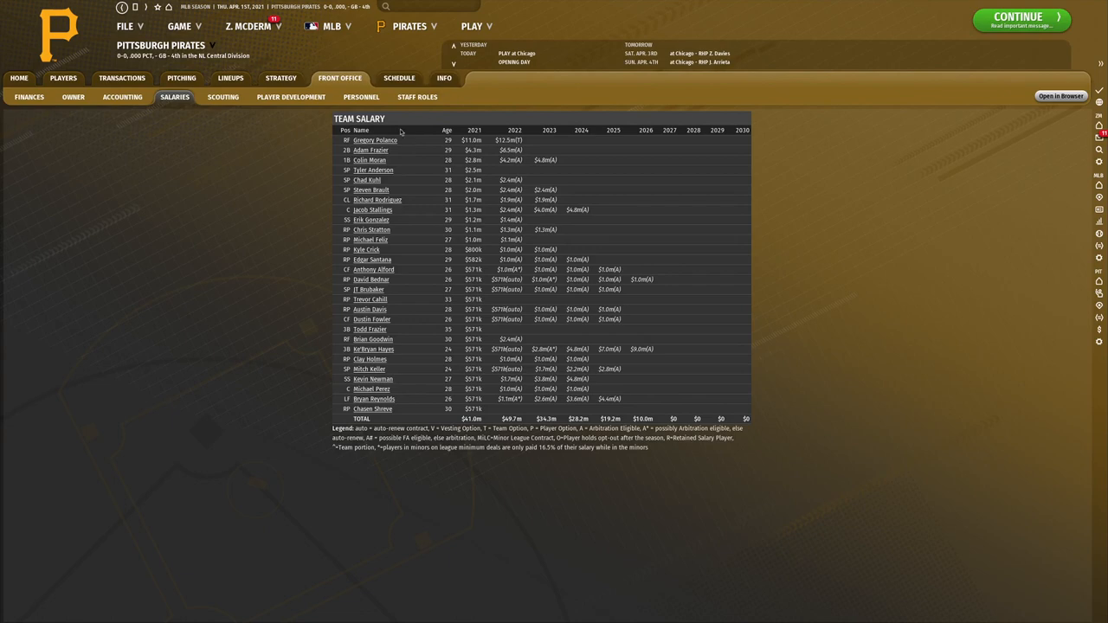
mouse_move(369, 159)
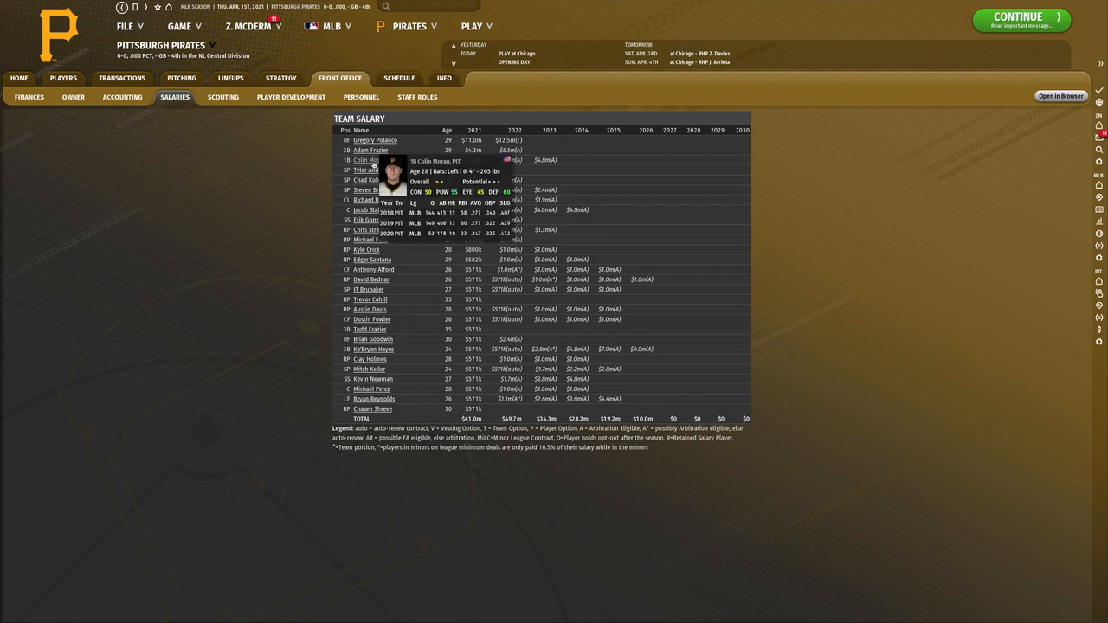
mouse_move(370, 149)
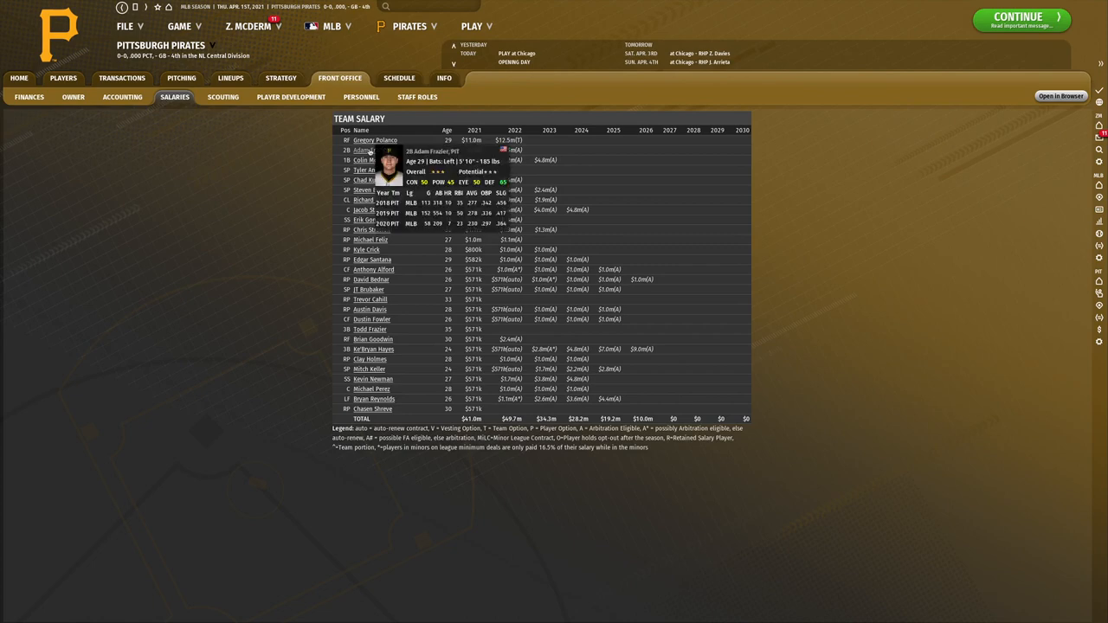
mouse_move(374, 140)
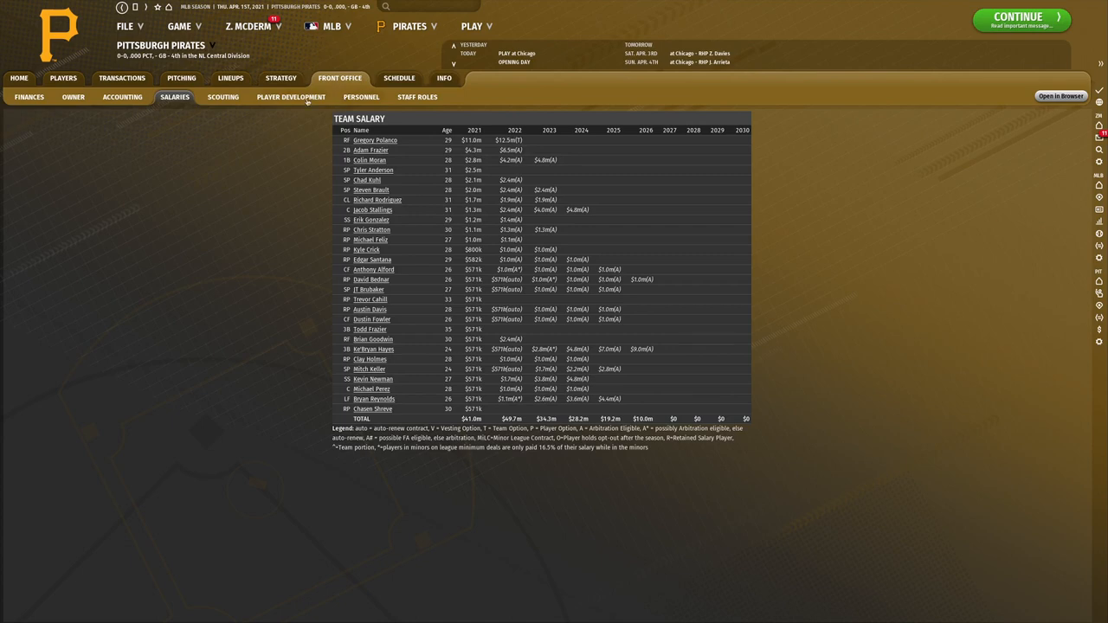
Show the Pirates Player Development page with budgets, top prospects and depth chart.
left_click(291, 97)
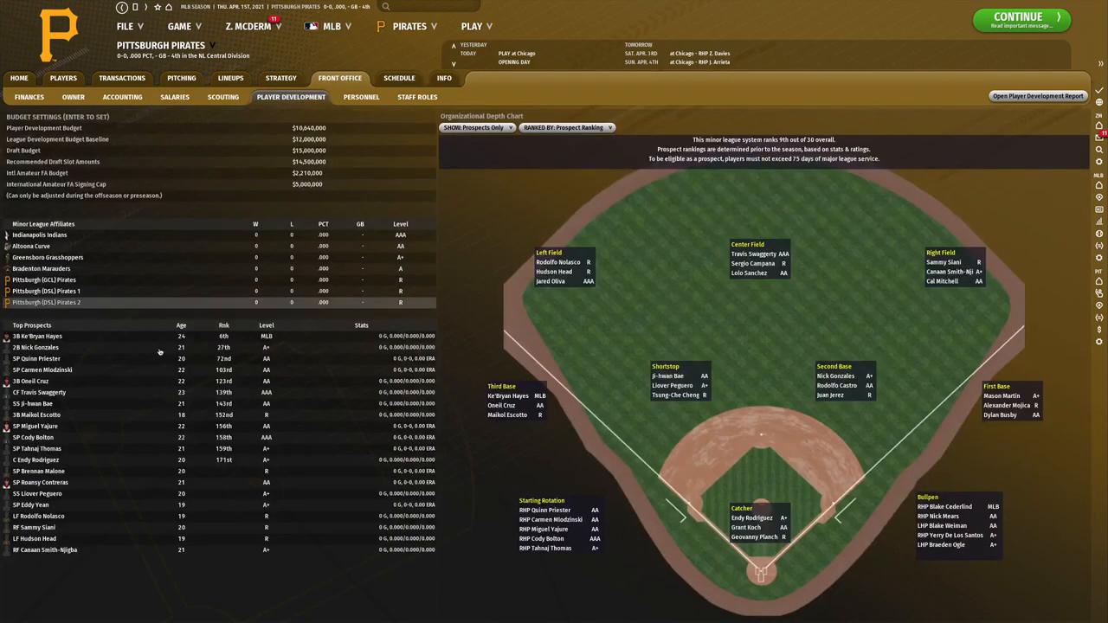
mouse_move(115, 359)
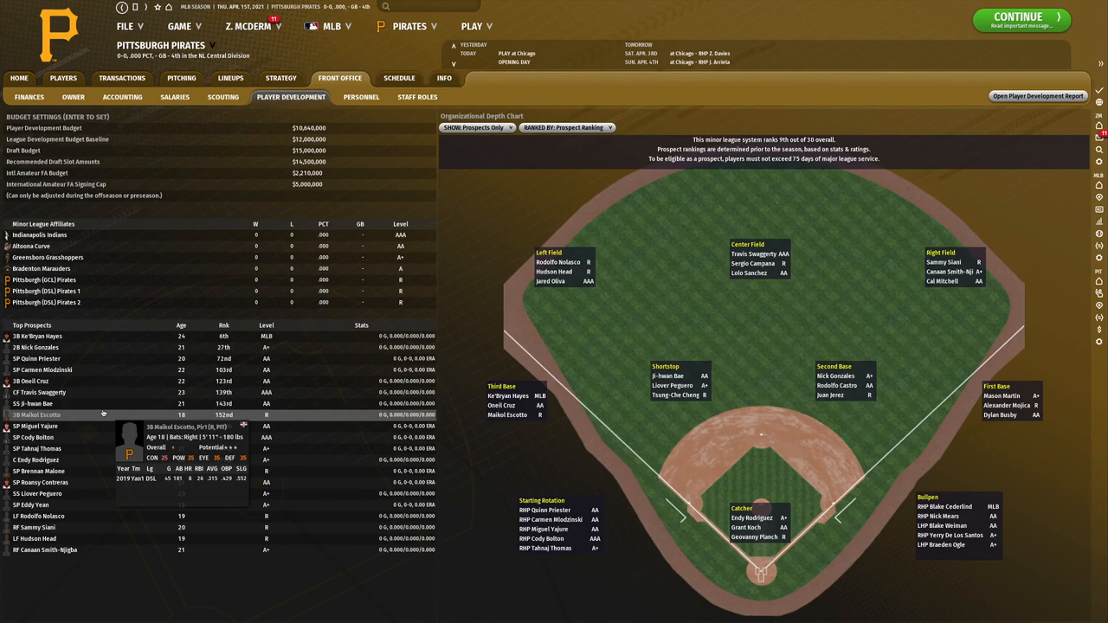
mouse_move(193, 405)
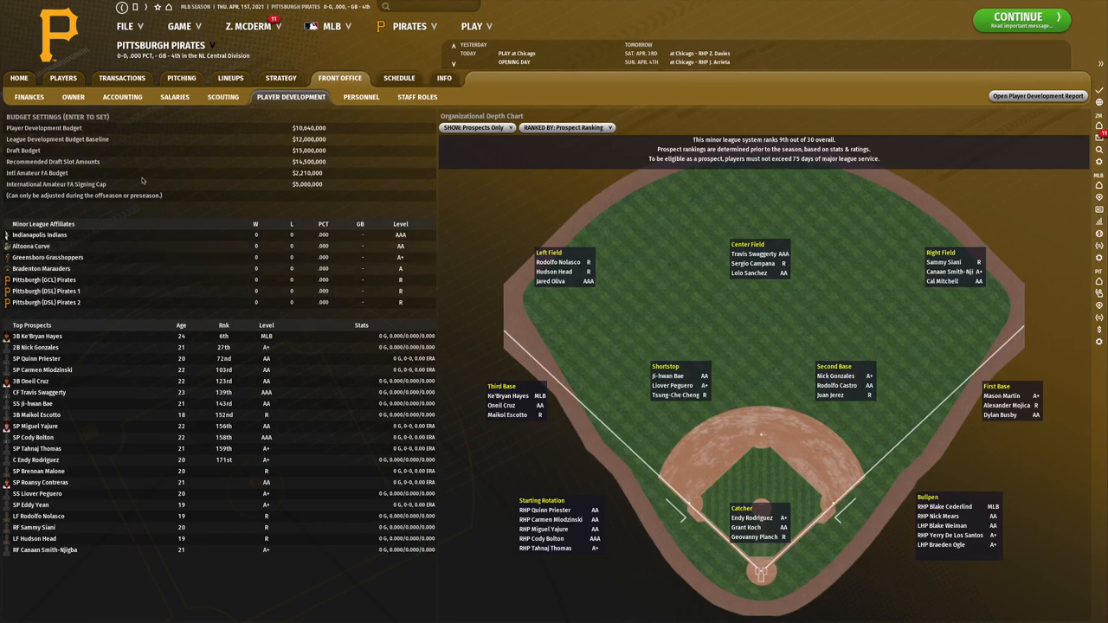
mouse_move(232, 78)
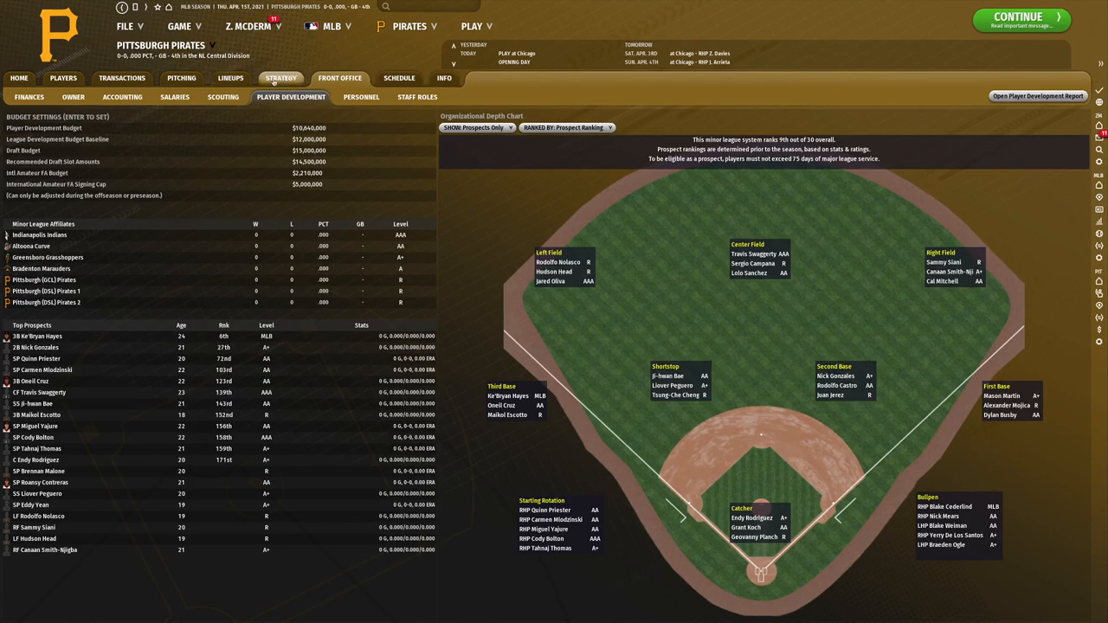
Show the Pirates batting lineups against right-handed pitchers with depth starters.
left_click(230, 78)
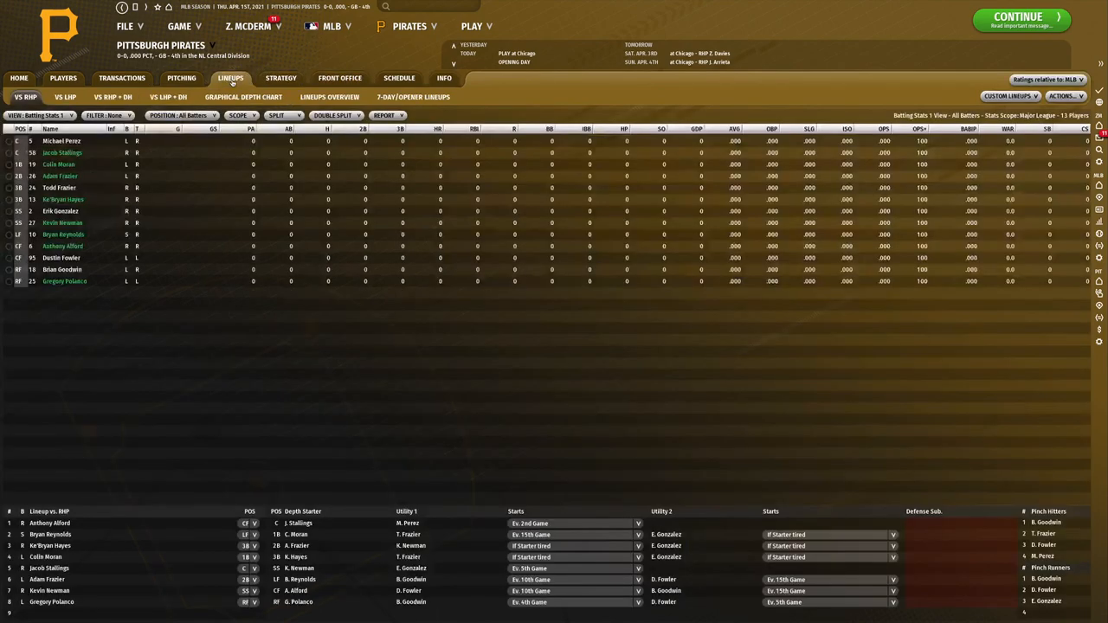
mouse_move(291, 395)
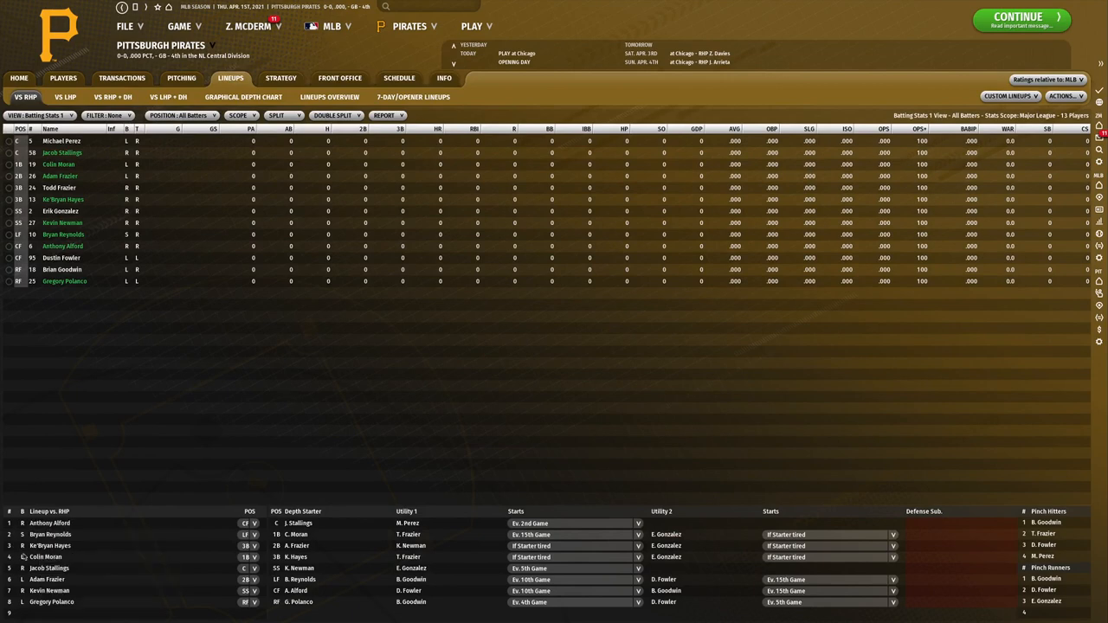
mouse_move(50, 533)
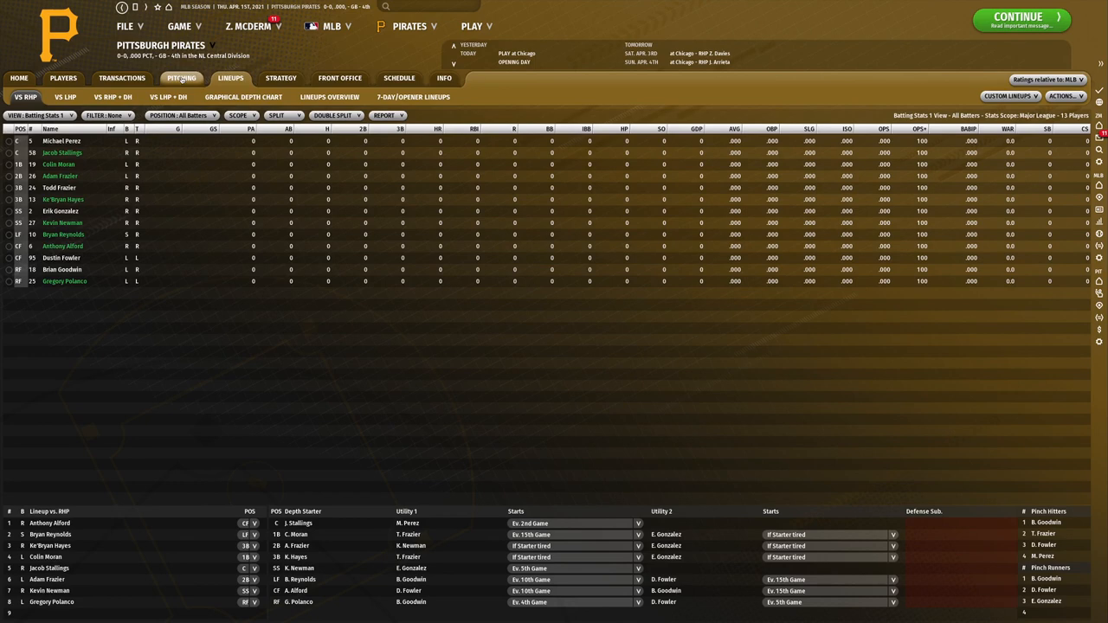
Review the pitching staff, select reliever Clay Holmes, then return to the team Home page.
left_click(180, 78)
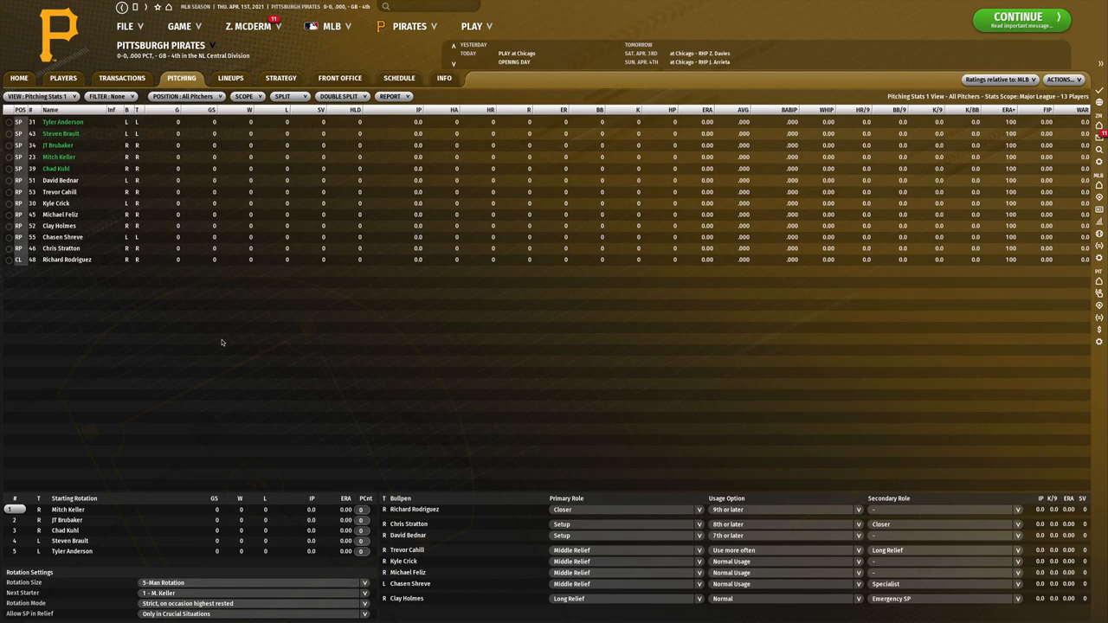
mouse_move(340, 78)
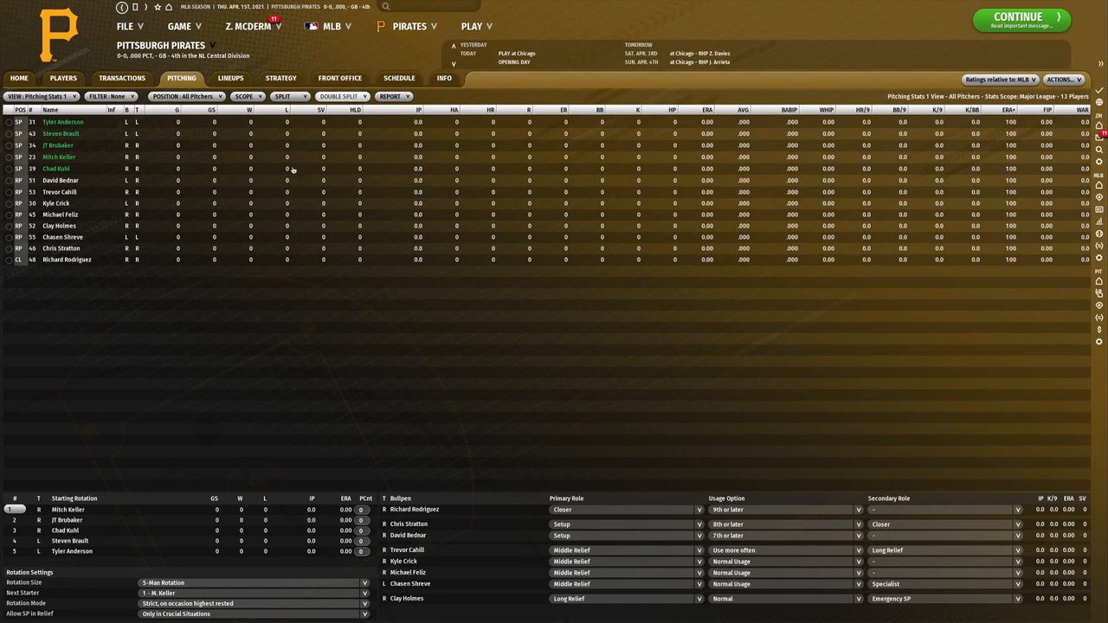
left_click(61, 225)
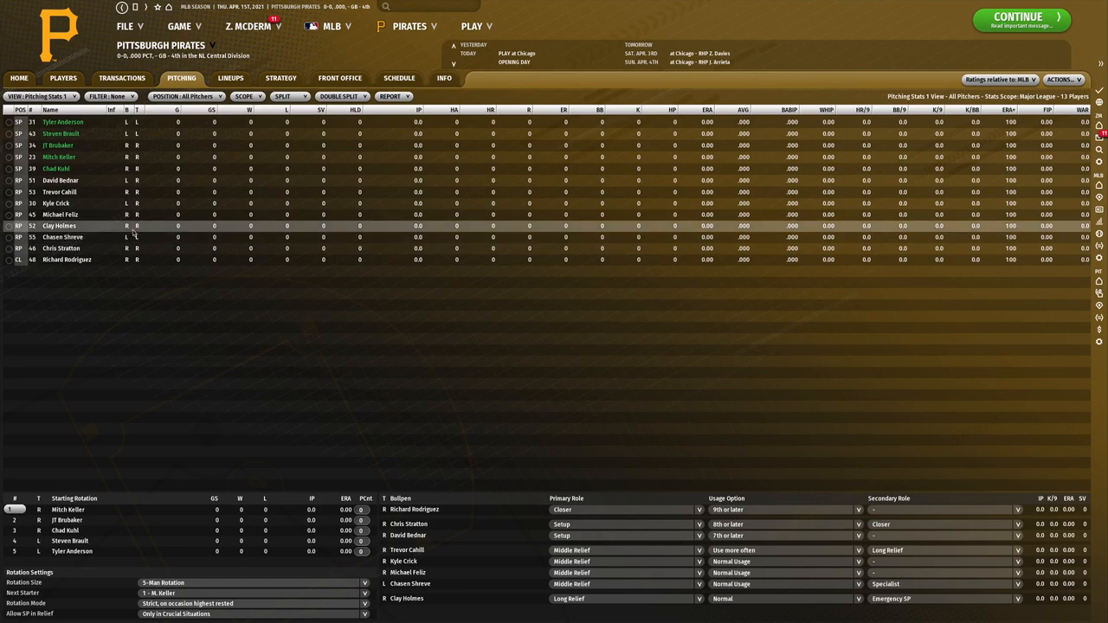
mouse_move(94, 208)
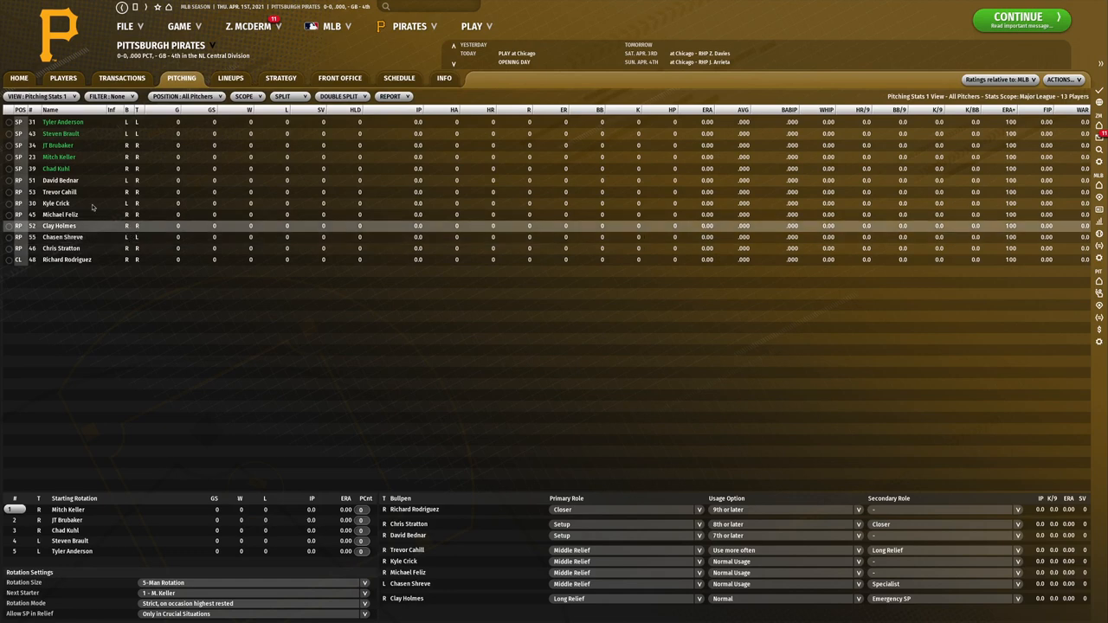
mouse_move(56, 170)
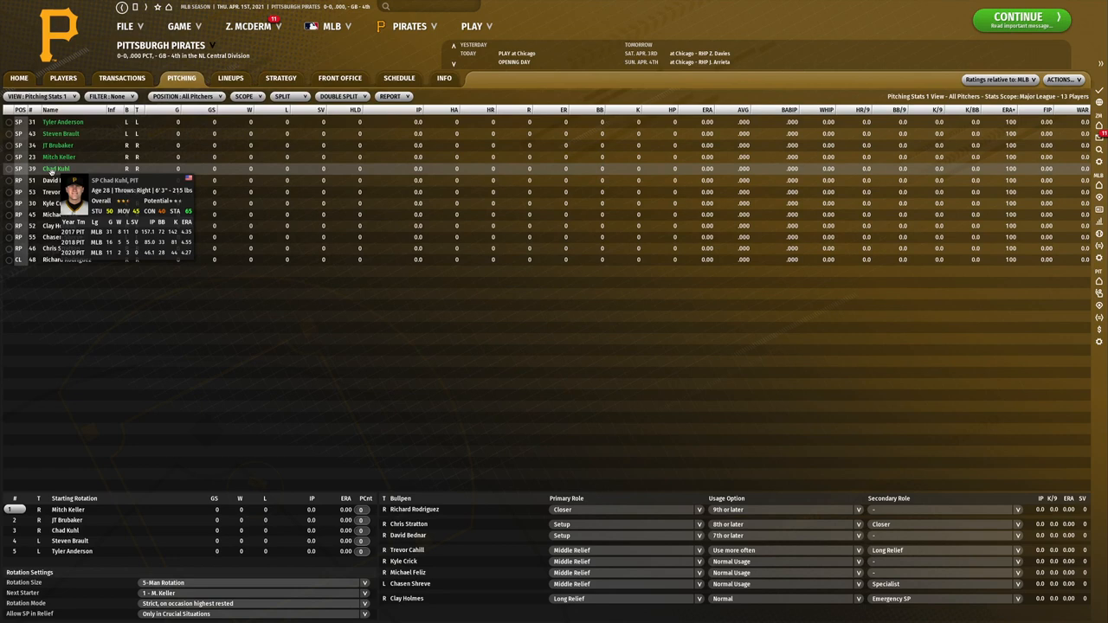
mouse_move(83, 160)
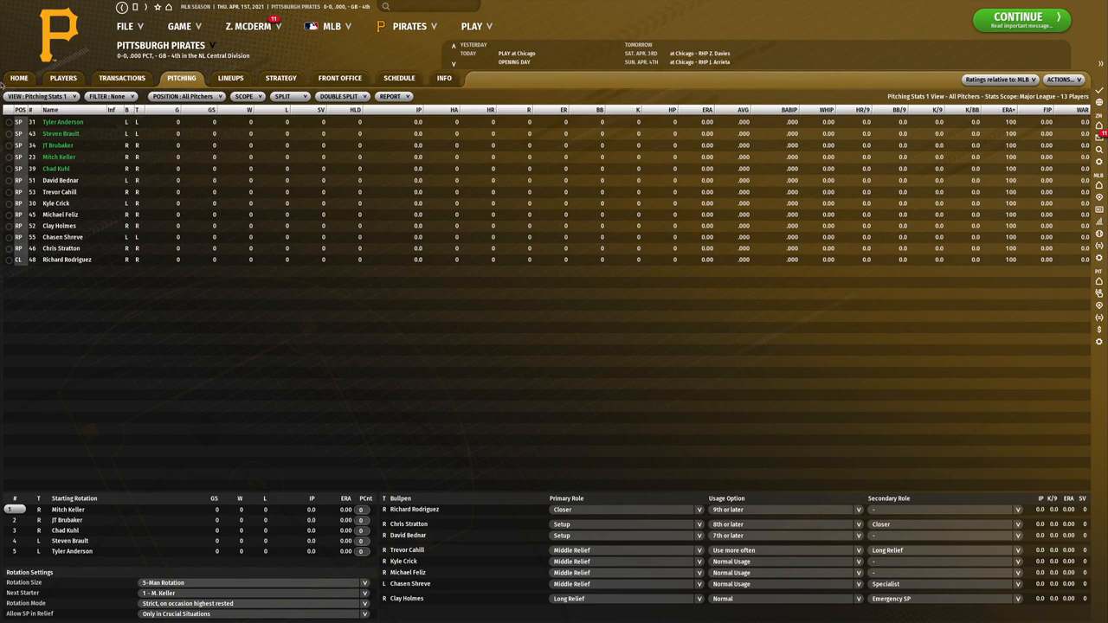
left_click(17, 78)
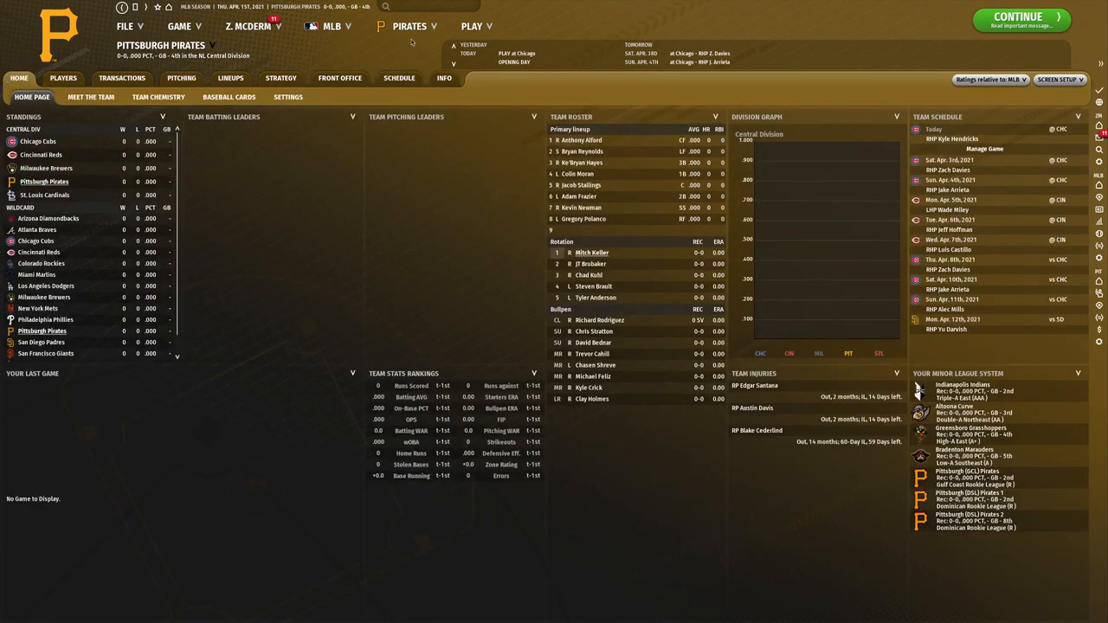
left_click(409, 26)
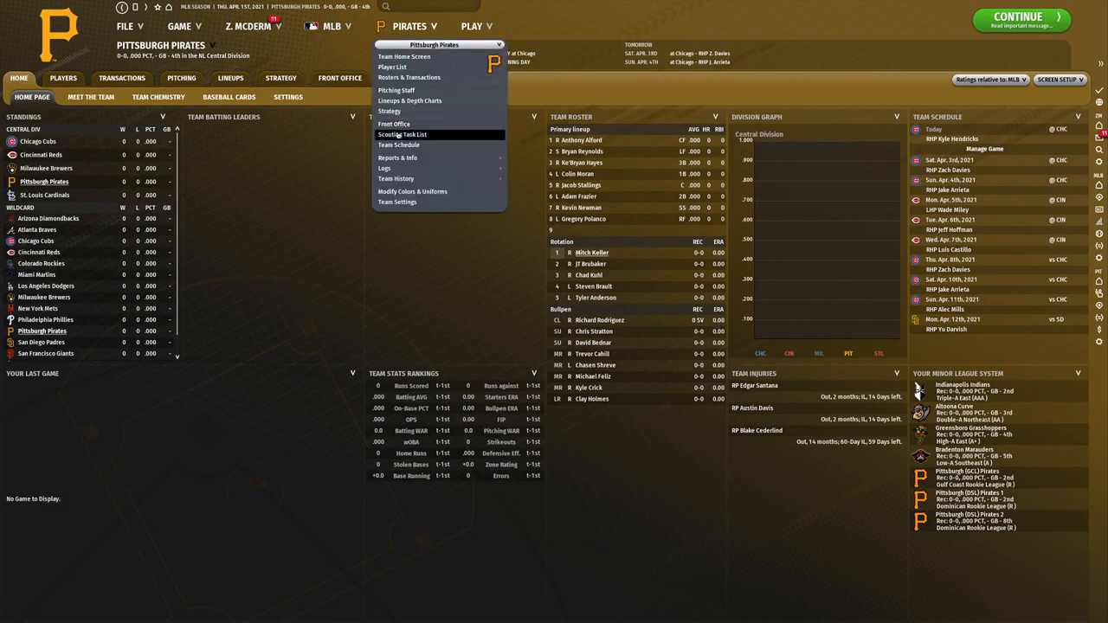
mouse_move(397, 90)
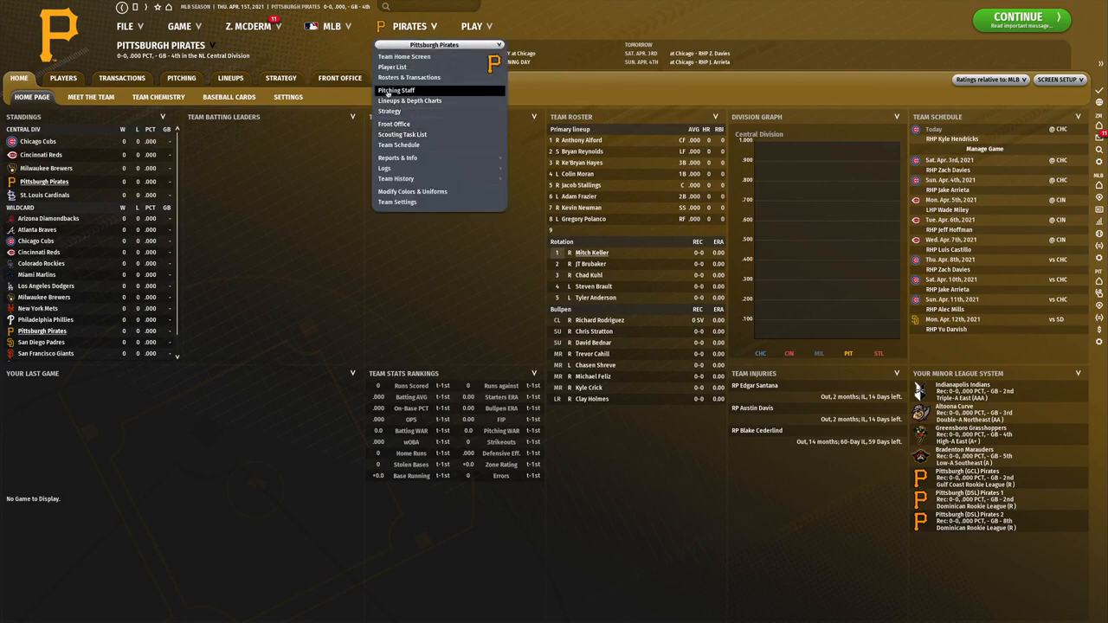
mouse_move(658, 167)
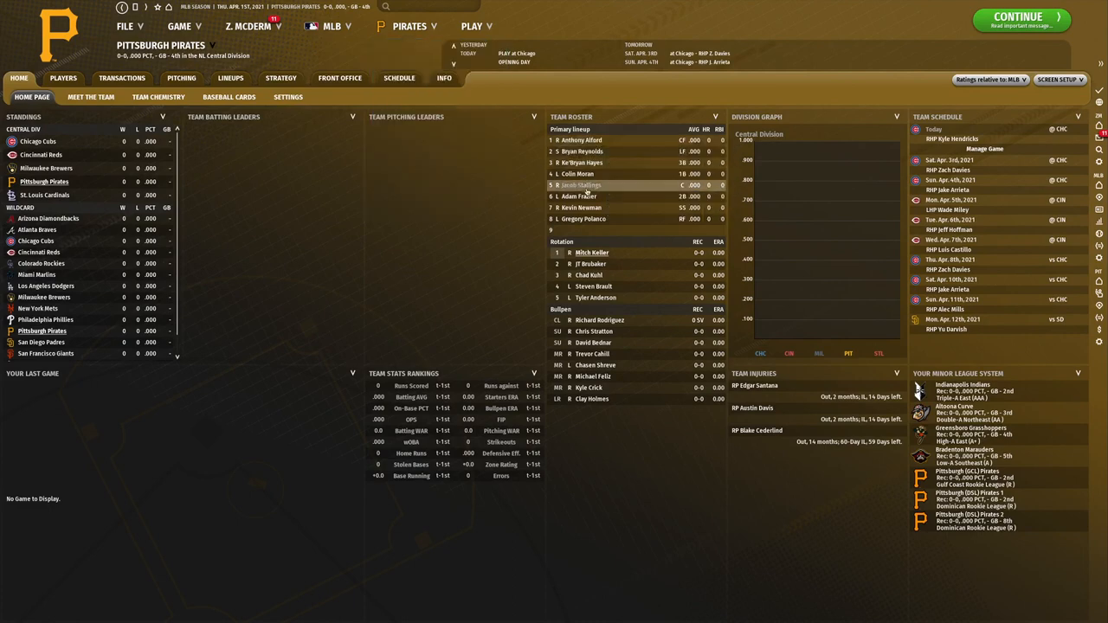
mouse_move(582, 186)
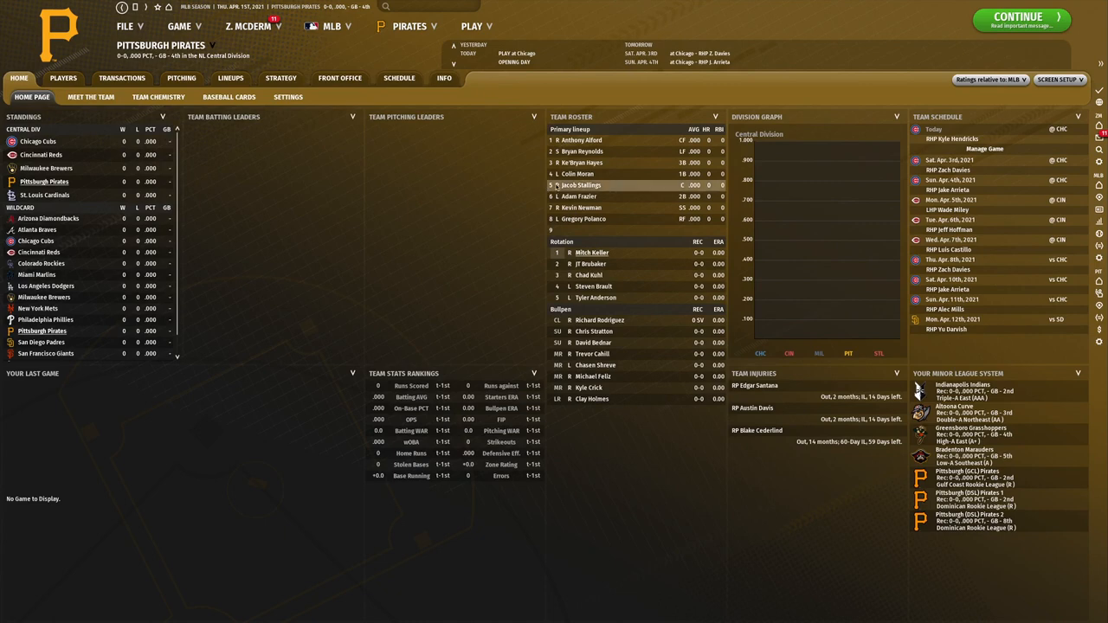
mouse_move(585, 218)
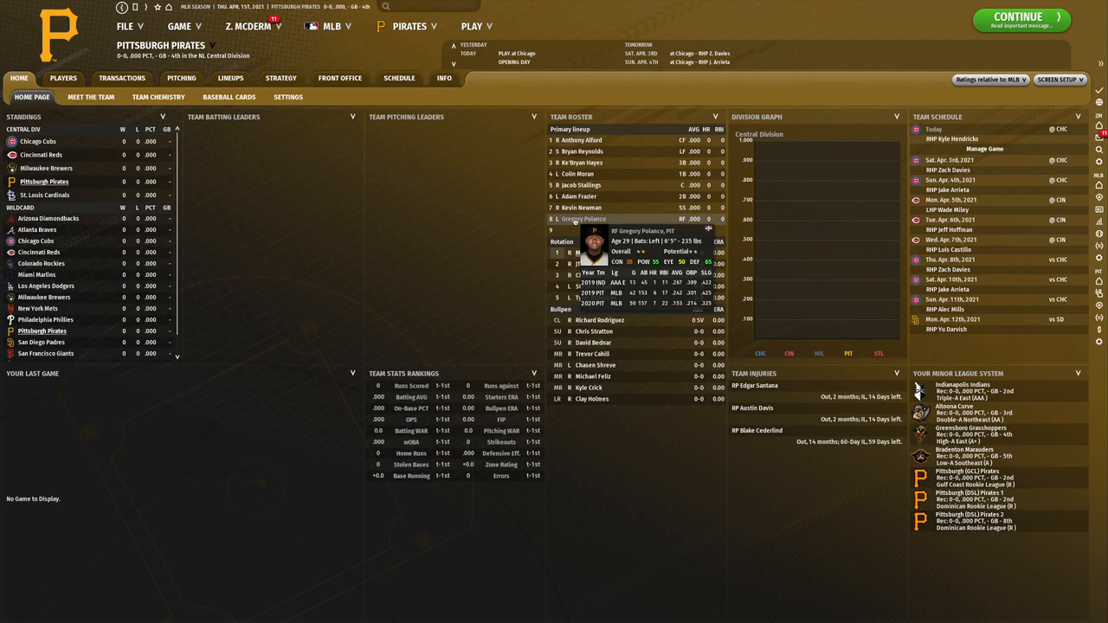
mouse_move(582, 207)
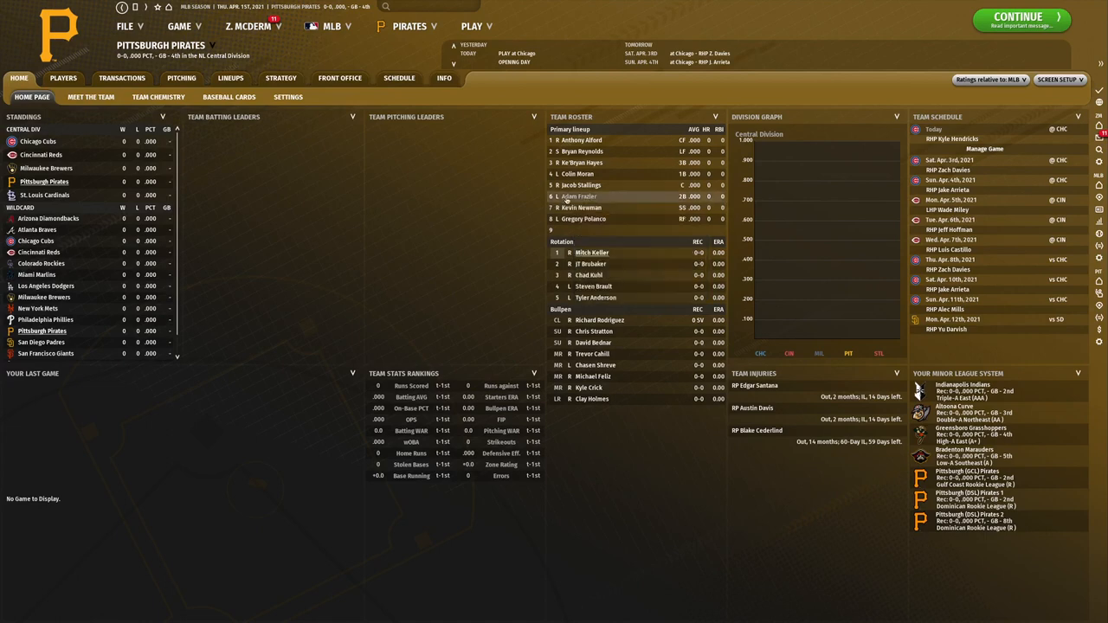
mouse_move(578, 197)
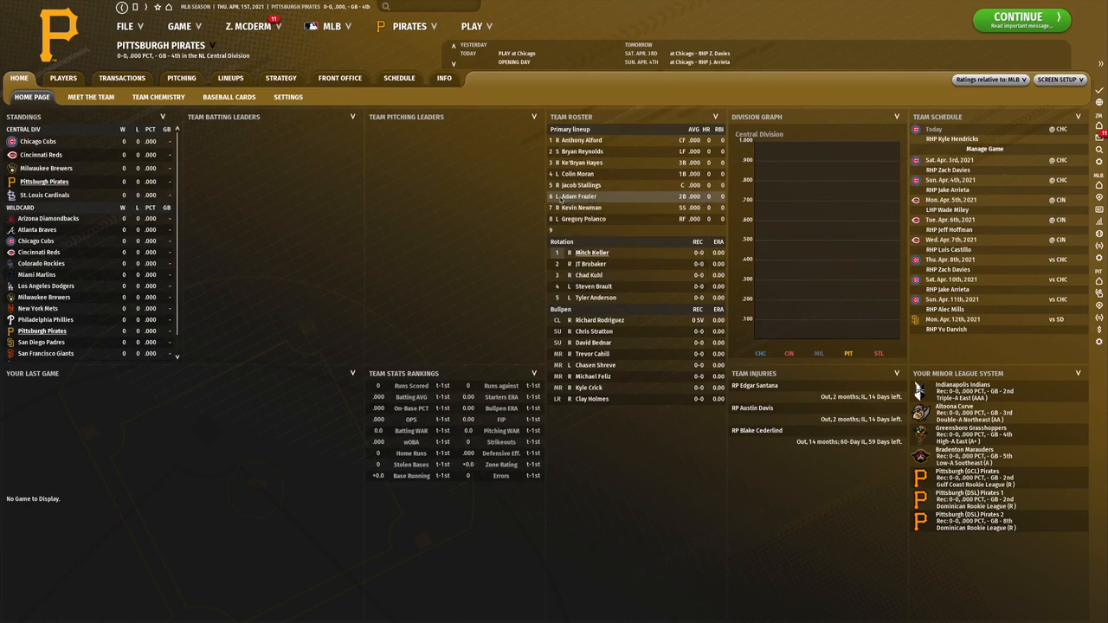
mouse_move(578, 173)
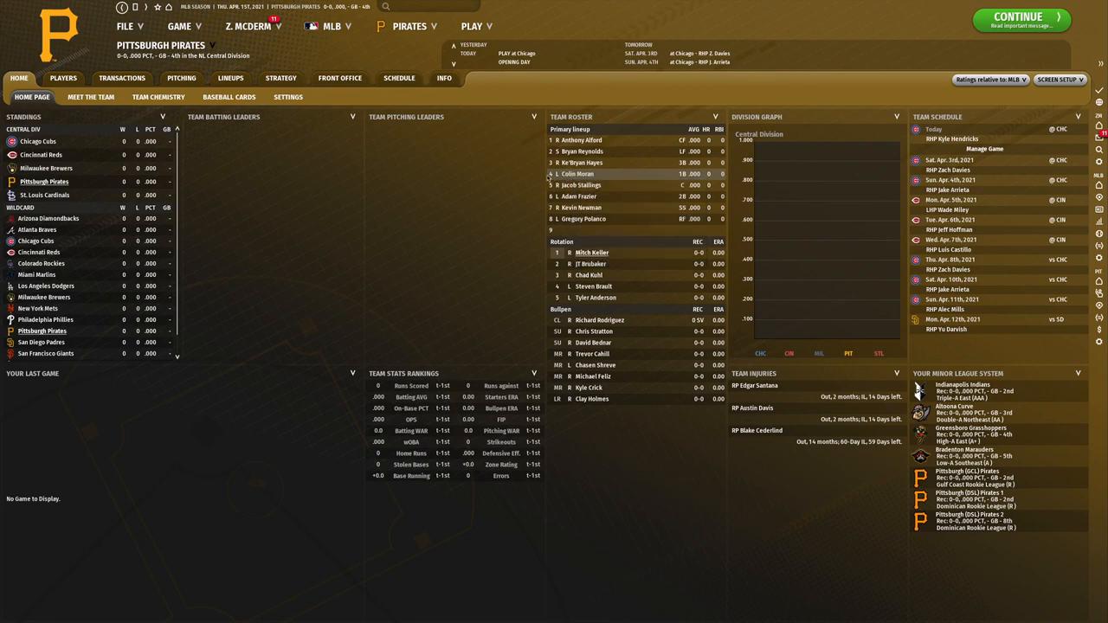
mouse_move(578, 173)
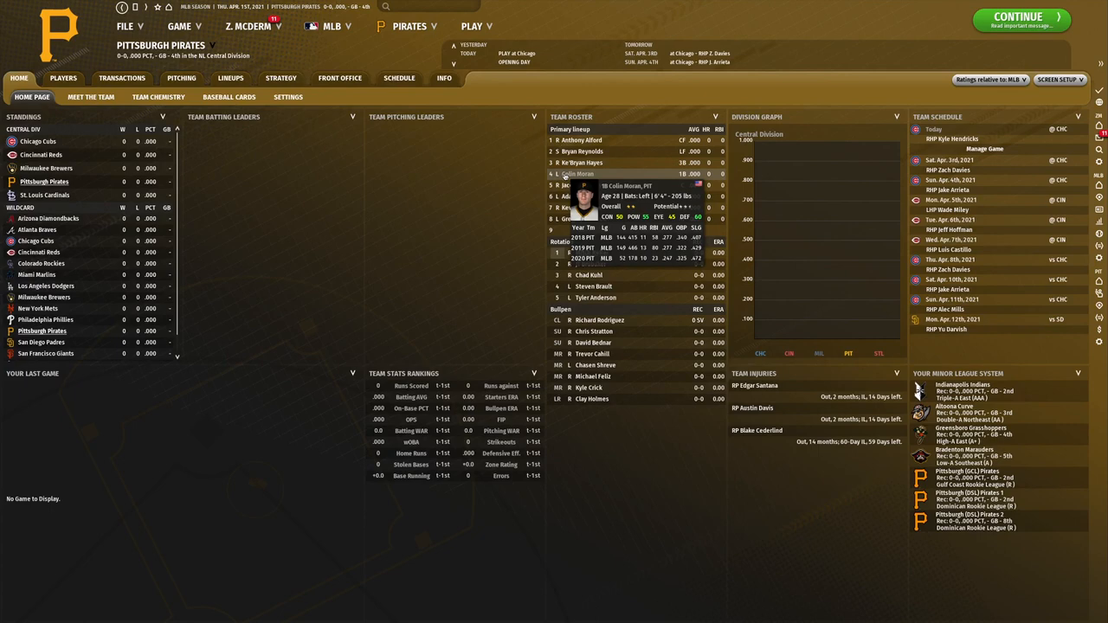
mouse_move(581, 163)
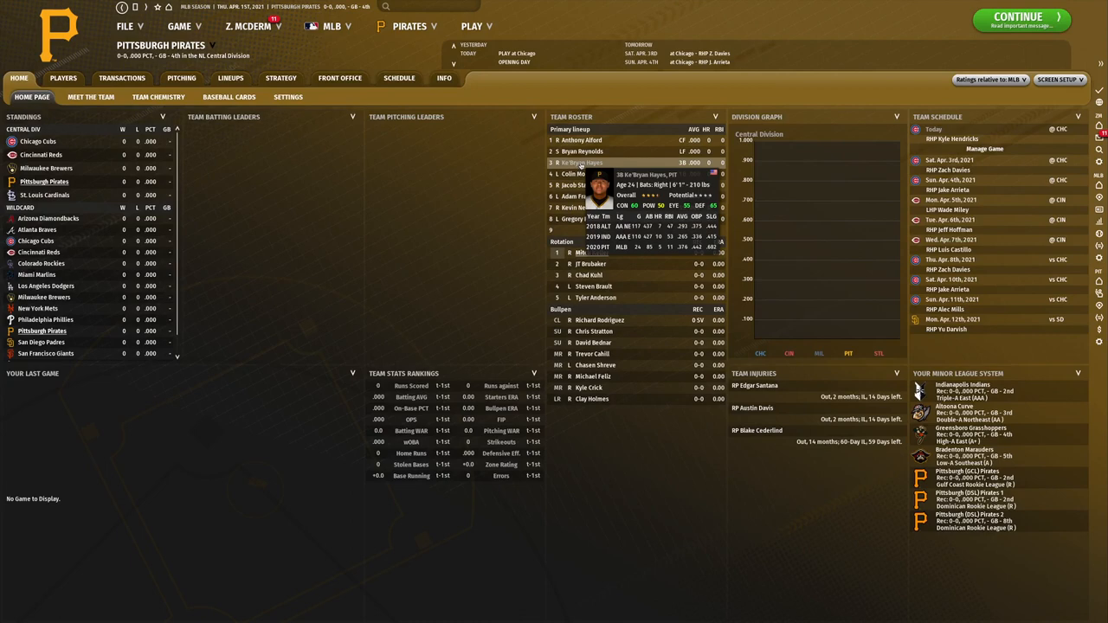
mouse_move(582, 152)
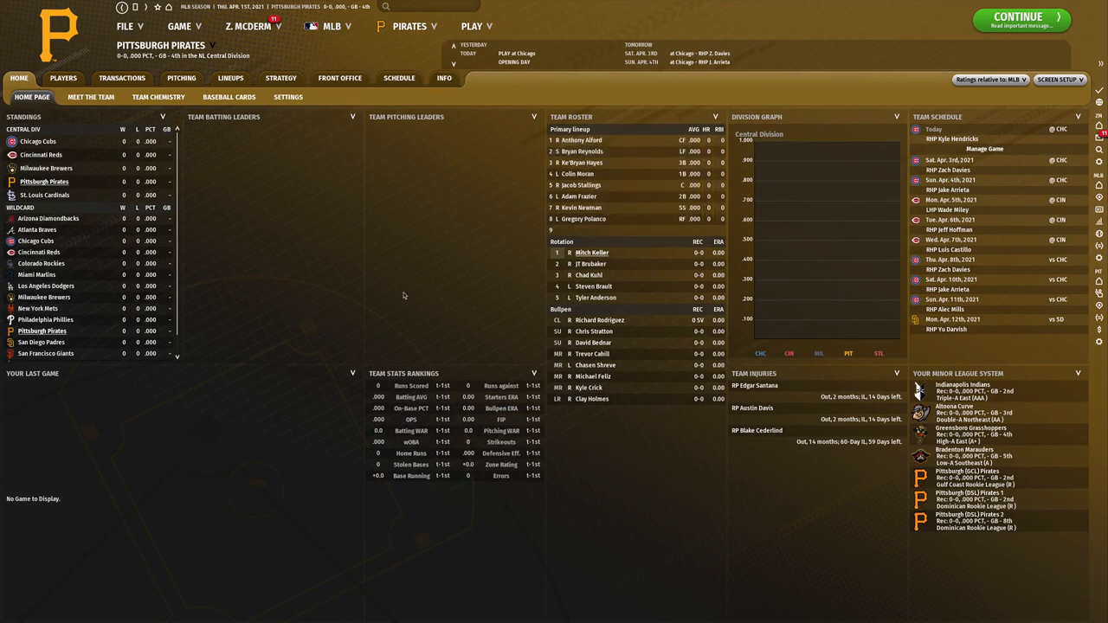
mouse_move(582, 140)
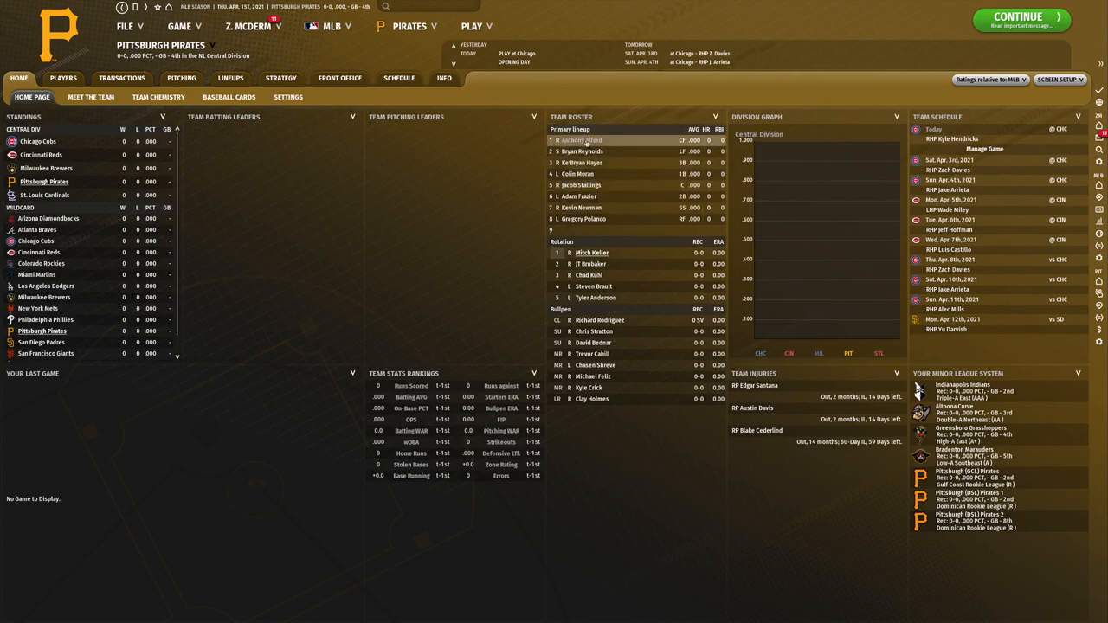
mouse_move(581, 138)
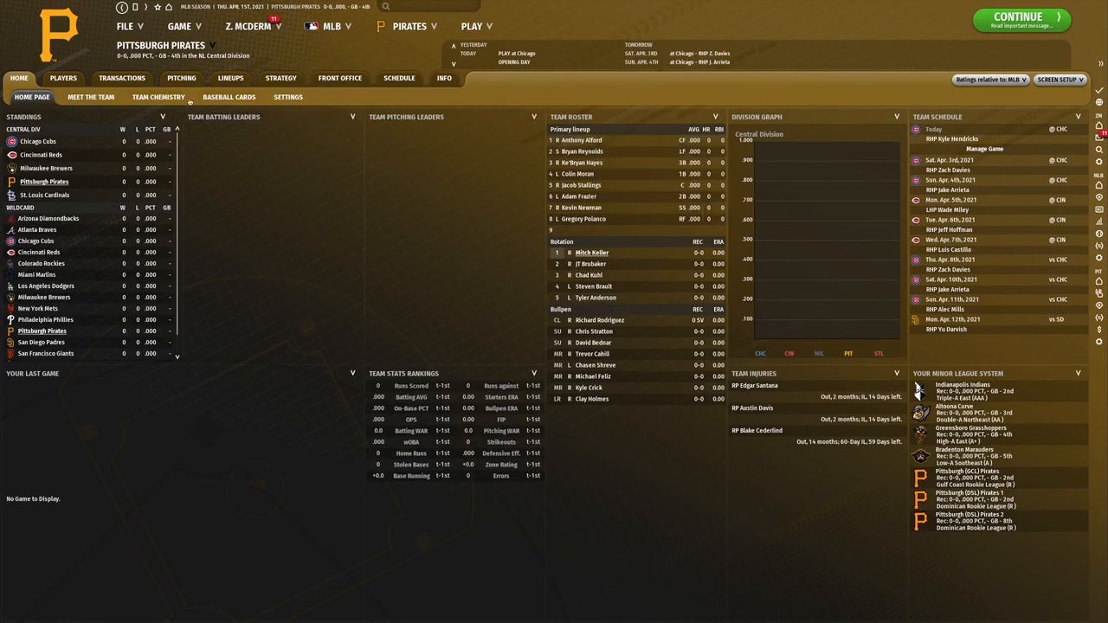
View the Pirates team chemistry report, then the Meet the Team overview.
left_click(157, 97)
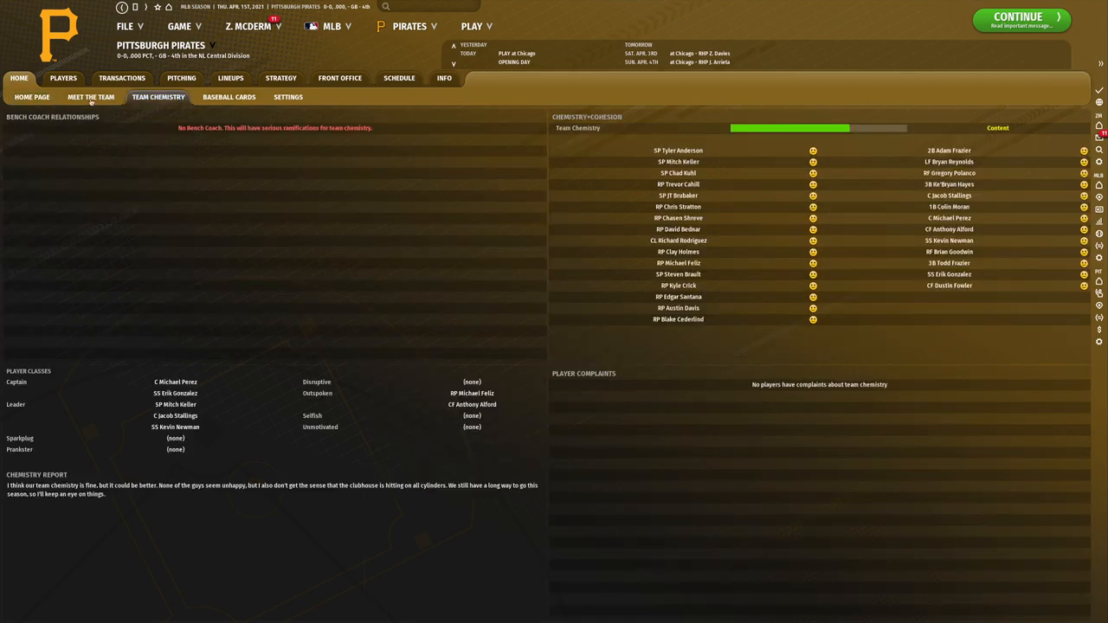
left_click(90, 97)
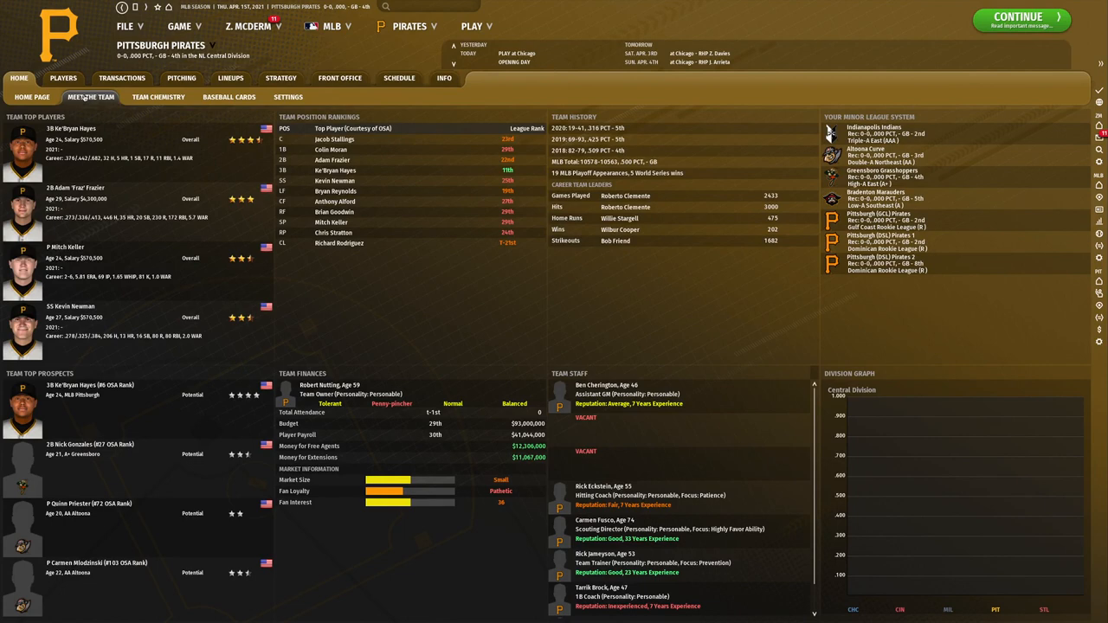
mouse_move(275, 67)
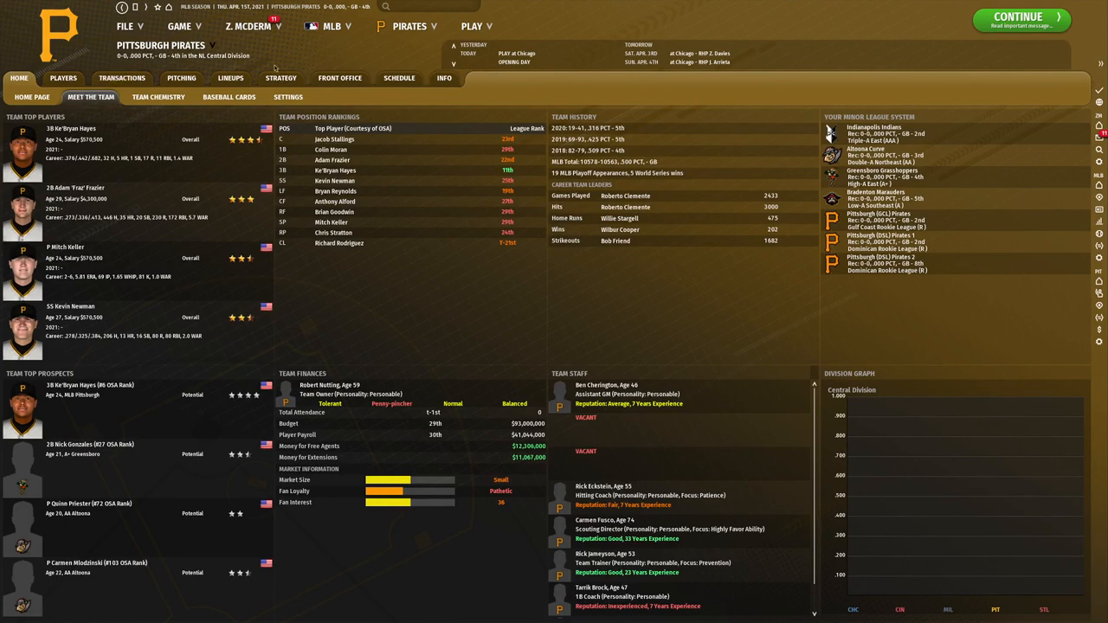
Go from the Pirates menu to the Overall Strategy page.
left_click(409, 26)
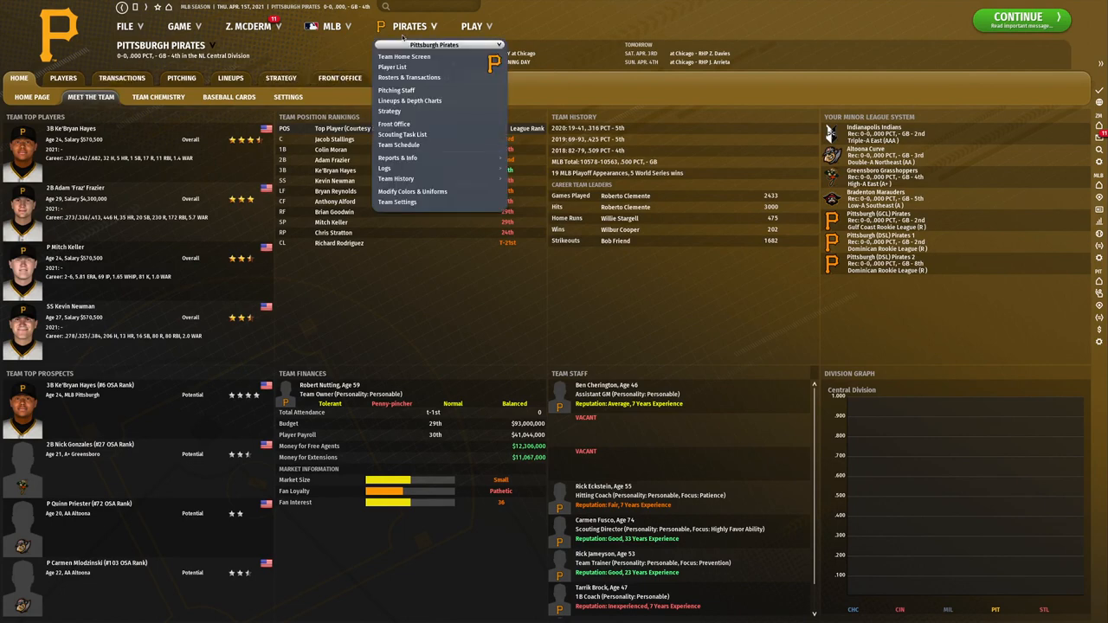
mouse_move(390, 111)
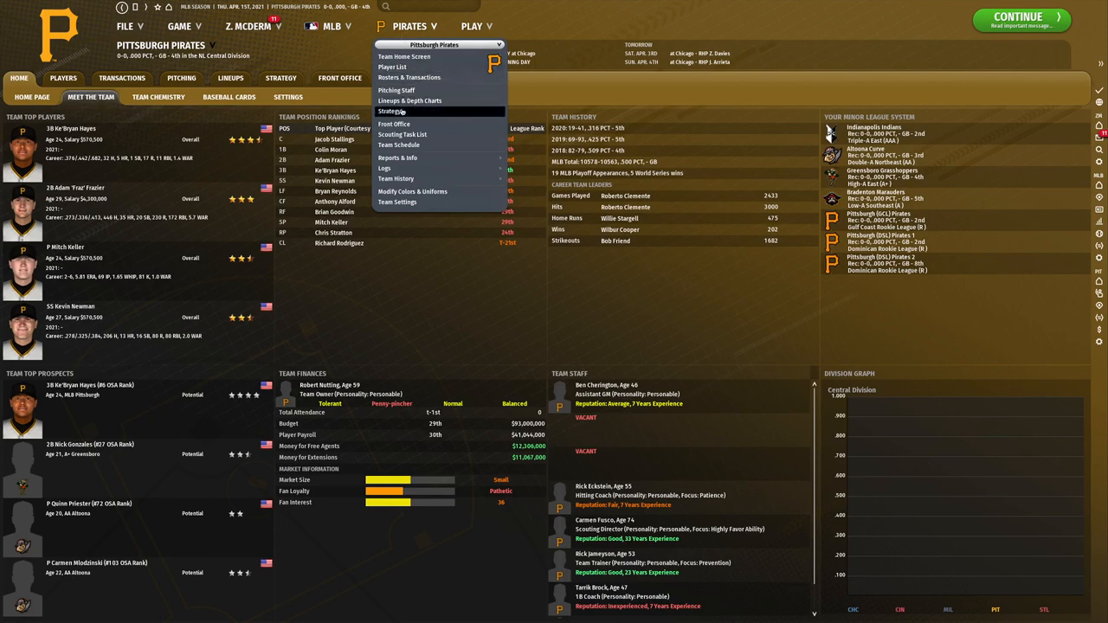
left_click(392, 111)
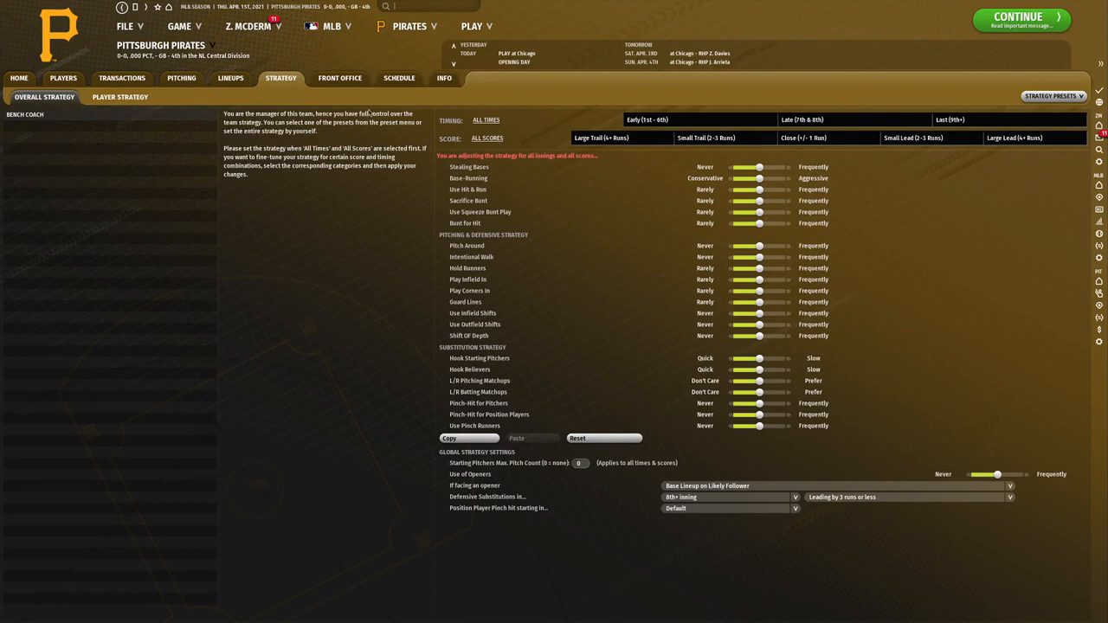
mouse_move(587, 264)
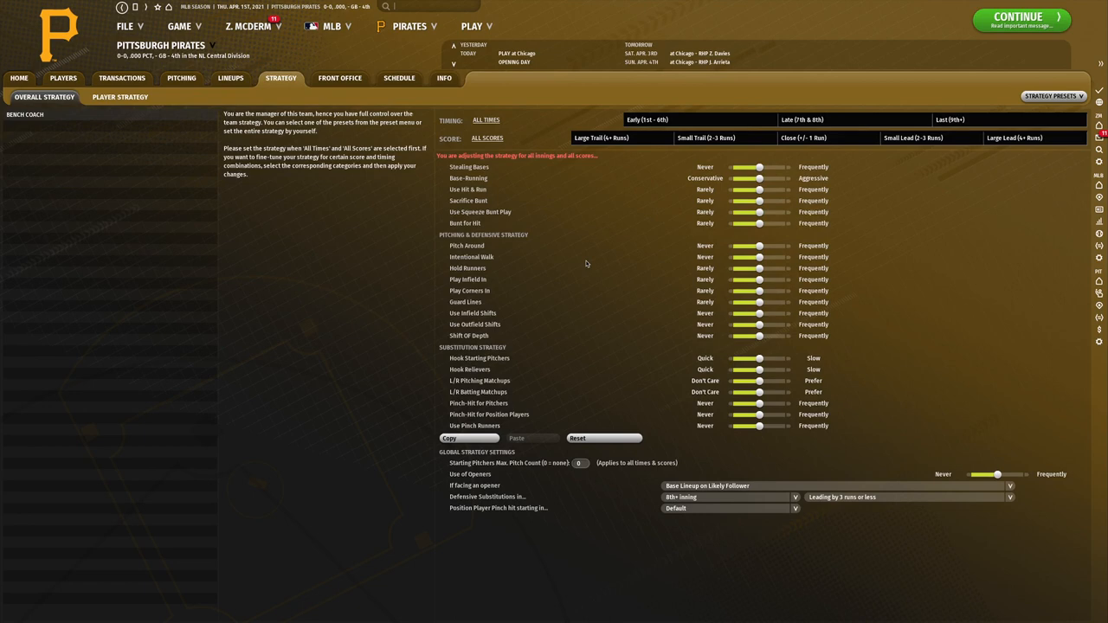
mouse_move(735, 198)
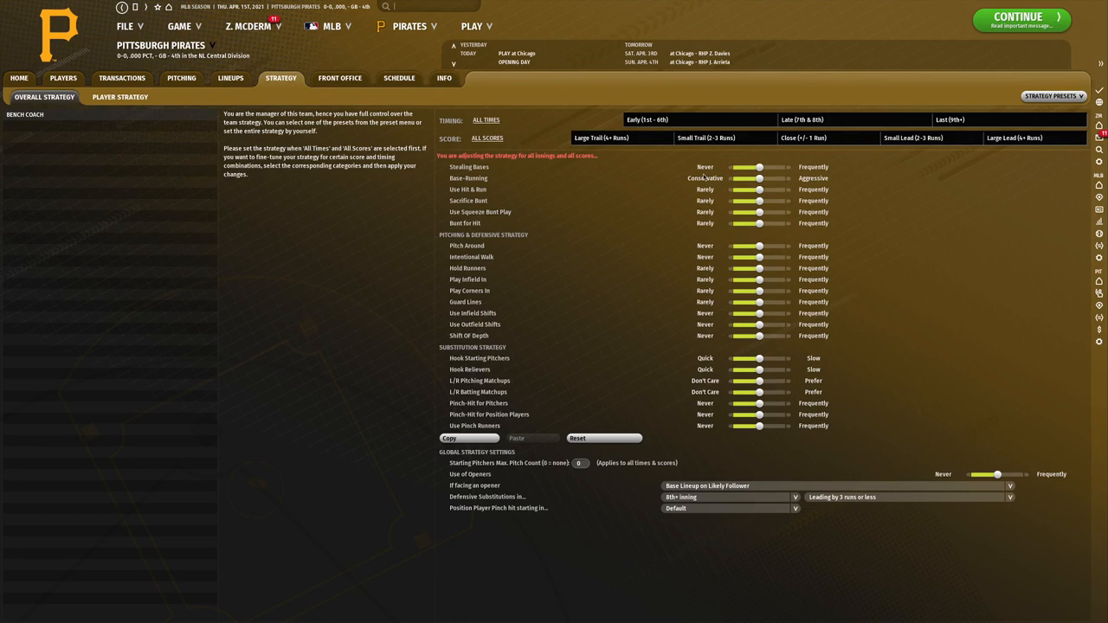
Switch to the per-player strategy settings, showing Mitch Keller.
left_click(120, 97)
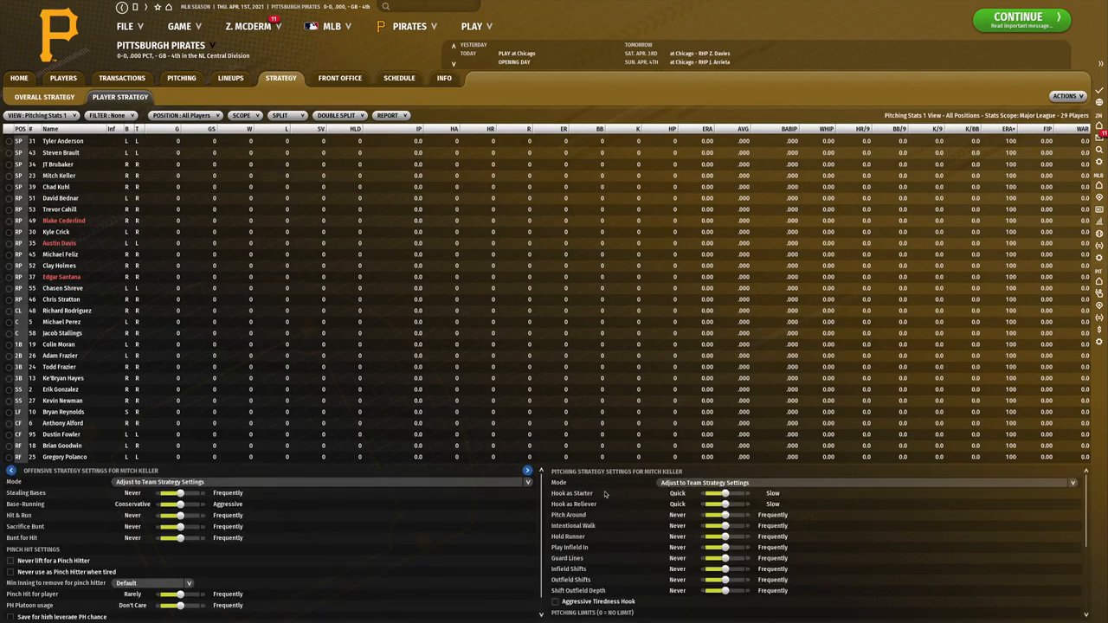
mouse_move(620, 491)
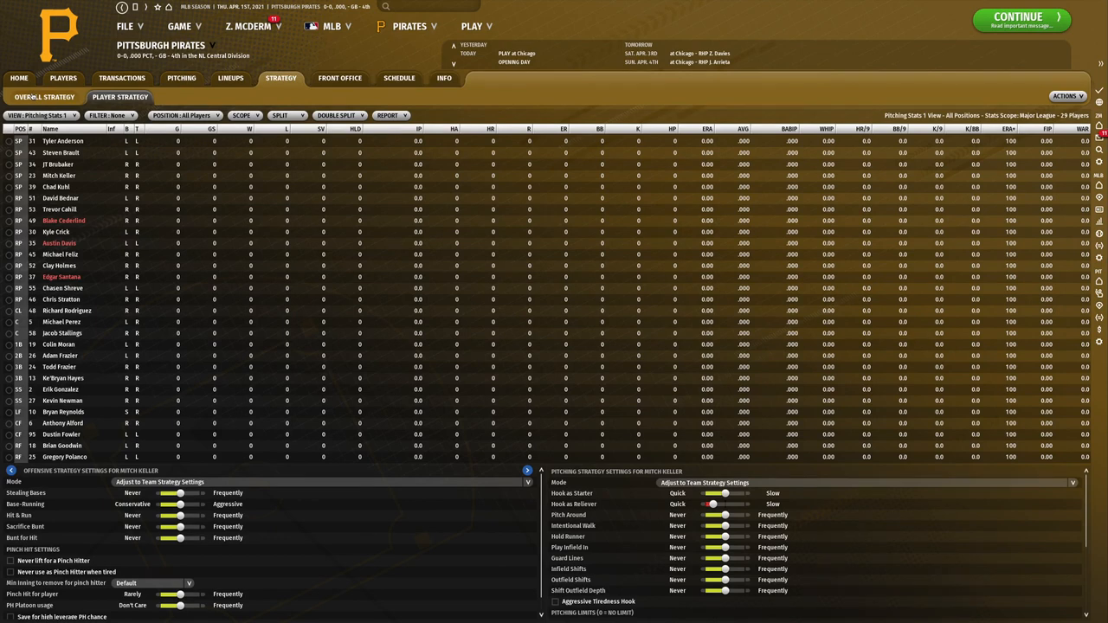
Back on Overall Strategy, adjust the Pirates' stealing, base-running and bunting tendencies.
left_click(45, 97)
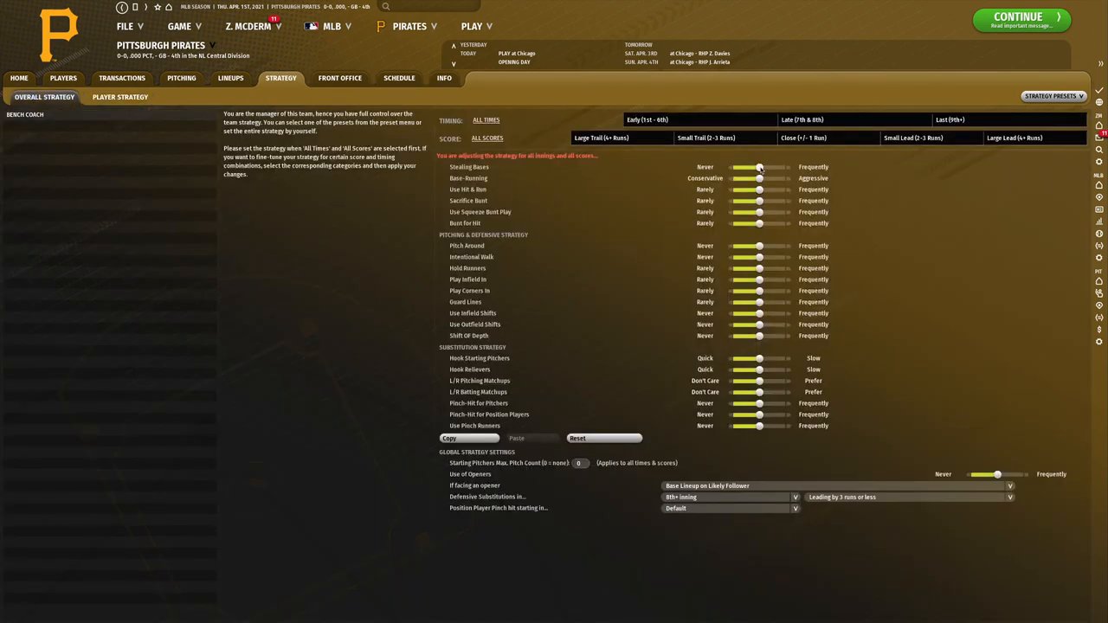
left_click_drag(758, 166, 746, 166)
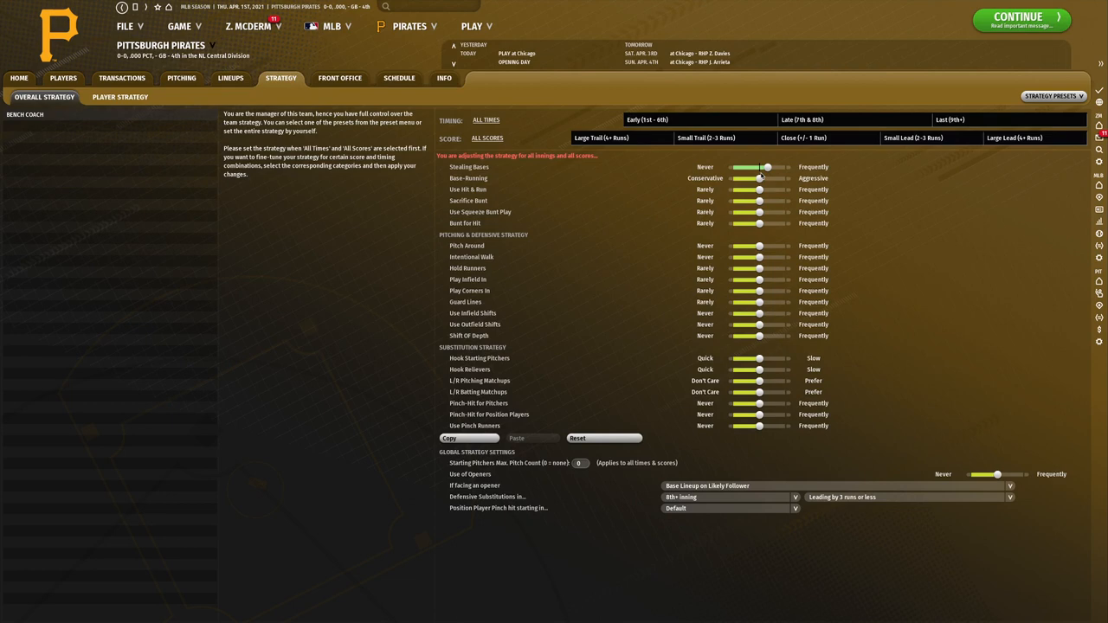
left_click_drag(758, 178, 765, 178)
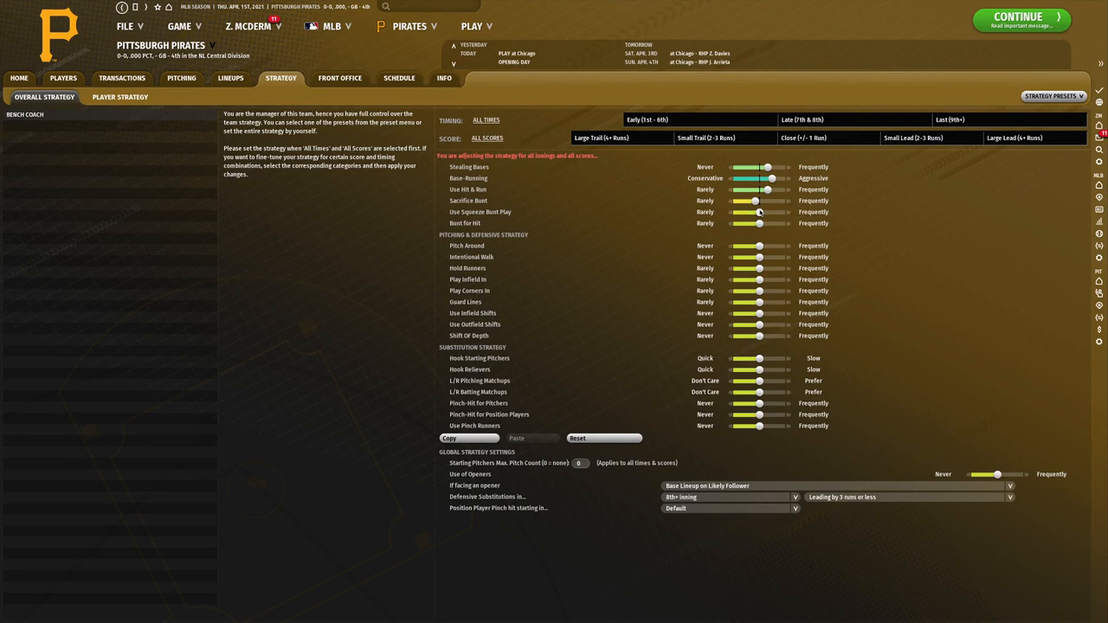
left_click_drag(753, 211, 759, 211)
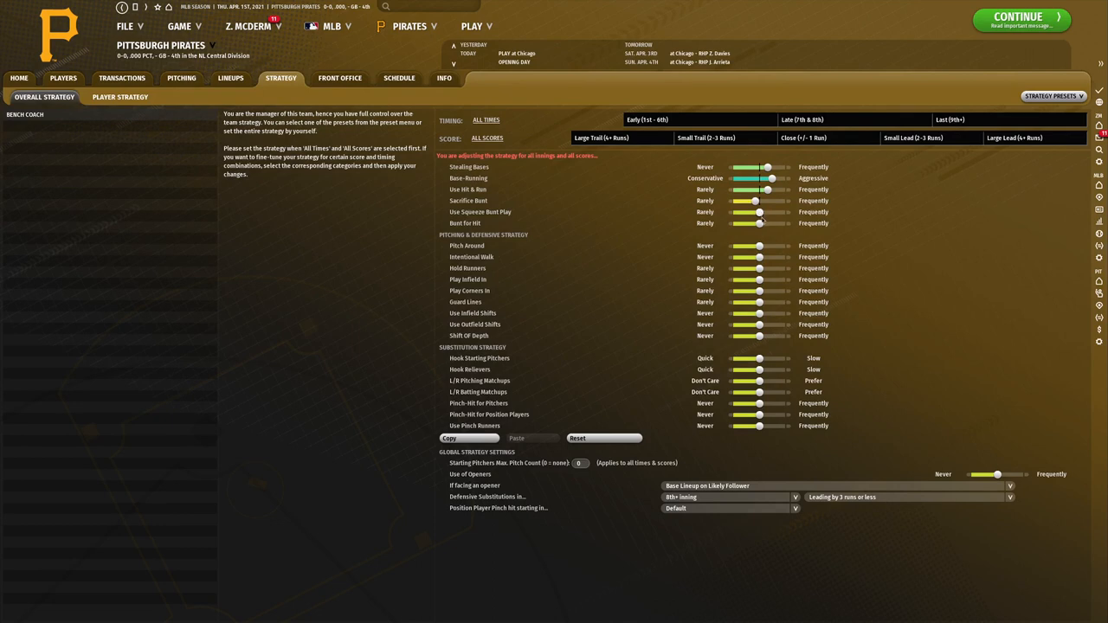
left_click_drag(760, 223, 743, 223)
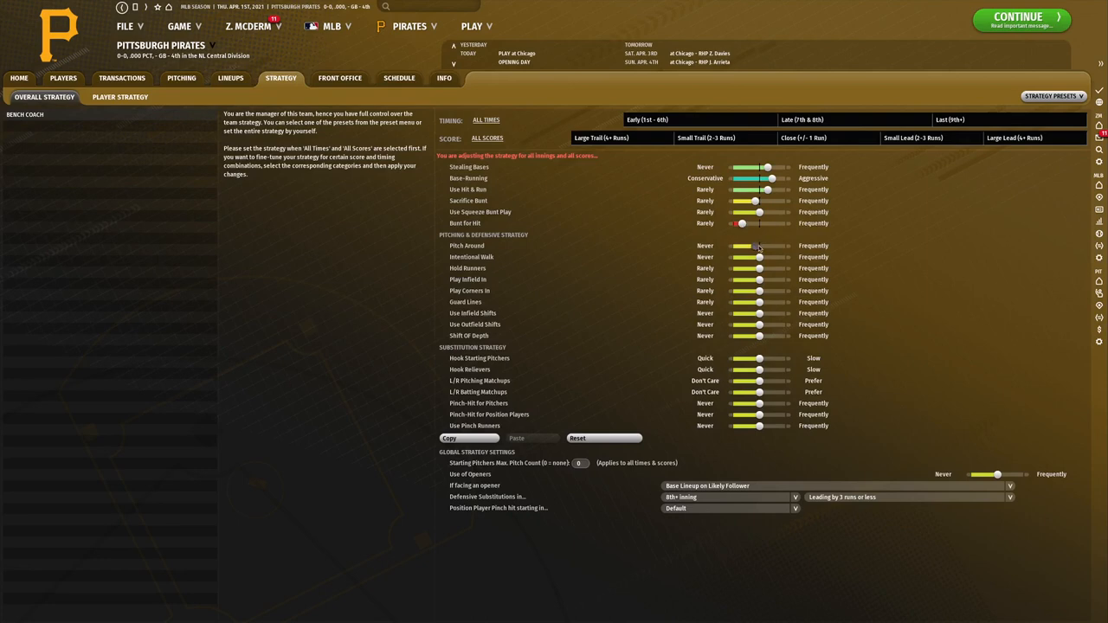
Adjust the Pirates' pitching and defensive strategy tendencies.
left_click_drag(758, 246, 751, 246)
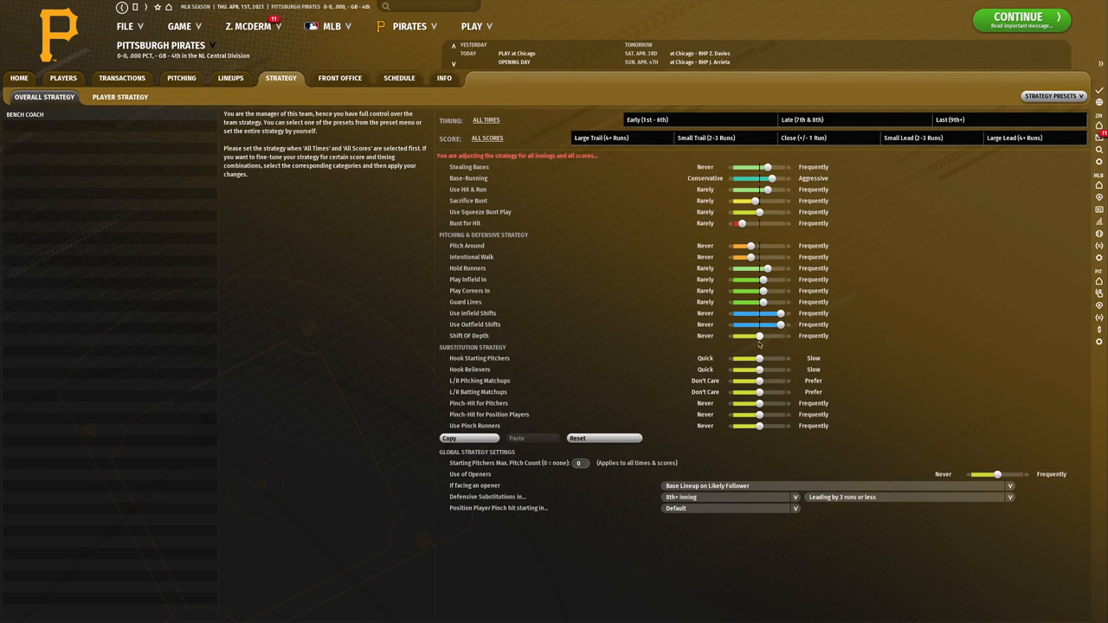
left_click_drag(758, 336, 779, 336)
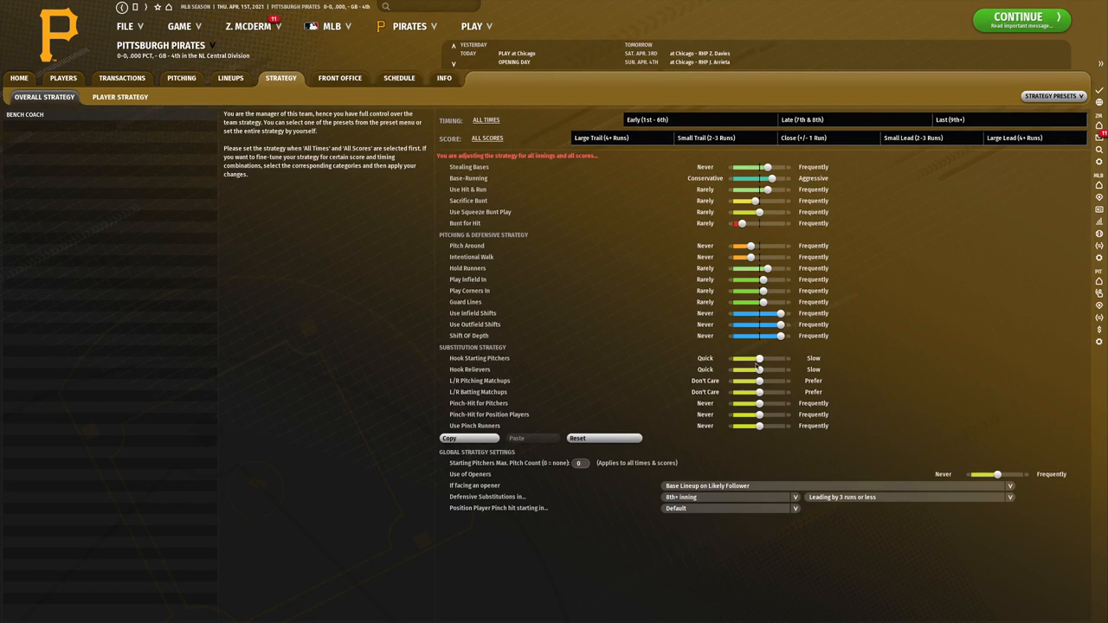
Adjust how quickly the Pirates hook starting pitchers and relievers.
left_click_drag(765, 359, 758, 358)
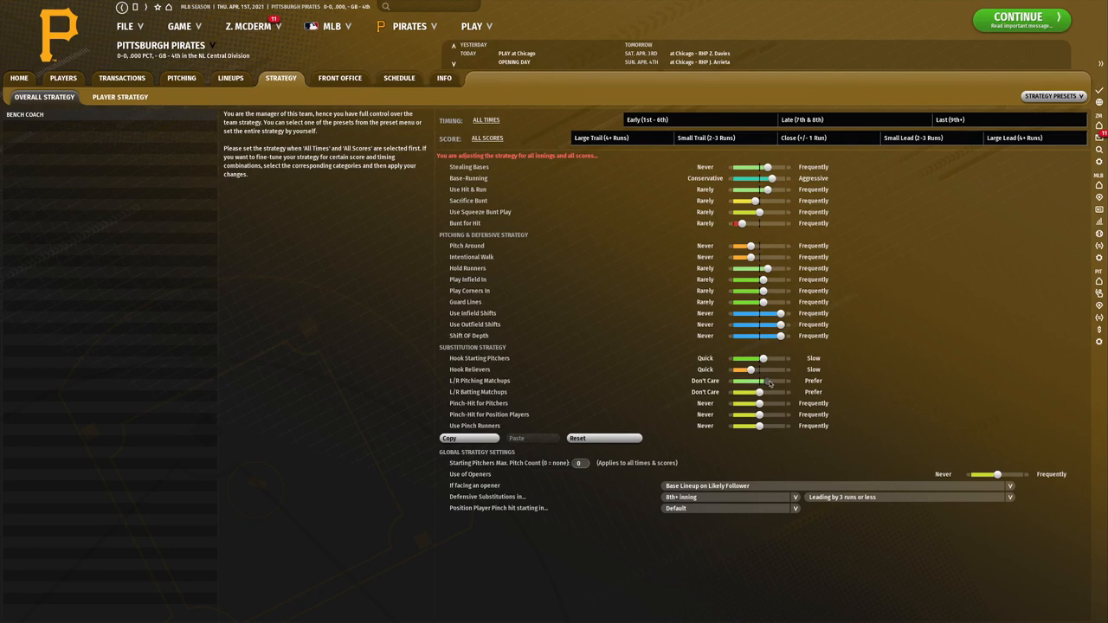
left_click_drag(773, 381, 764, 380)
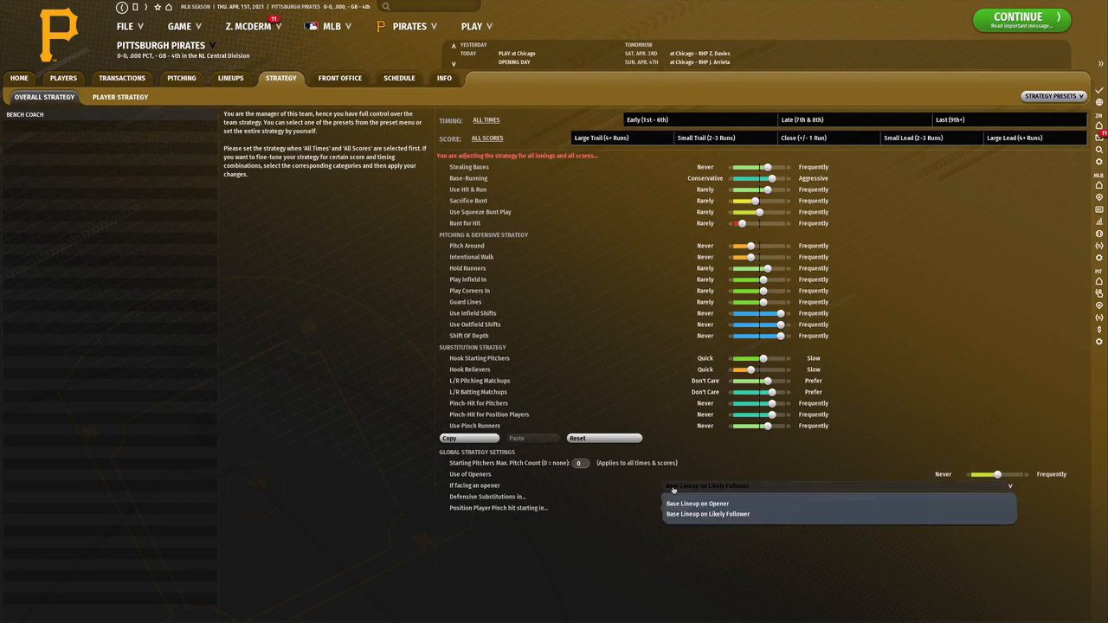
mouse_move(682, 476)
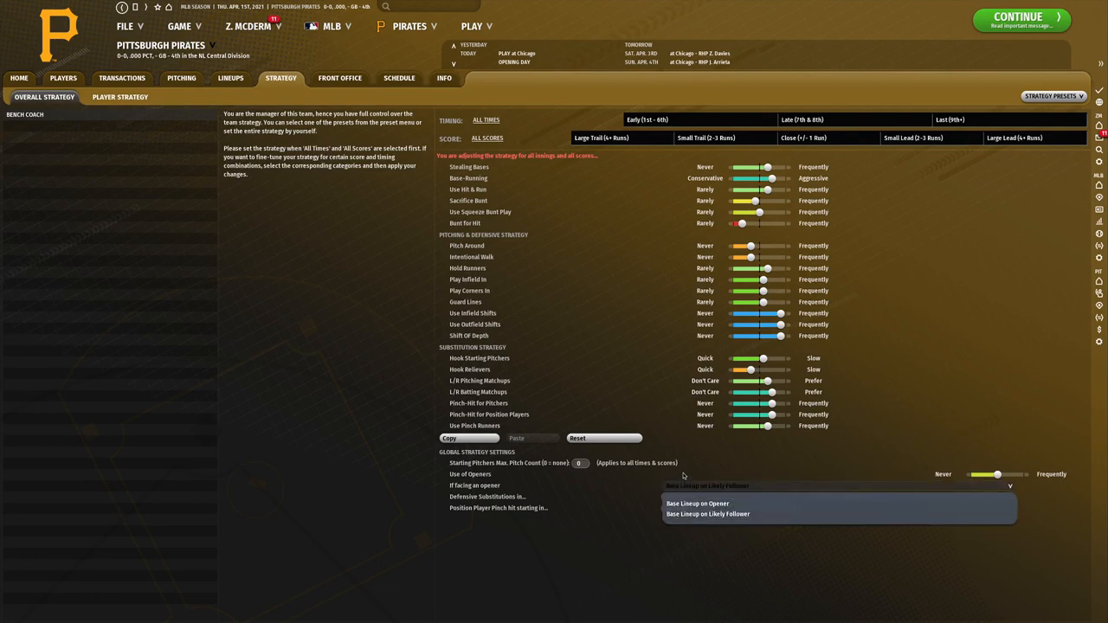
Base the lineup on the likely follower versus openers; allow defensive subs from the 7th with leads of 3 or less.
left_click(708, 514)
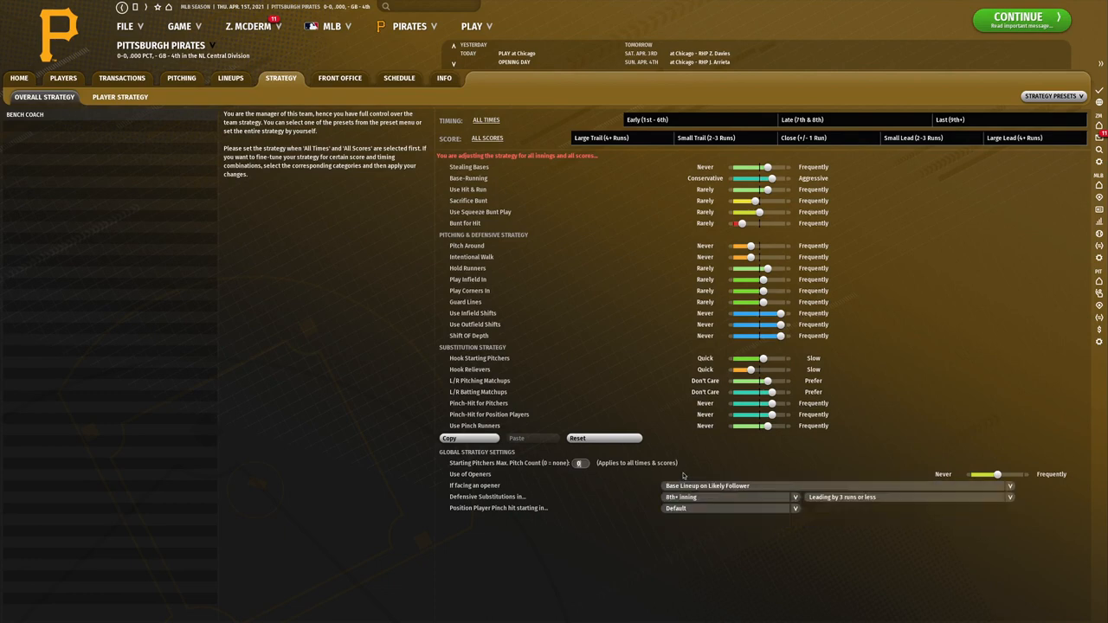
mouse_move(1077, 495)
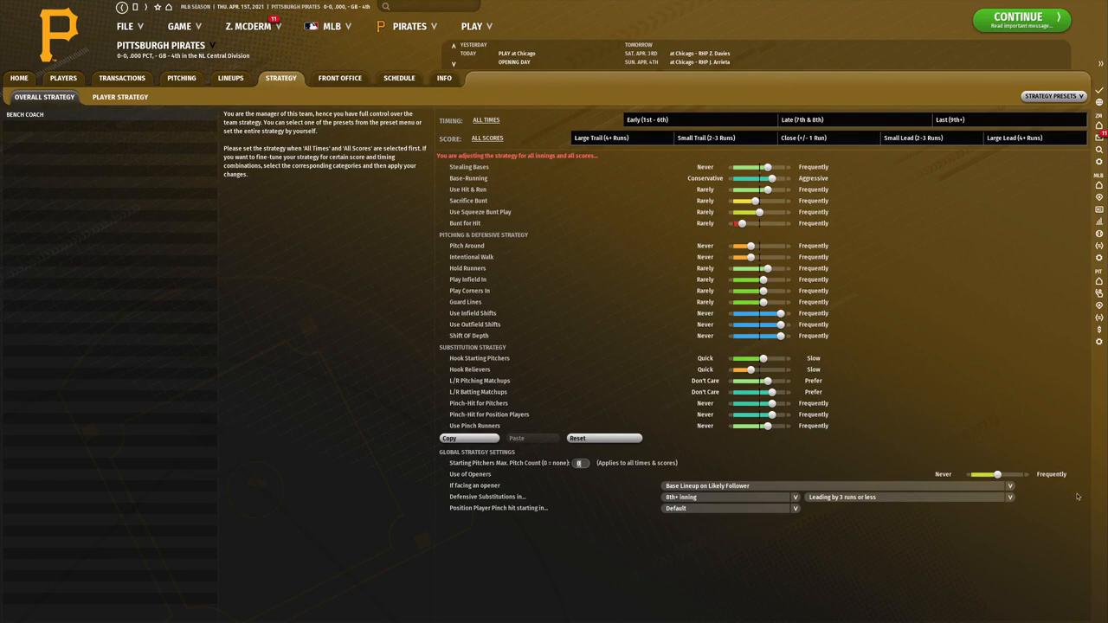
left_click_drag(998, 475, 983, 475)
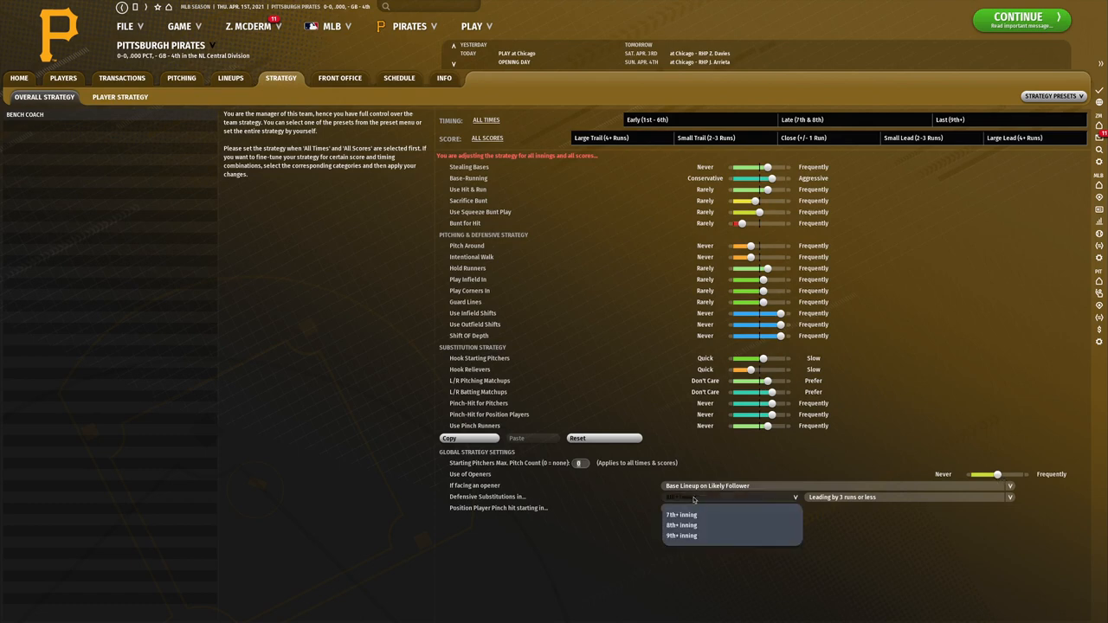
left_click(682, 516)
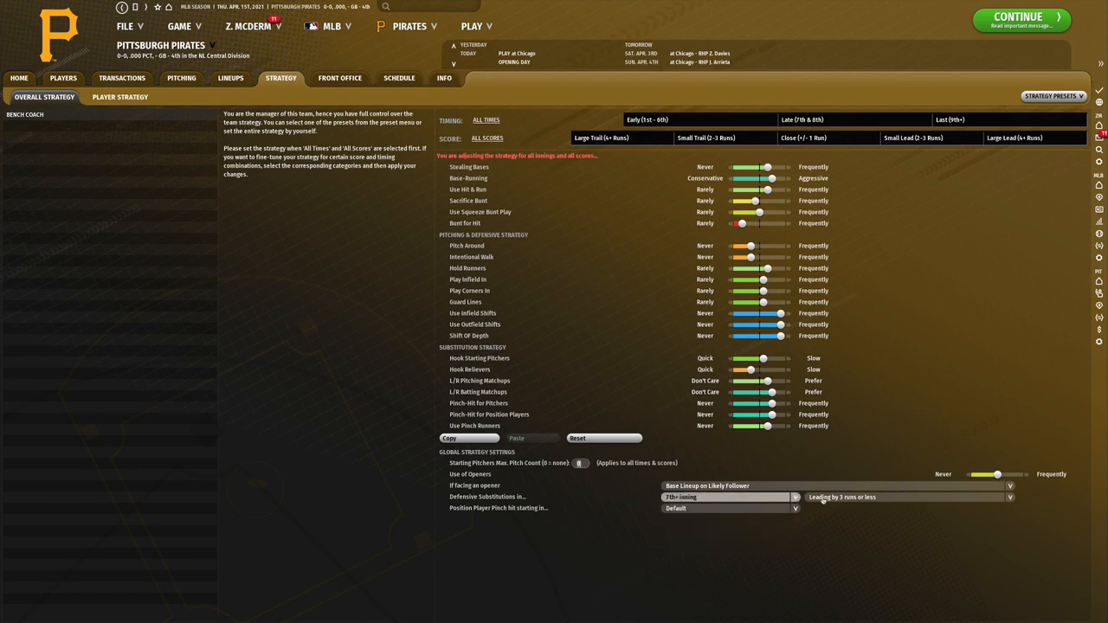
left_click(1007, 497)
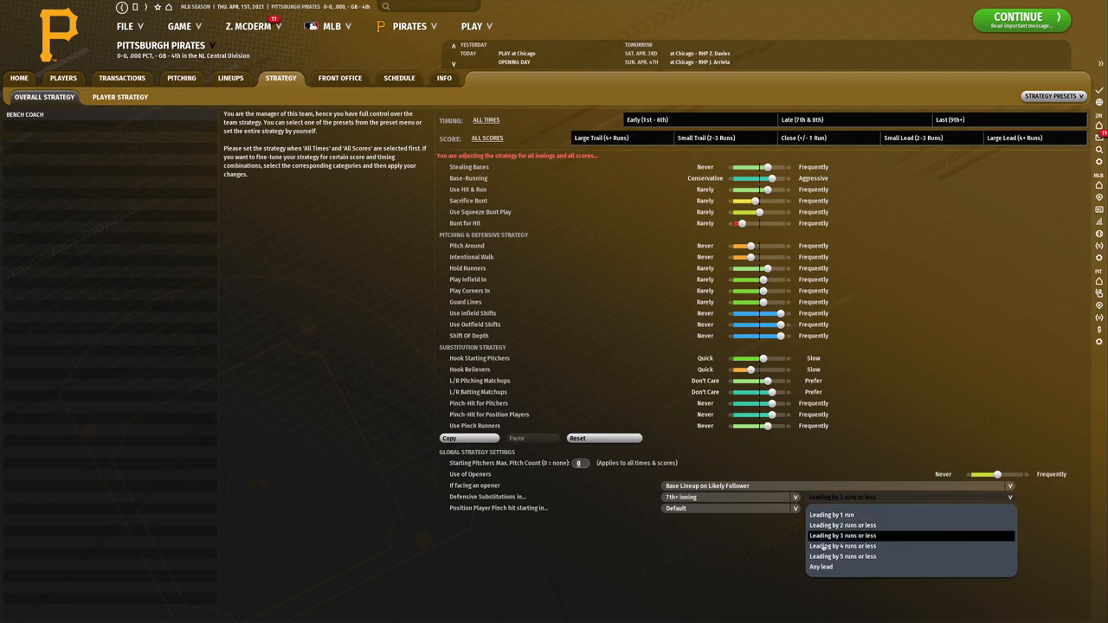
left_click(841, 545)
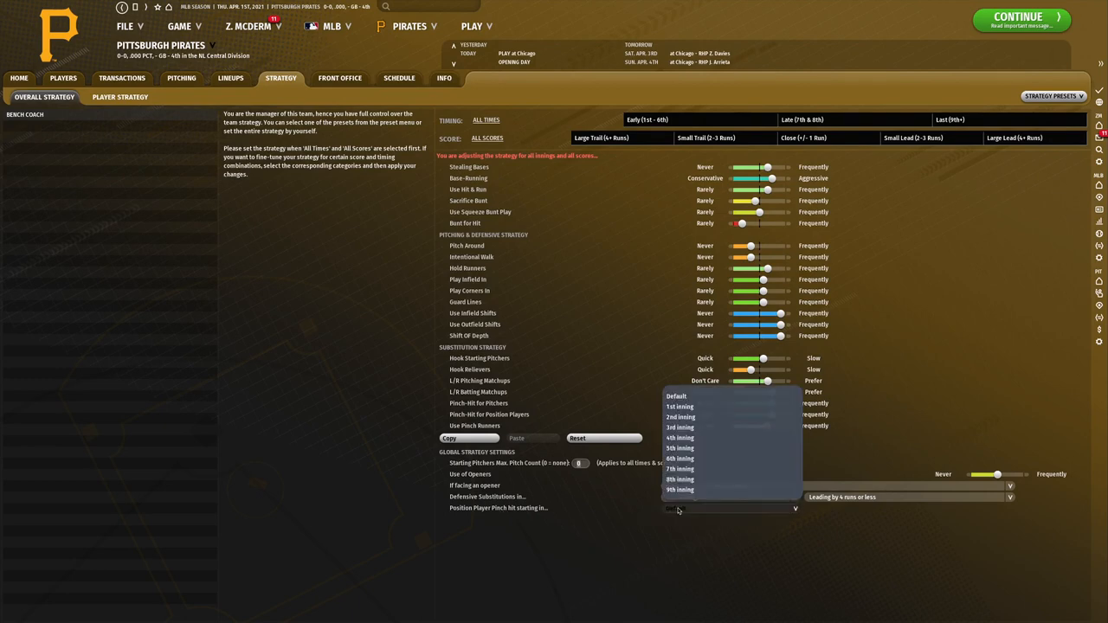
mouse_move(678, 470)
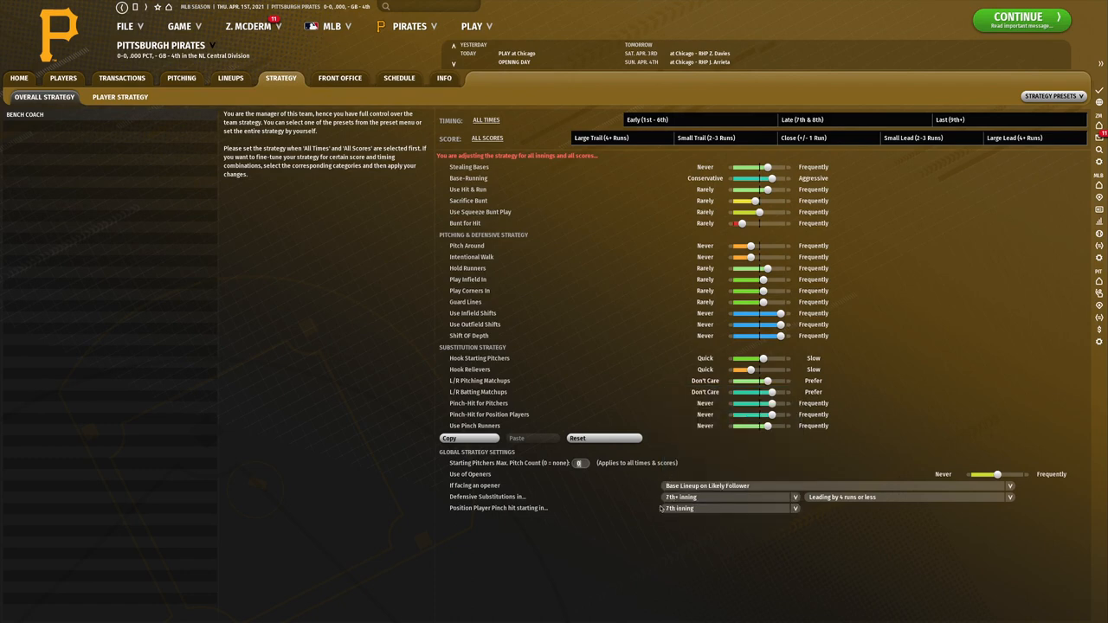
mouse_move(917, 297)
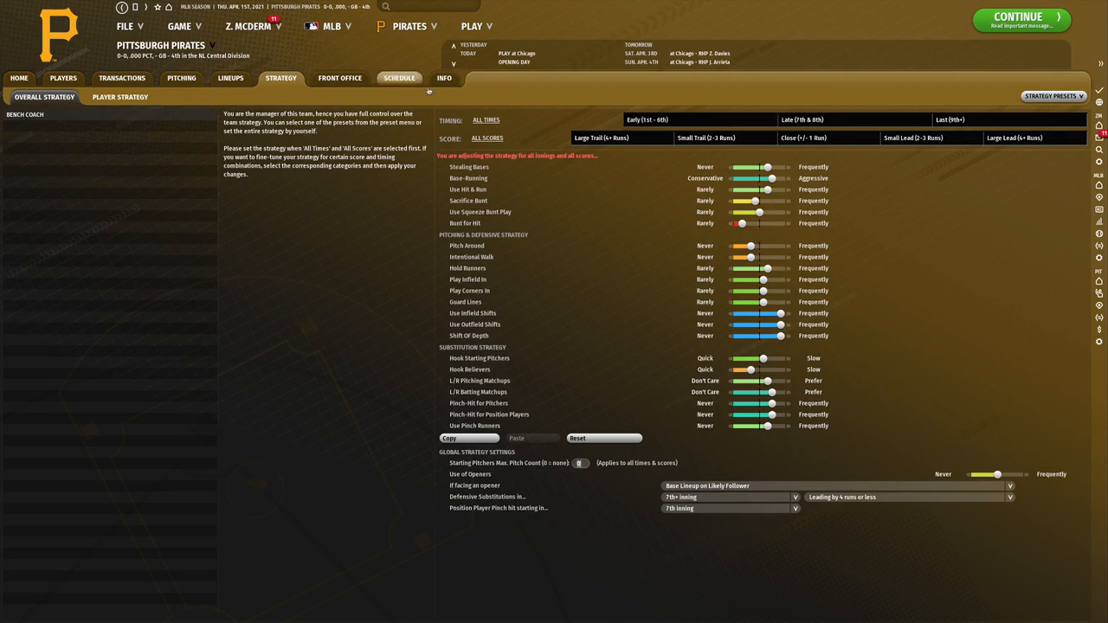
mouse_move(340, 78)
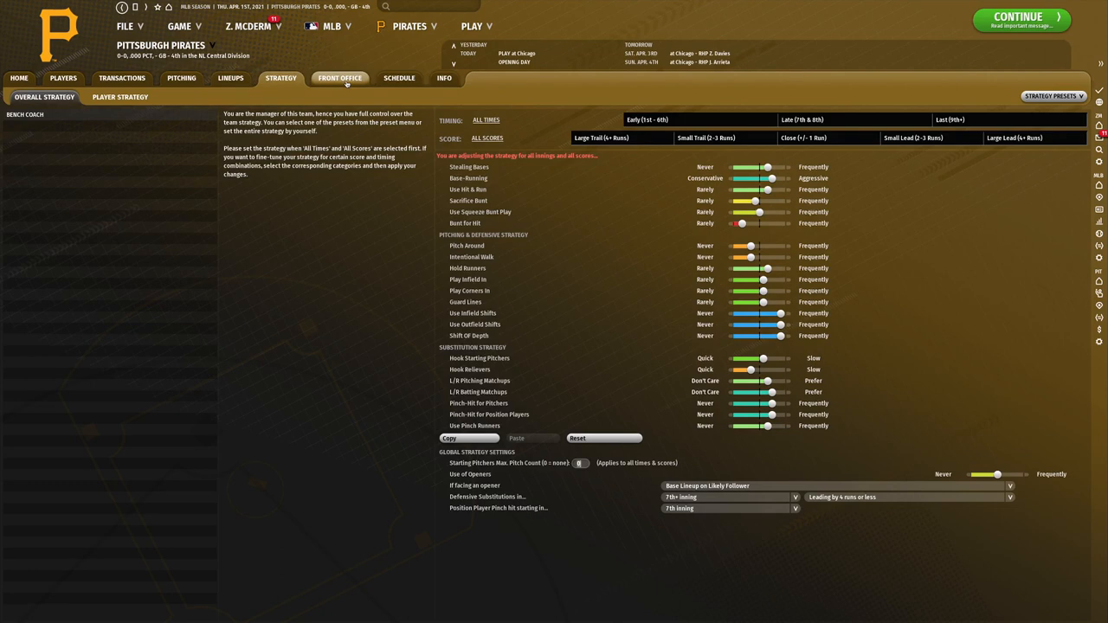
Look over the Pirates front office and schedule, then the MLB home page.
left_click(339, 78)
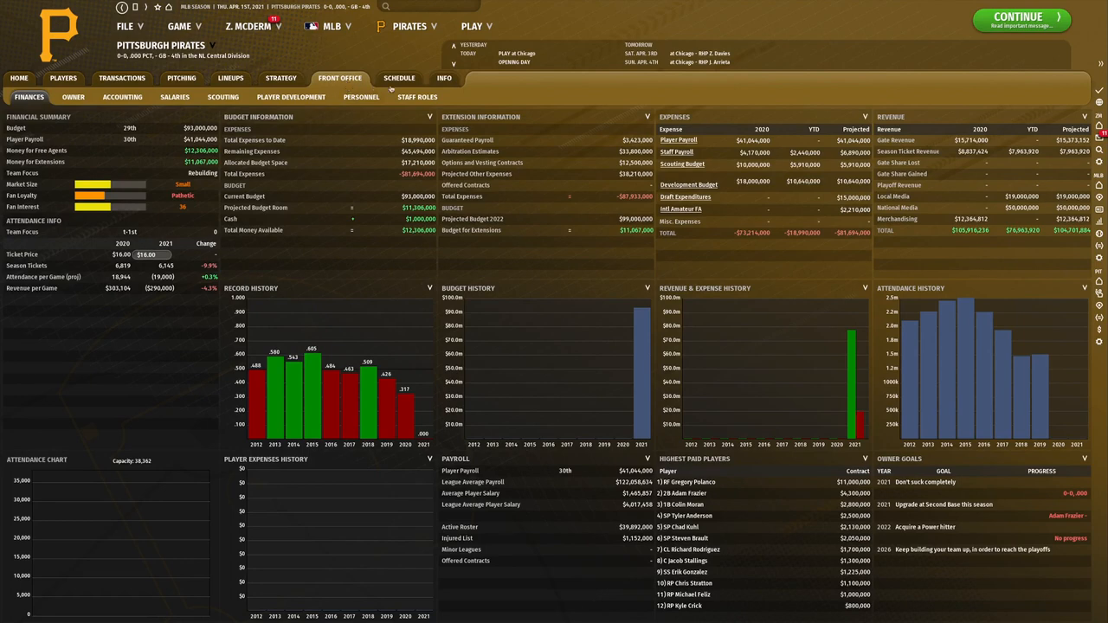
left_click(398, 78)
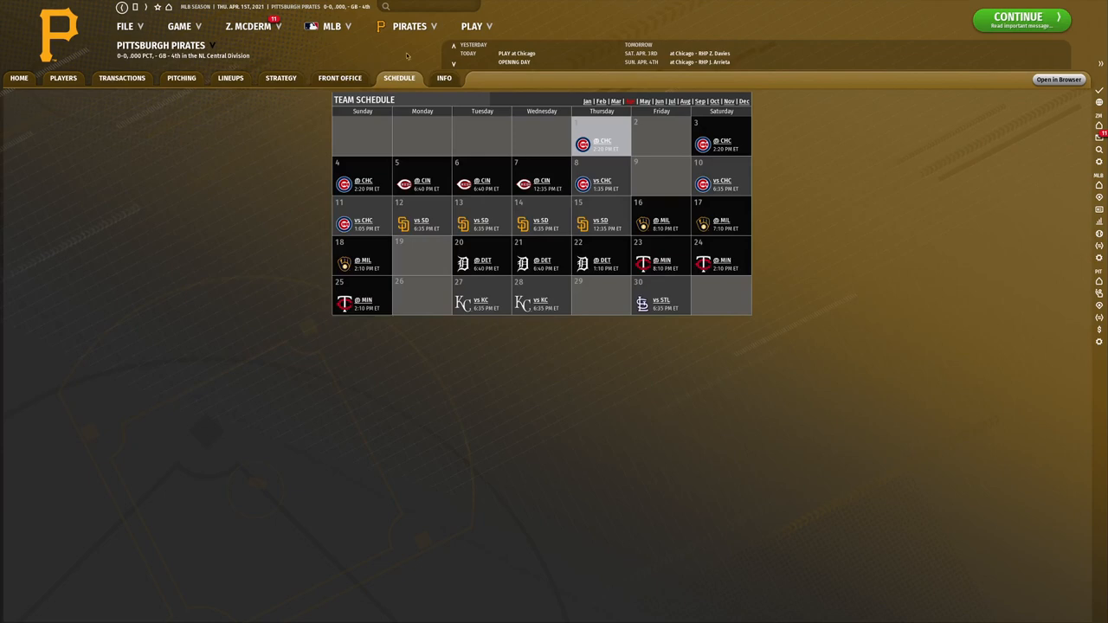
left_click(333, 26)
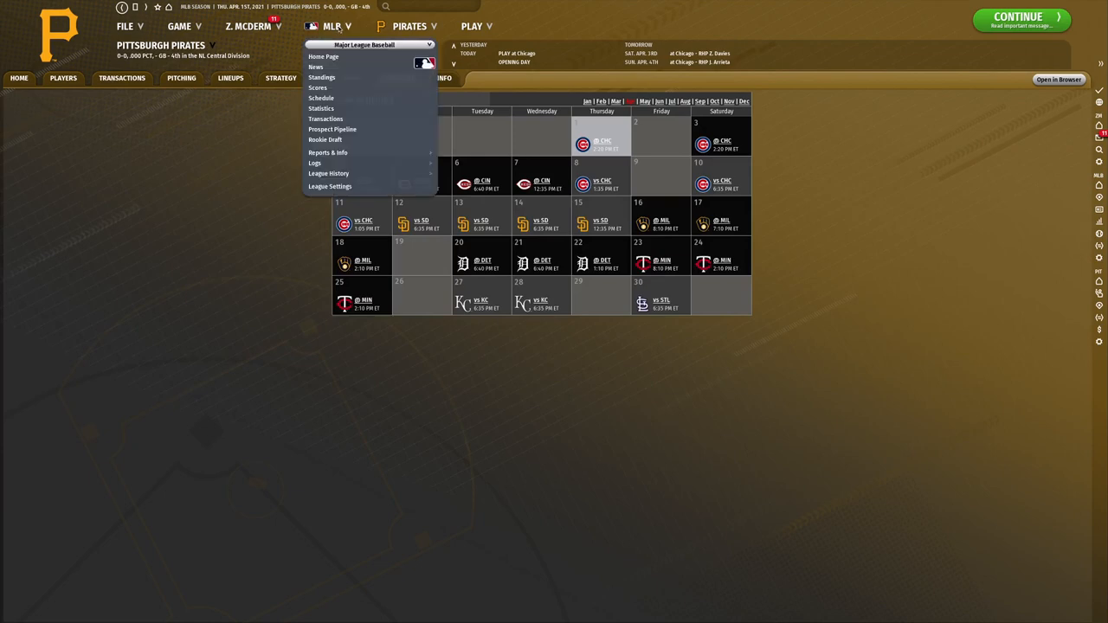
mouse_move(319, 87)
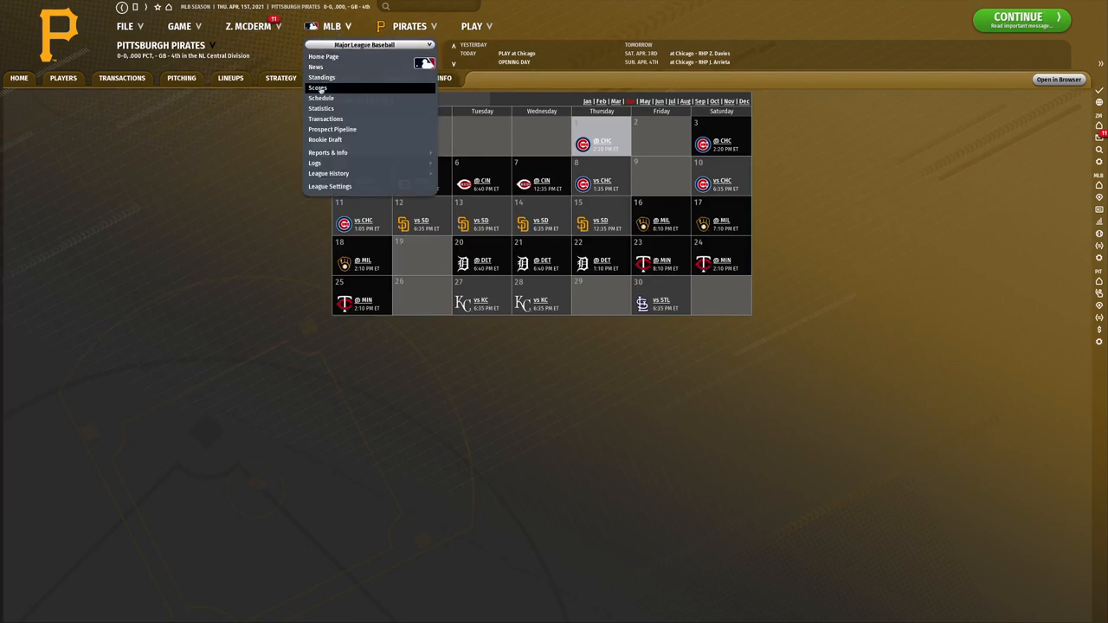
mouse_move(322, 56)
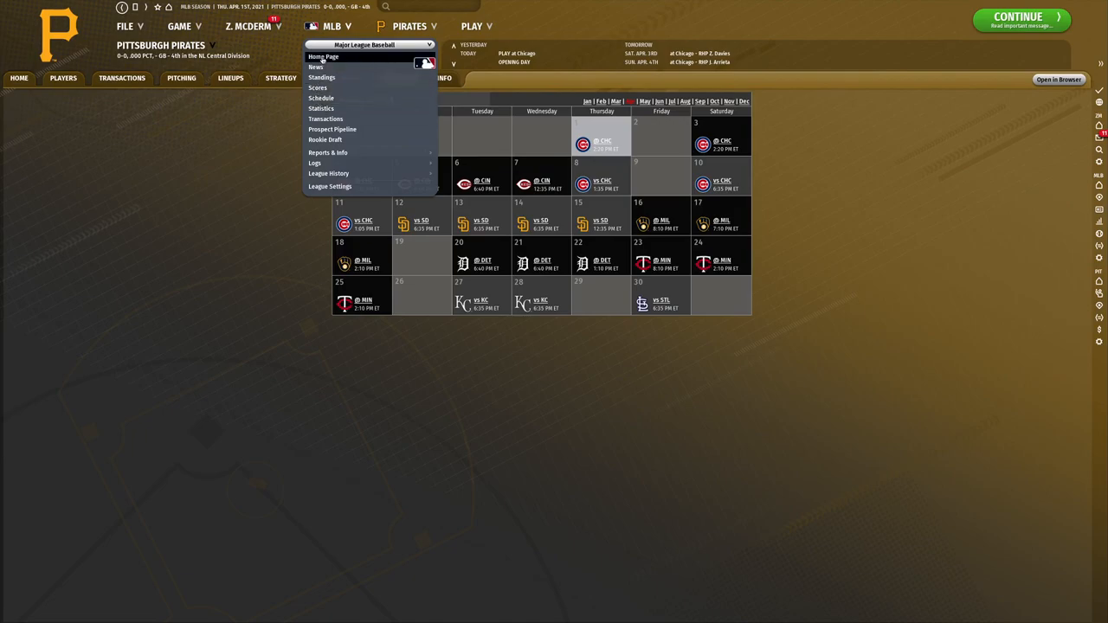
left_click(322, 56)
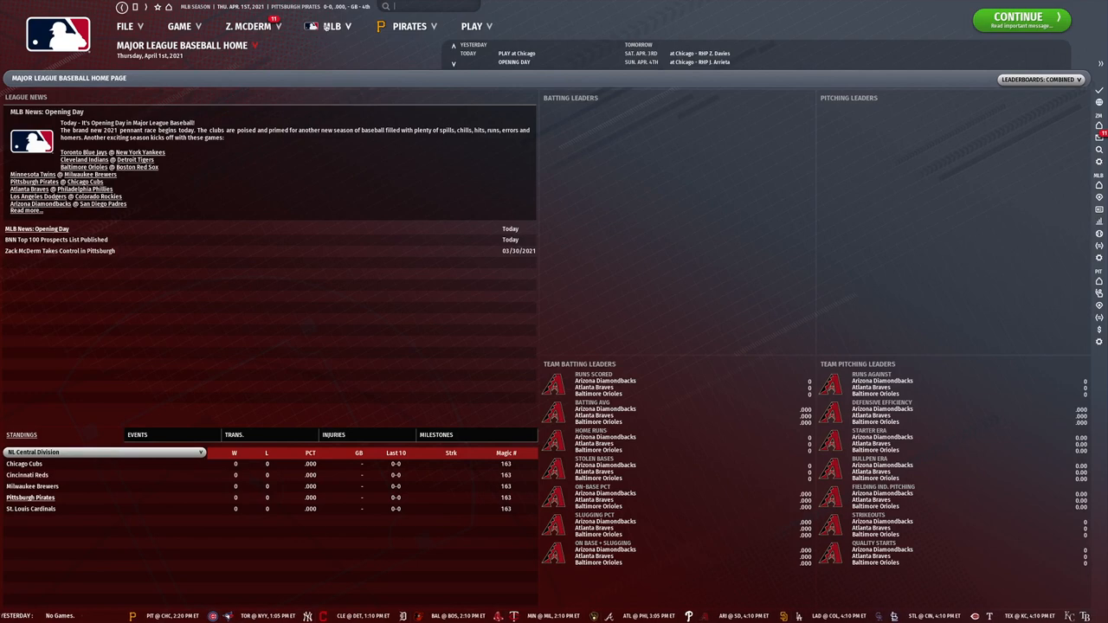
mouse_move(1055, 142)
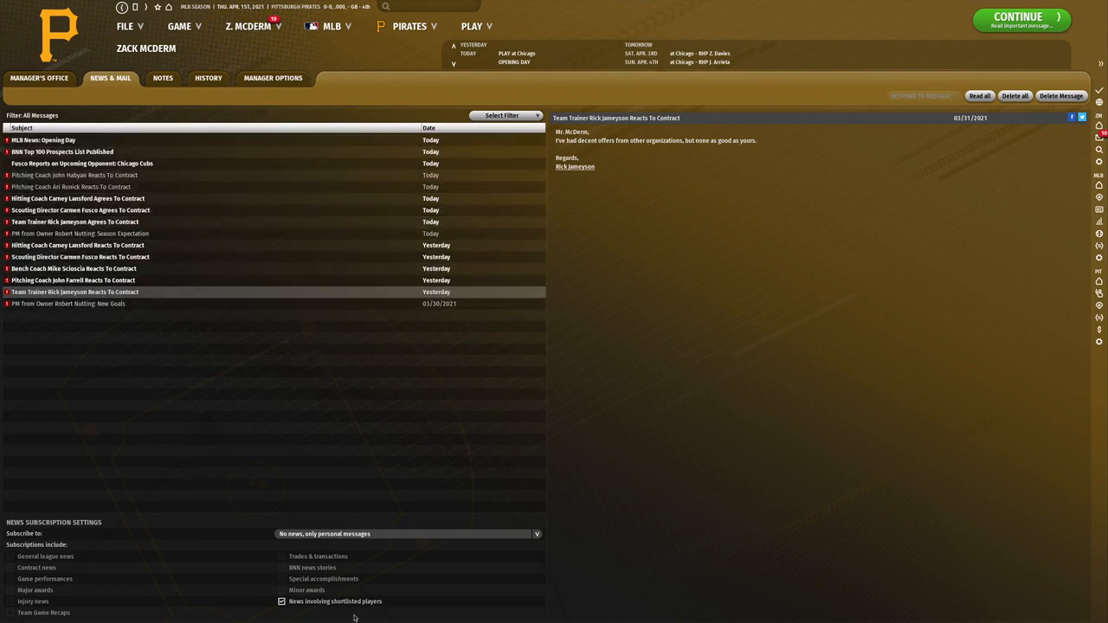
mouse_move(395, 26)
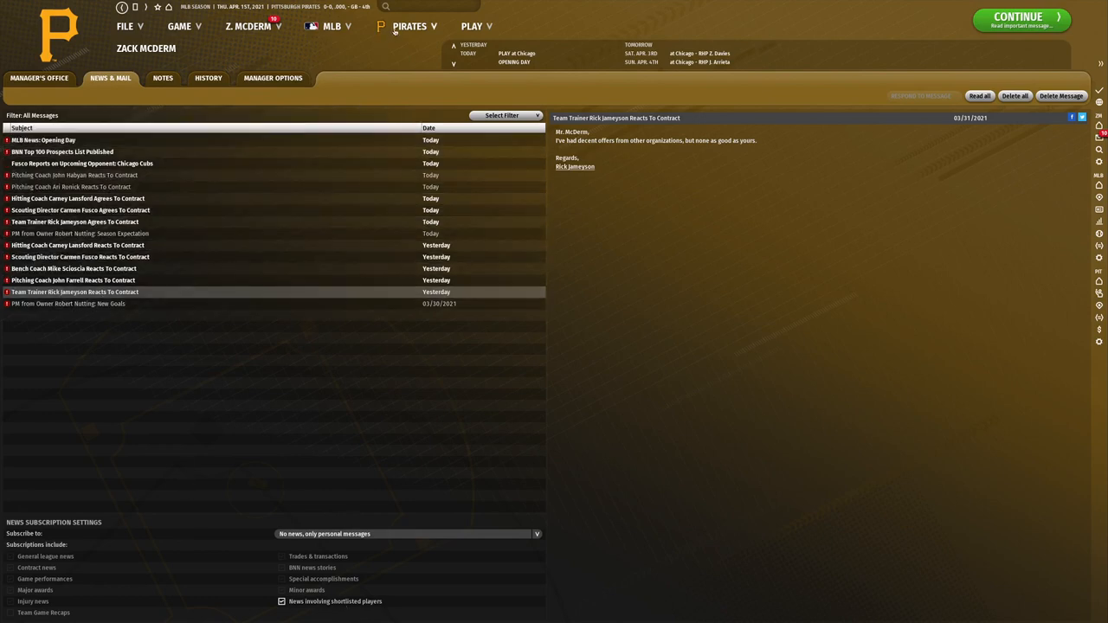
Bring up the league navigation list over the manager's News & Mail.
left_click(408, 26)
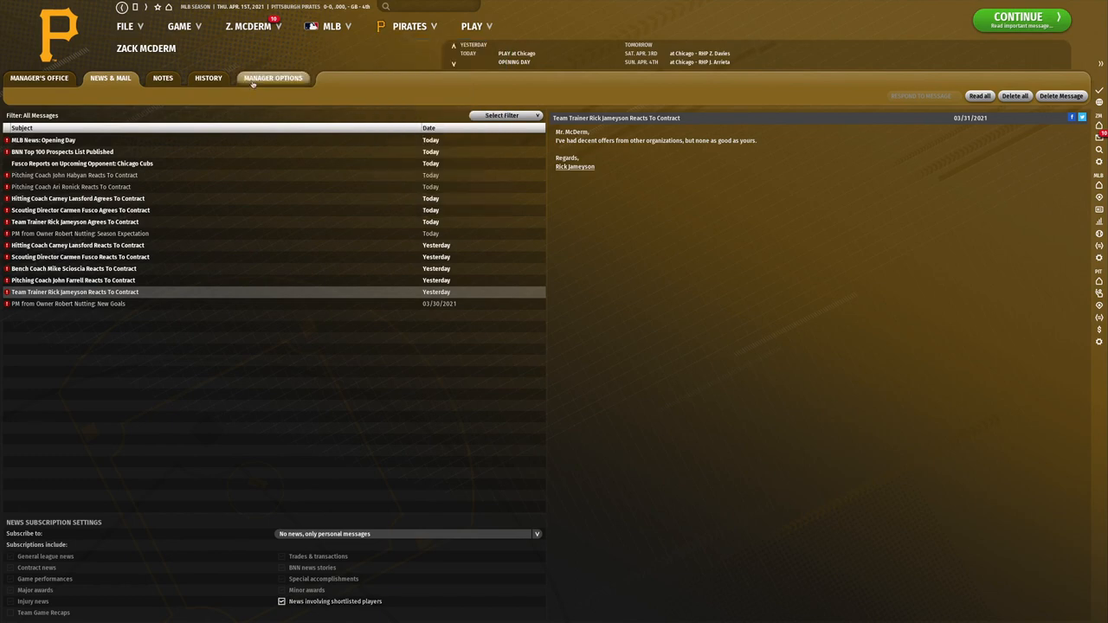
left_click(333, 26)
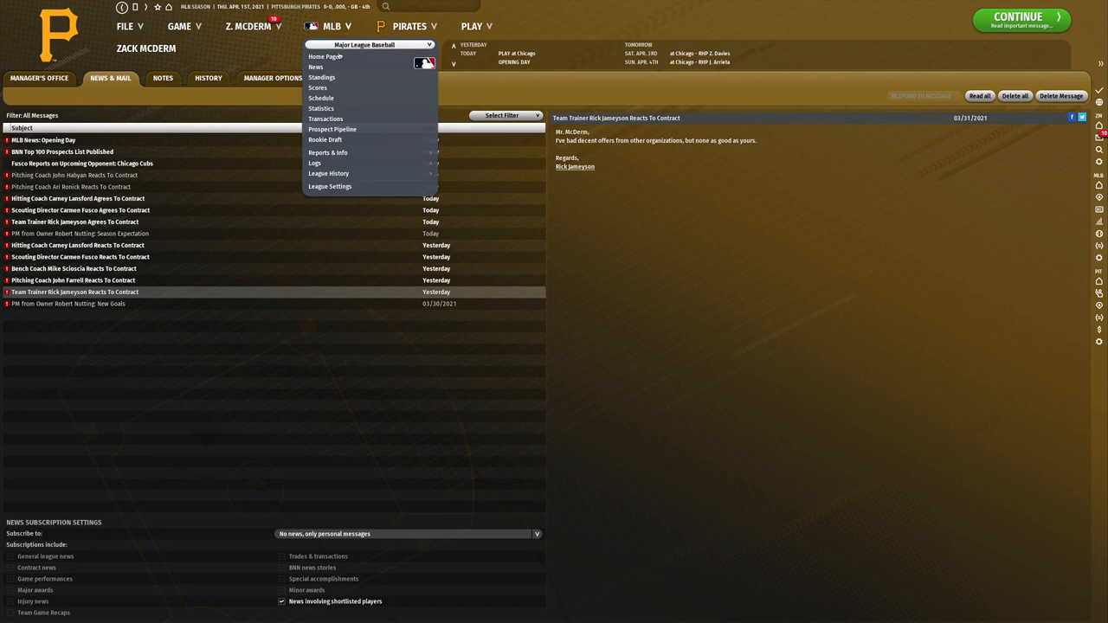
From the MLB rookie draft pool, open Jack Leiter's player profile.
left_click(332, 129)
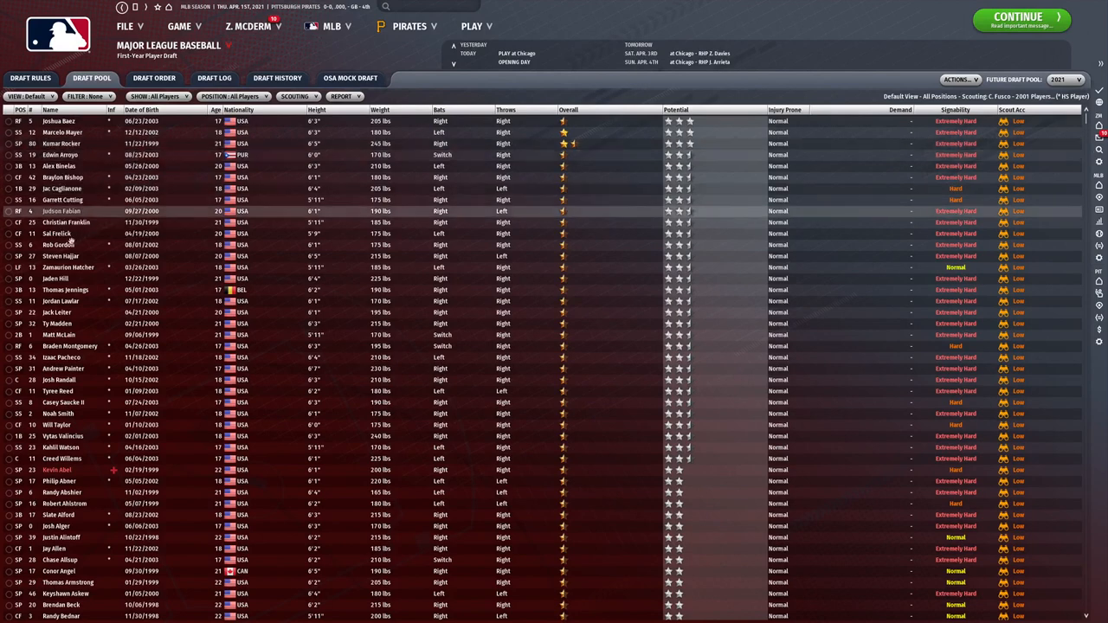
mouse_move(56, 234)
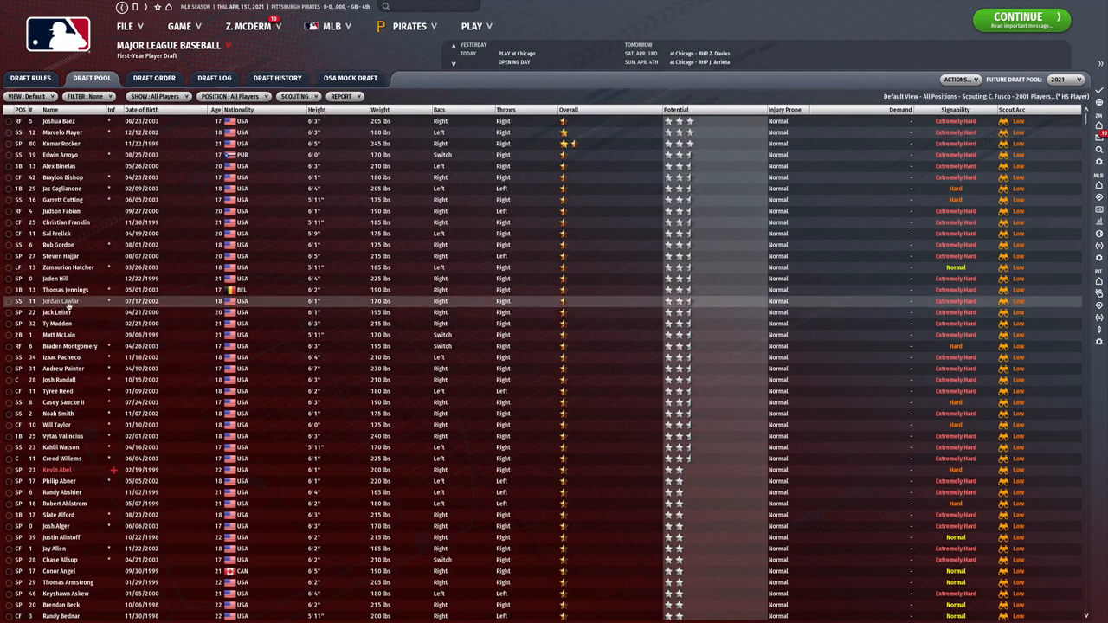
mouse_move(60, 301)
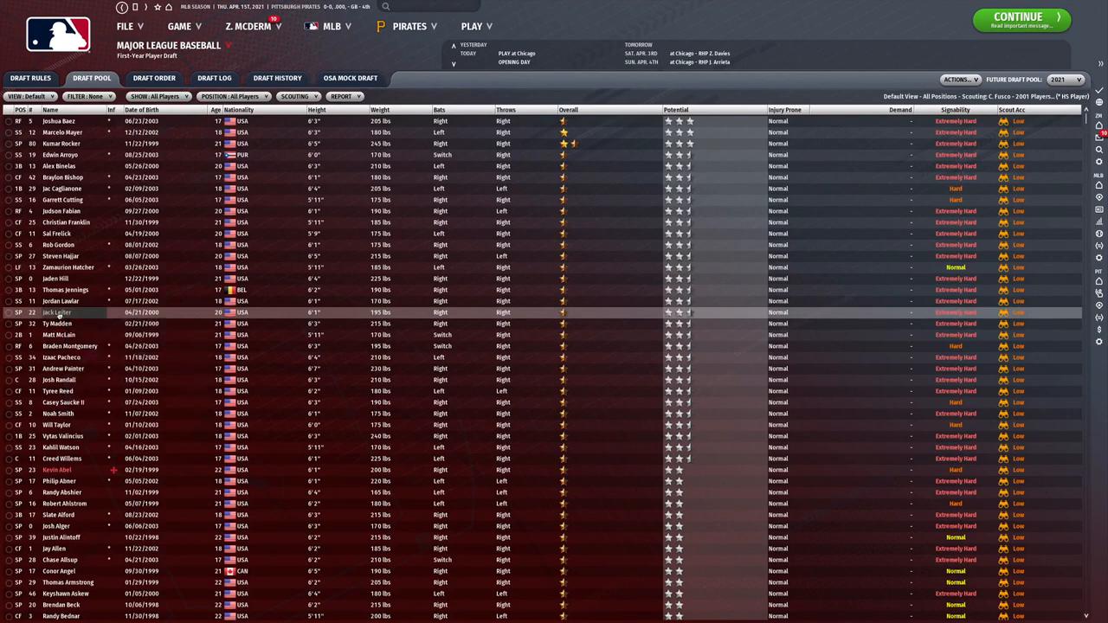
double_click(55, 312)
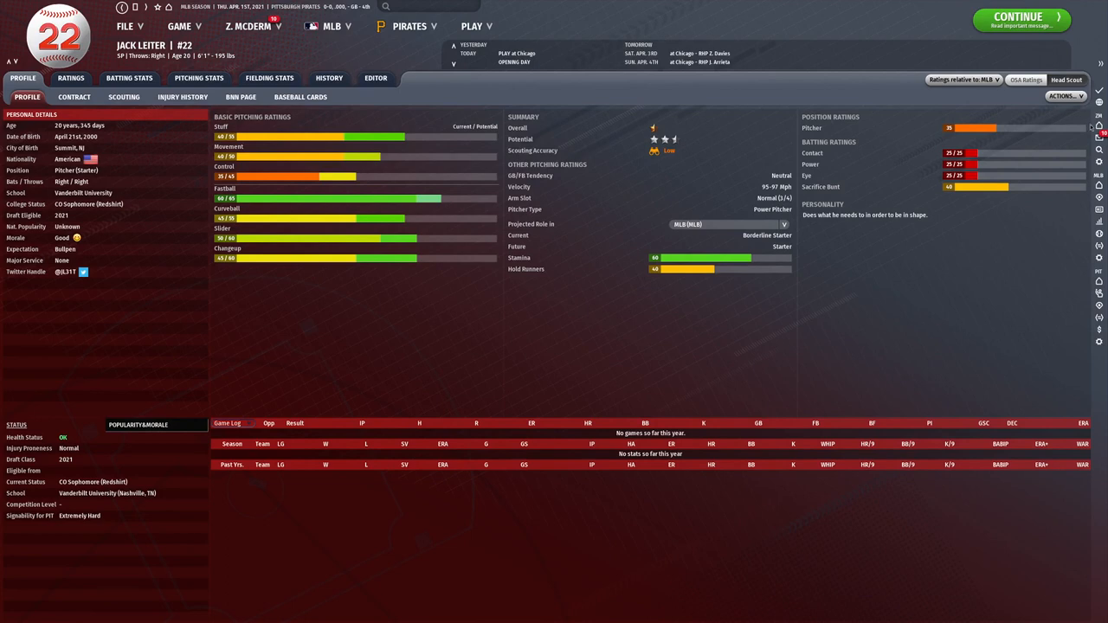
Add Jack Leiter to a new shortlist named '2021 MLB Draft'.
left_click(1067, 97)
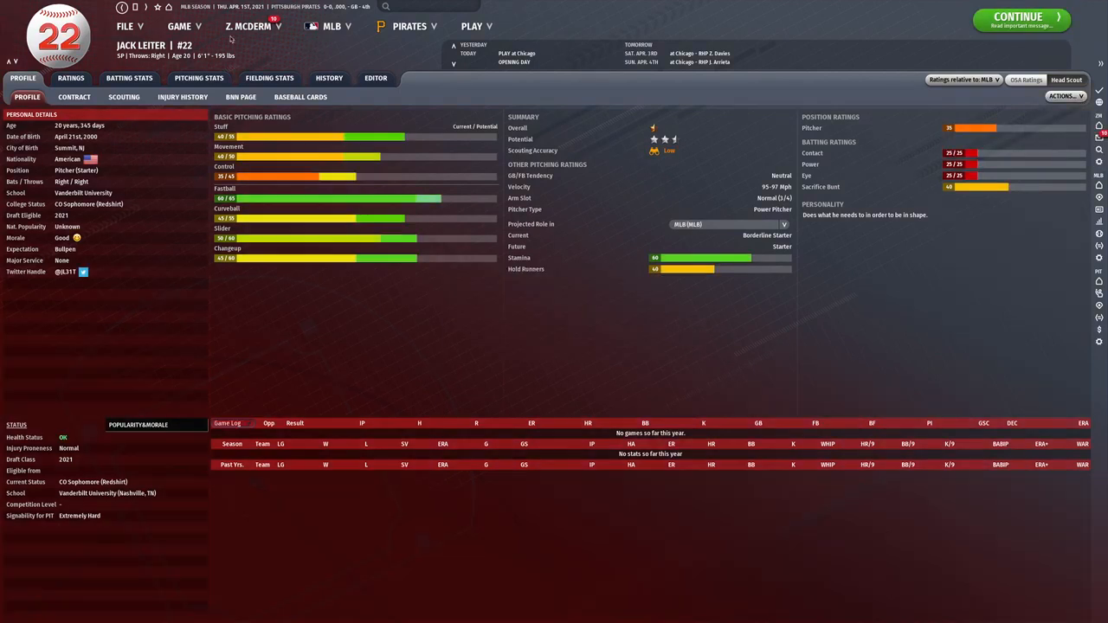
left_click(1067, 96)
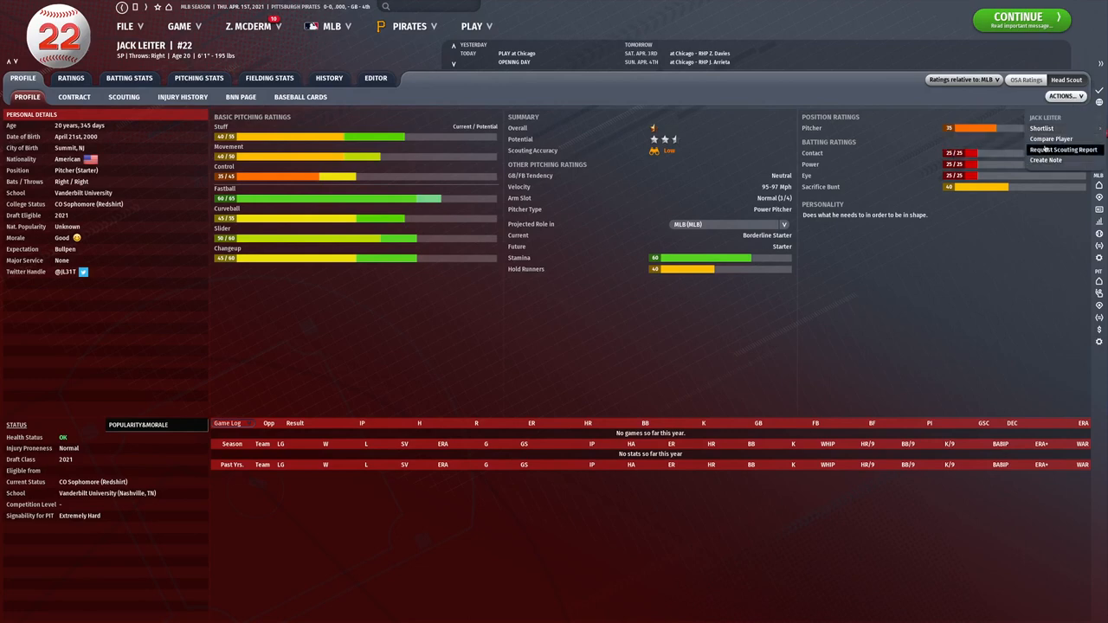
left_click(1042, 128)
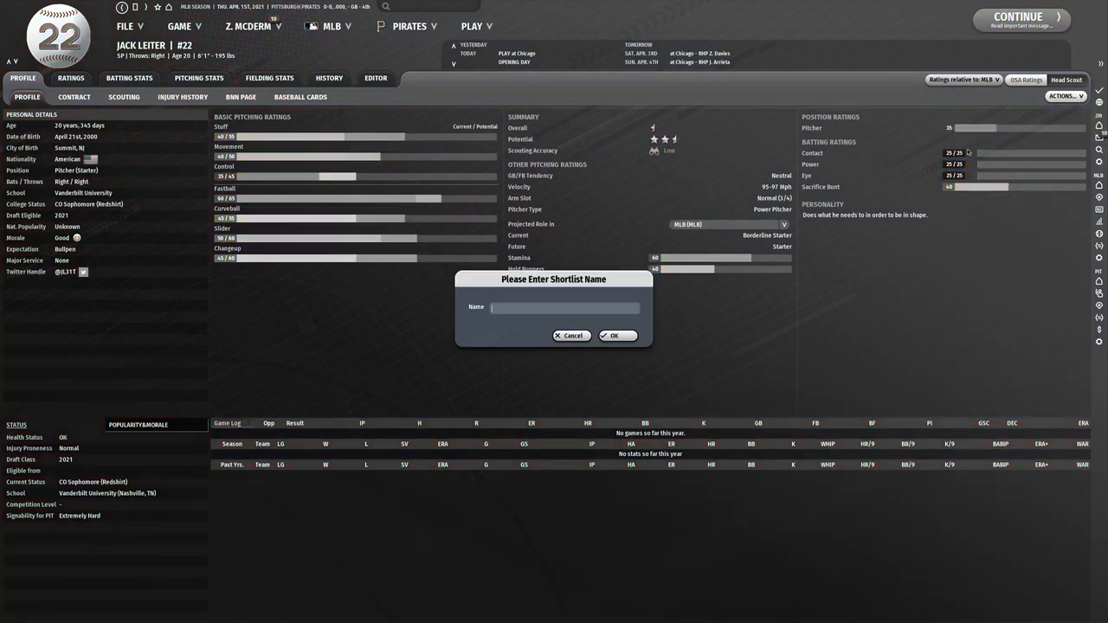
type("202")
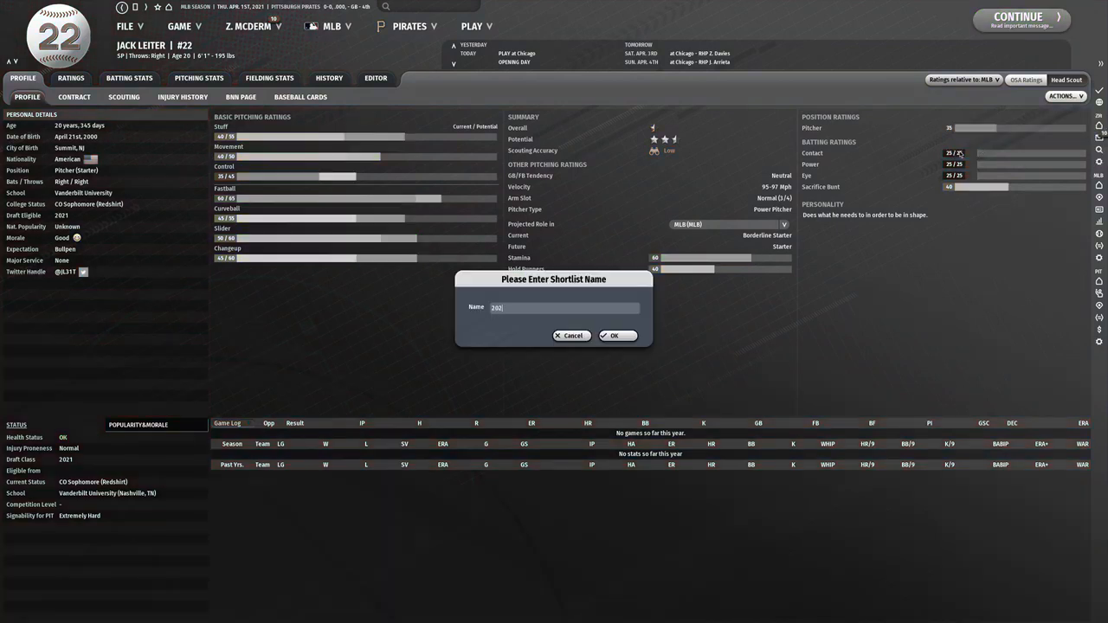
type("MLB")
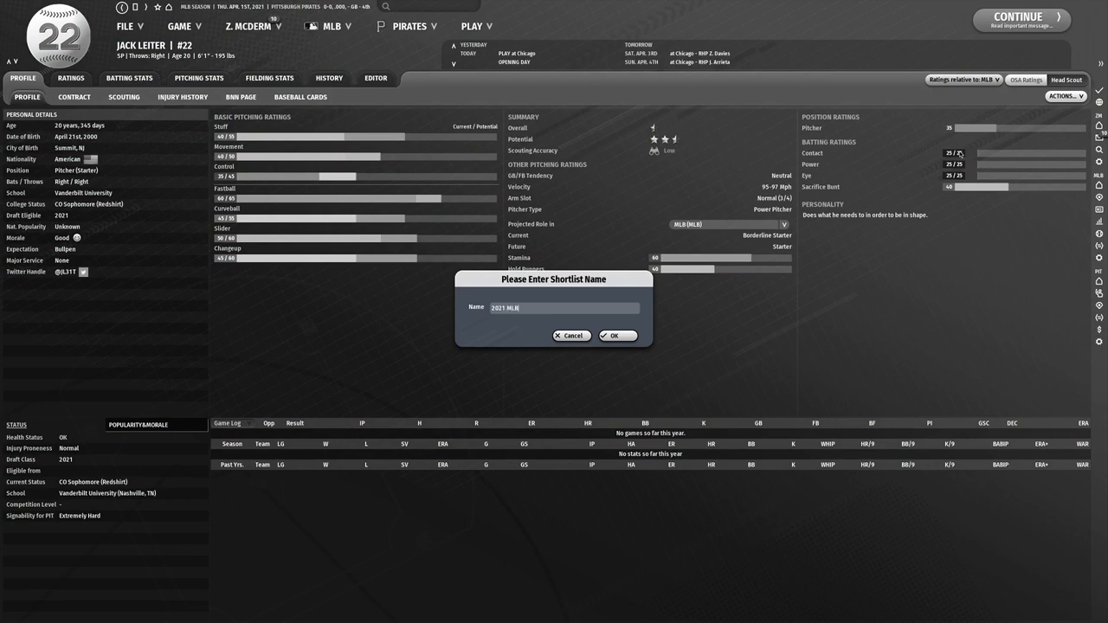
type("Draft")
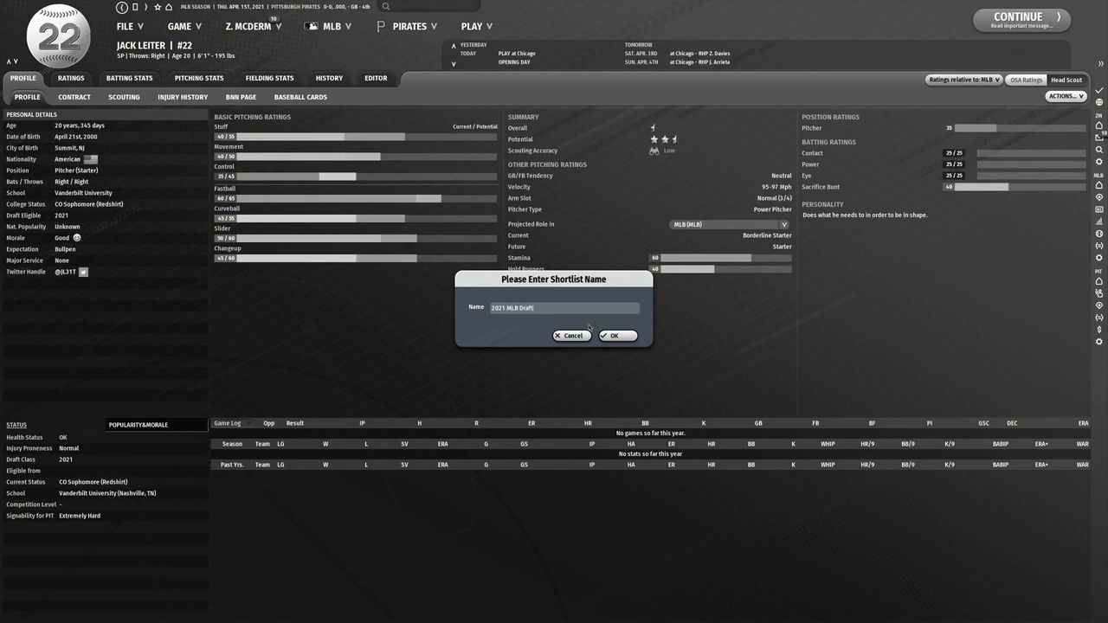
left_click(616, 336)
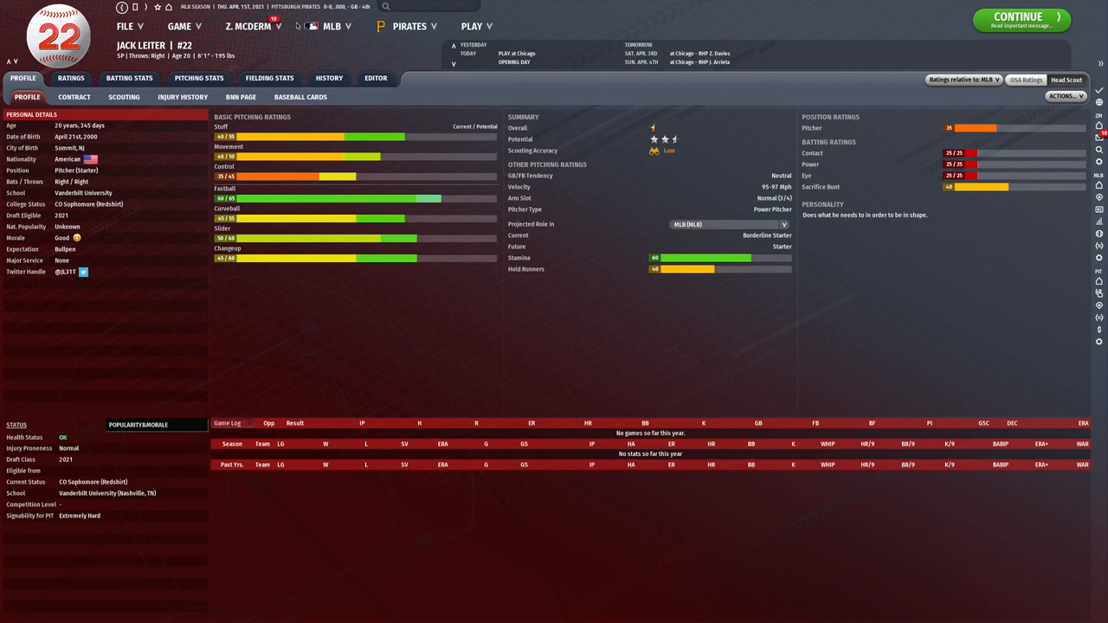
mouse_move(431, 55)
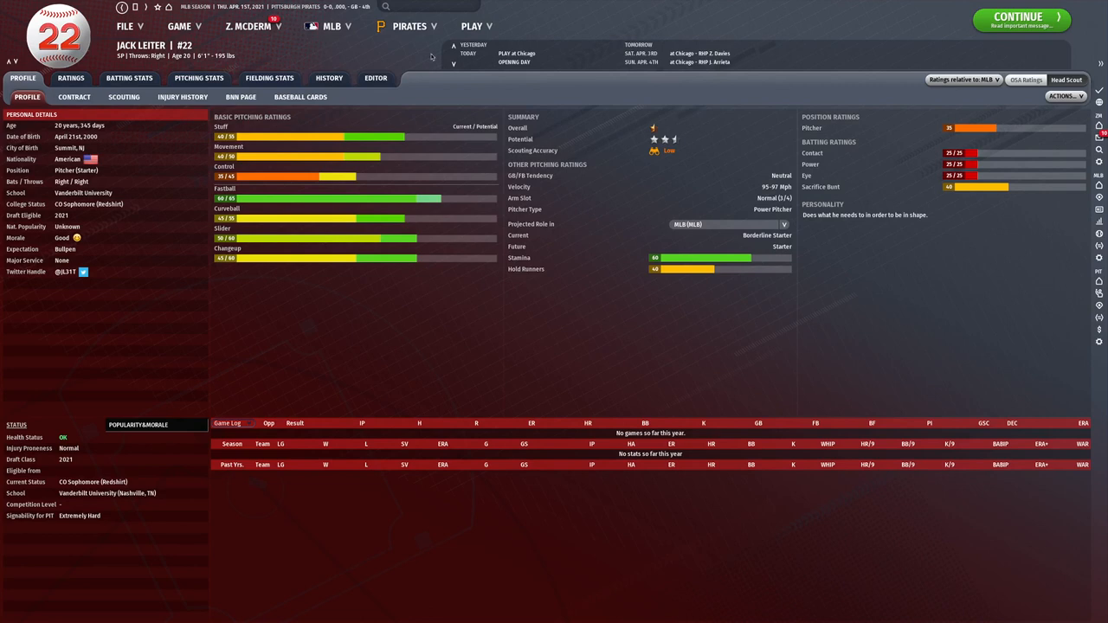
Go to the Pirates team home page.
left_click(408, 26)
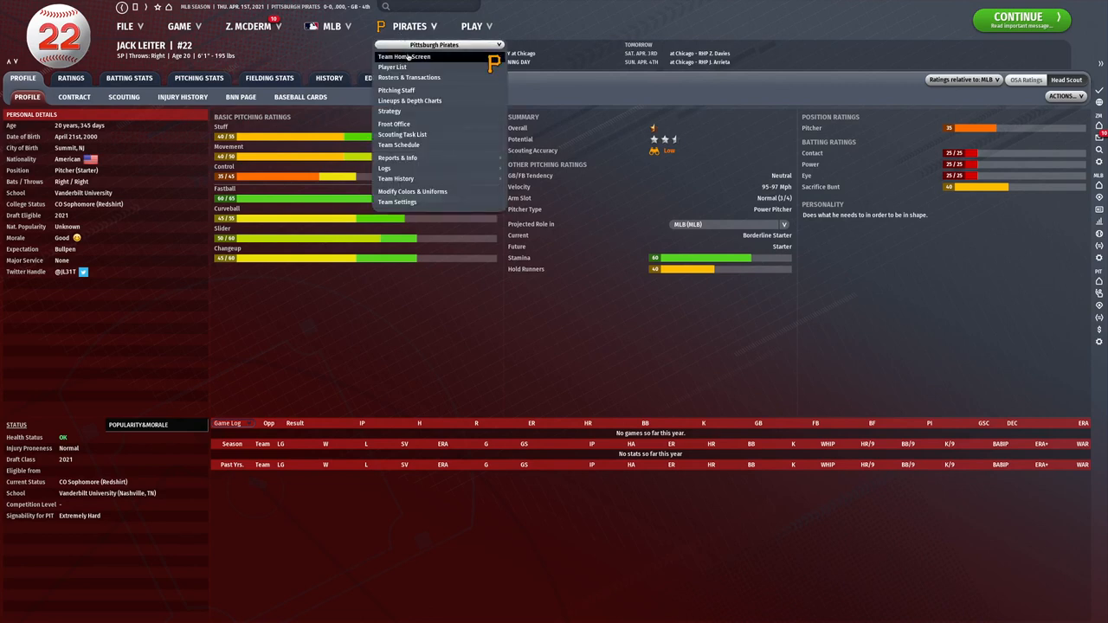
left_click(405, 55)
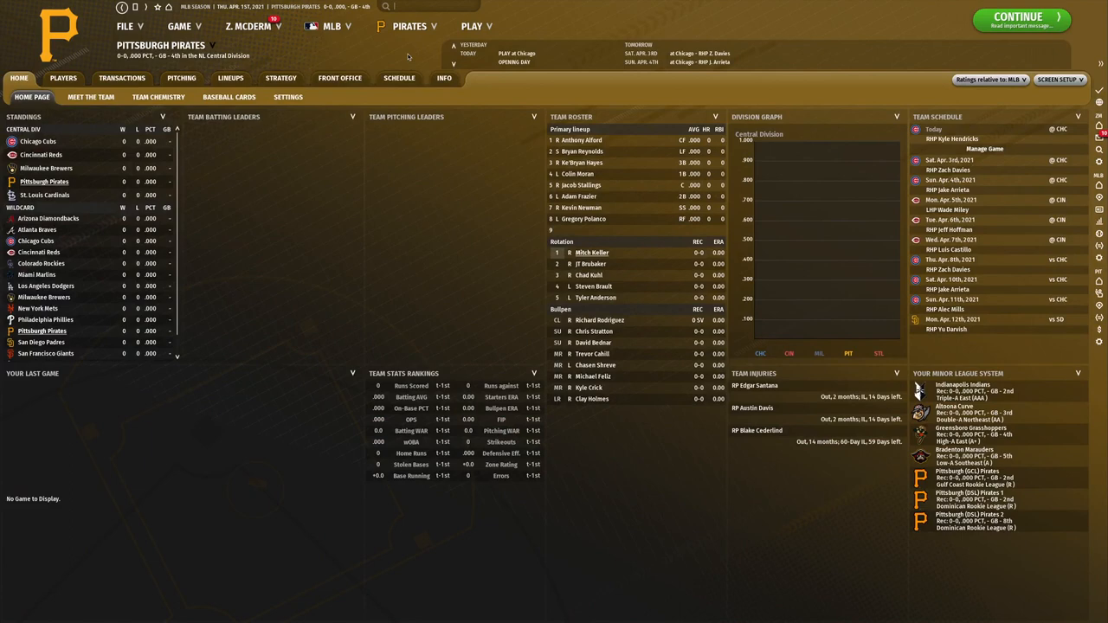